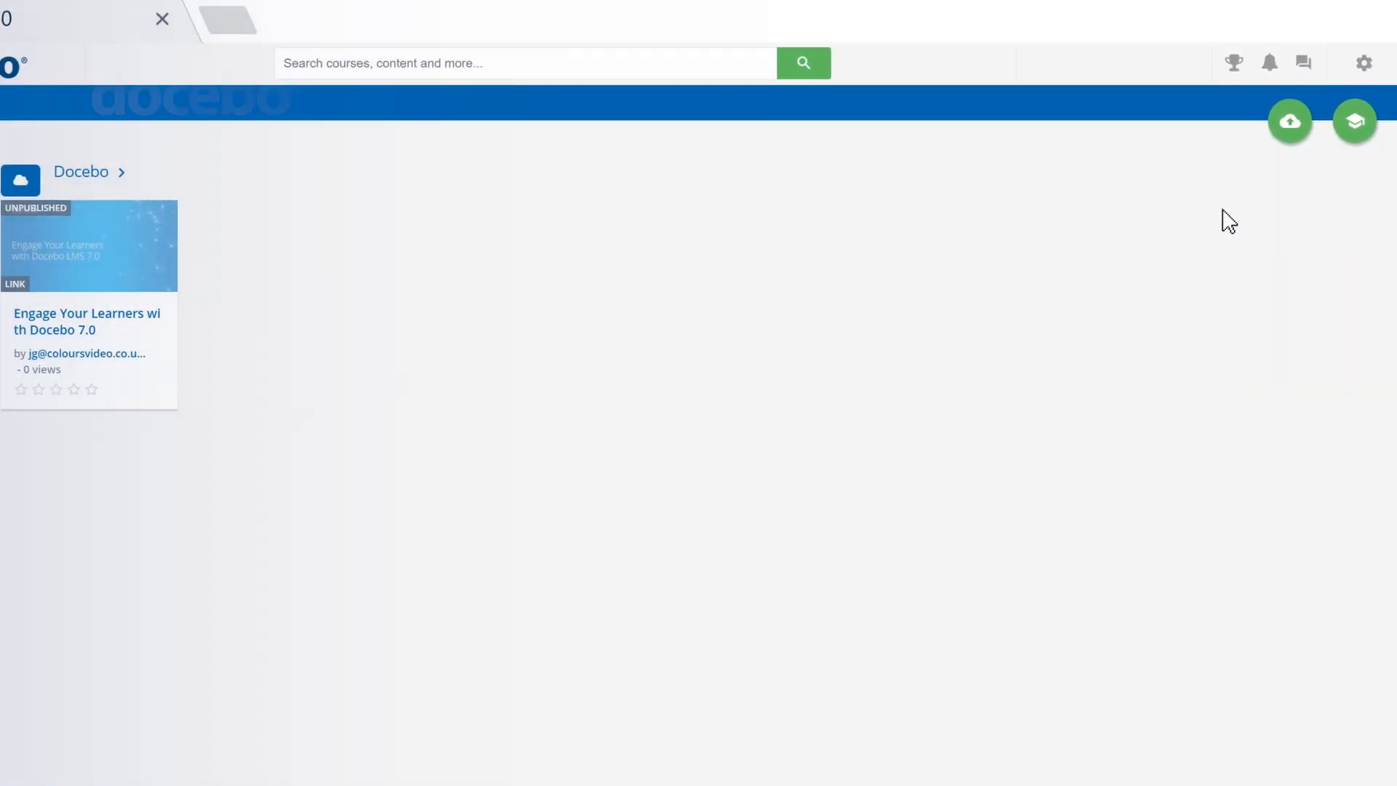
Review the Docebo White Label branding sections from the Admin Menu.
left_click(1362, 63)
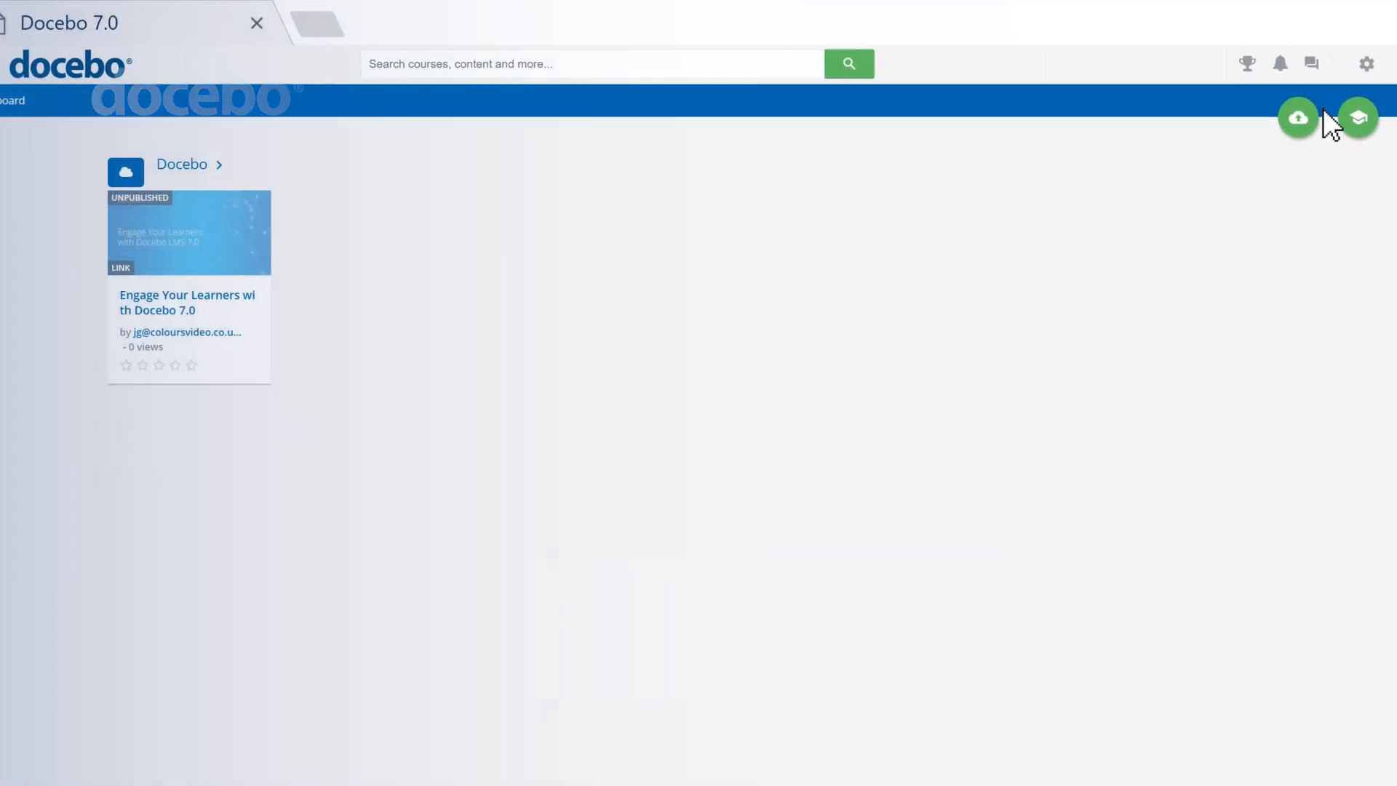
left_click(1367, 63)
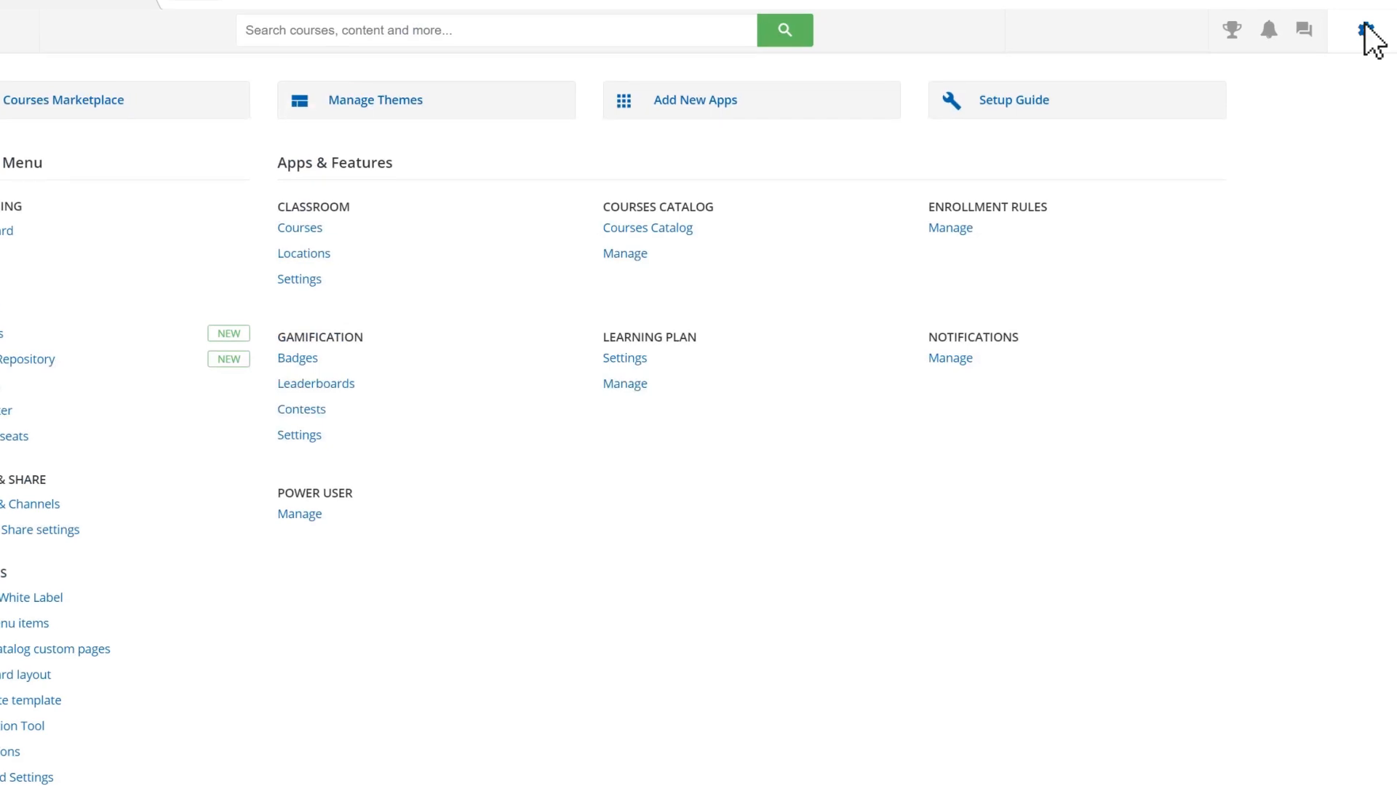
left_click(375, 99)
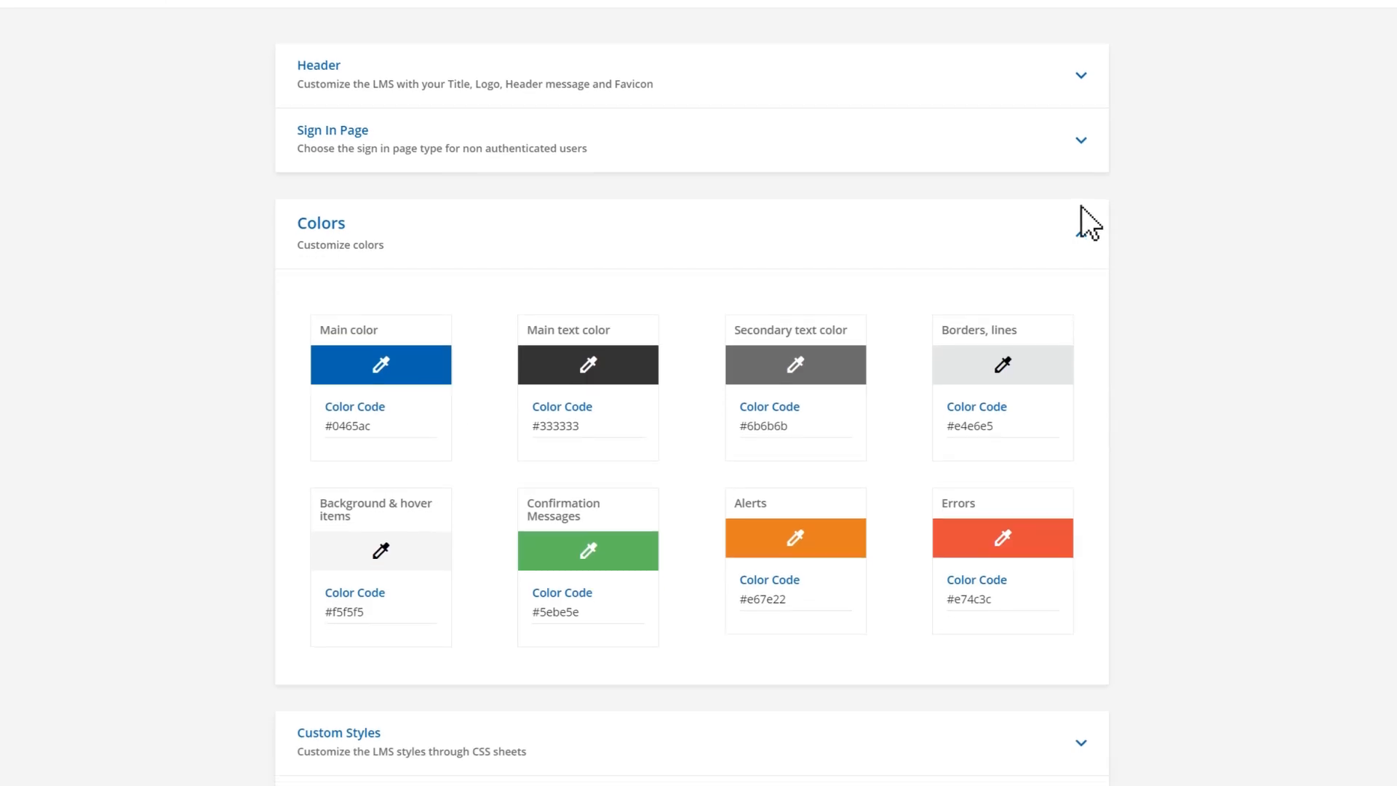
scroll("down", 3)
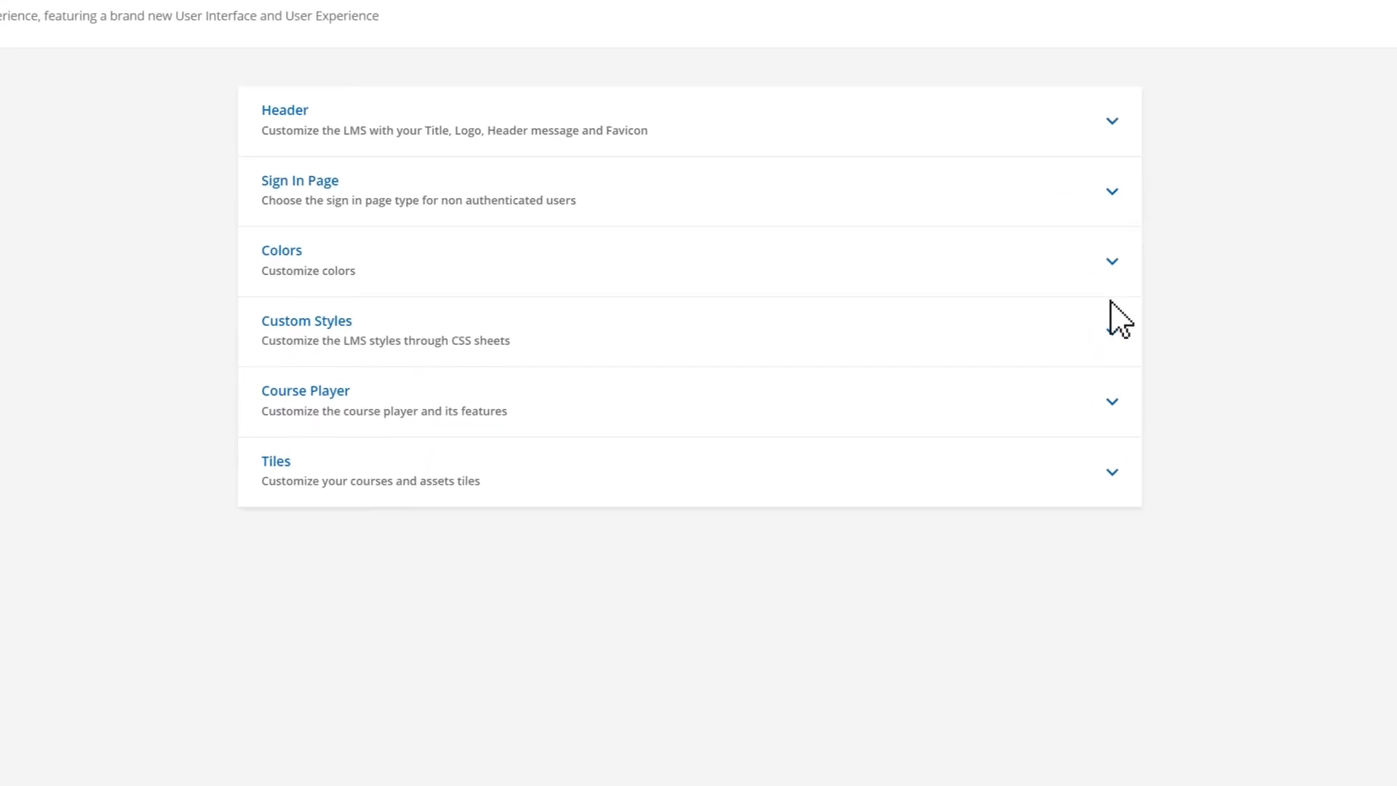
scroll("down", 3)
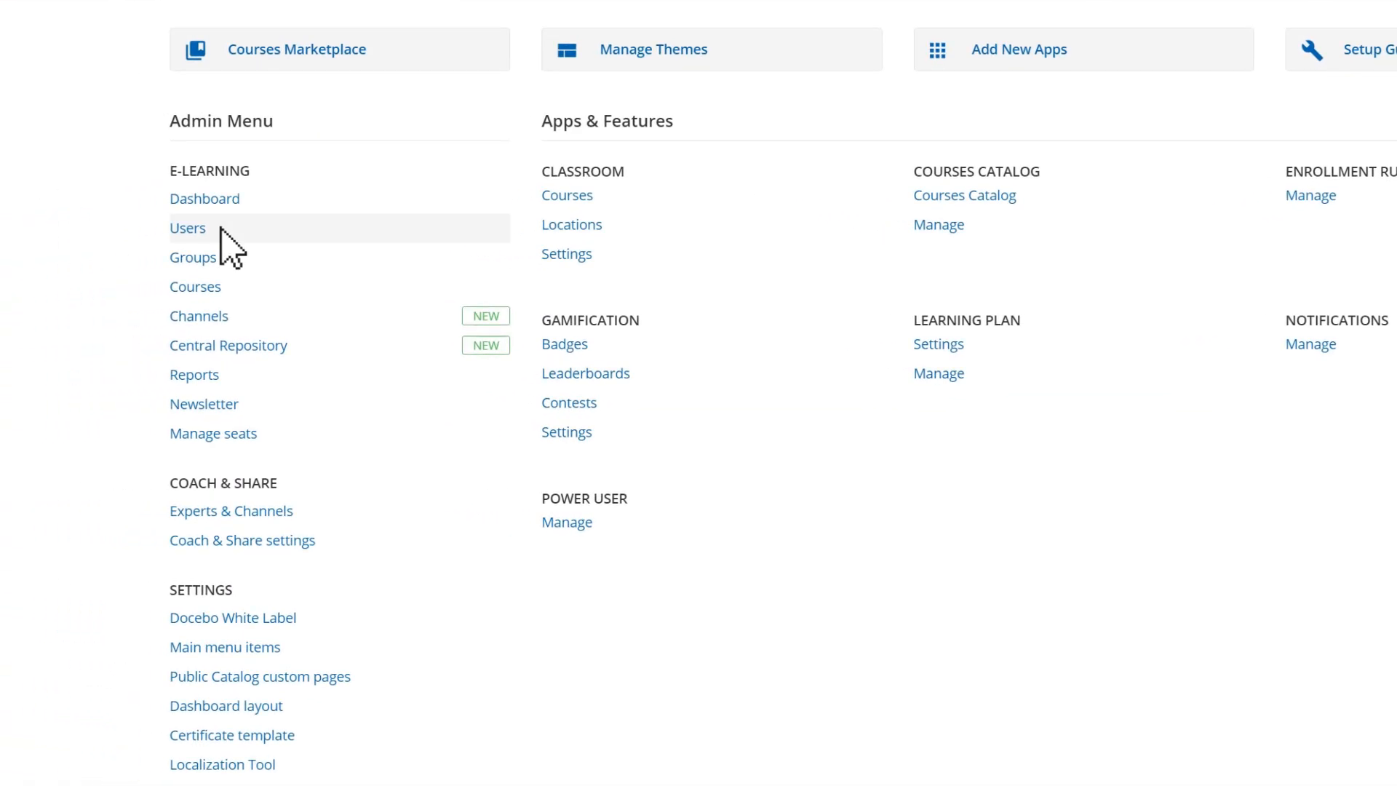
left_click(187, 228)
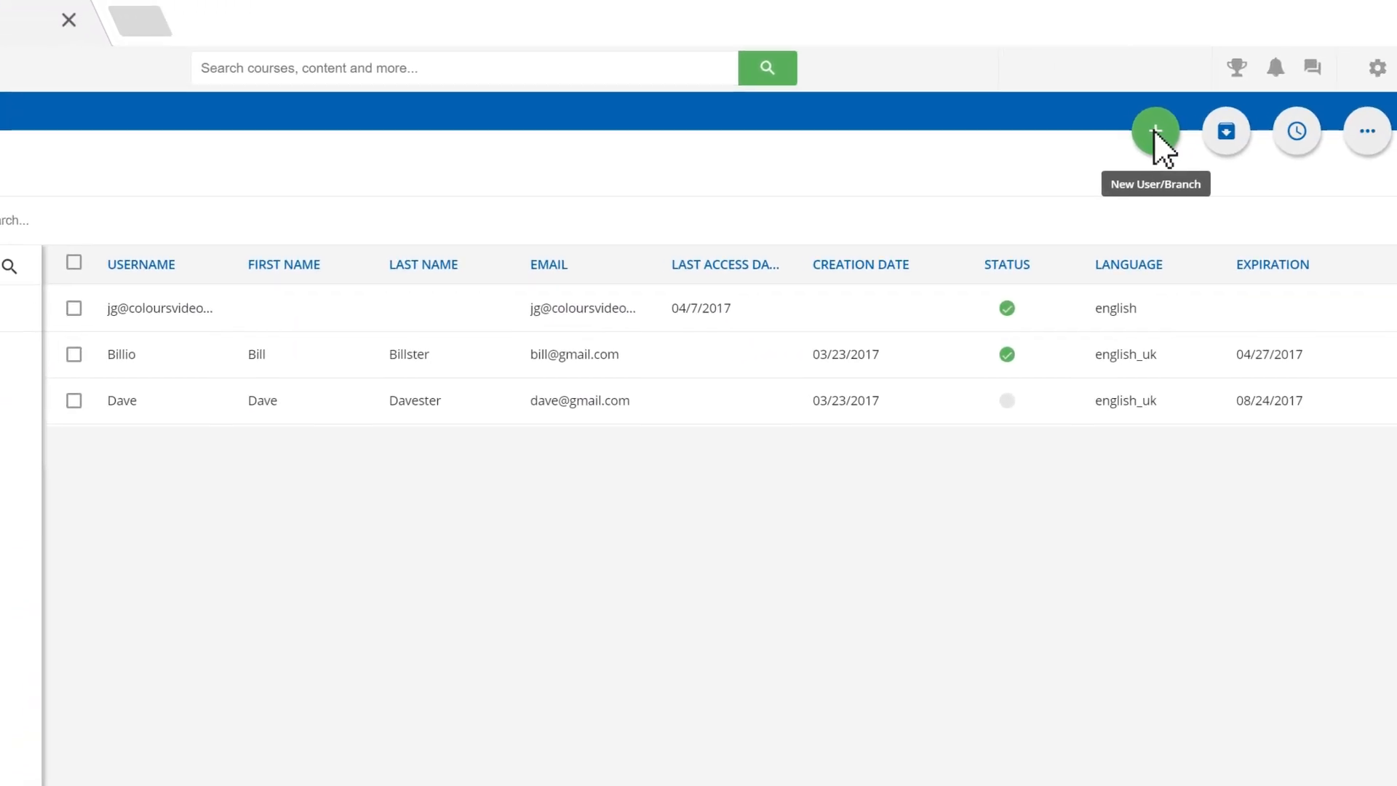
left_click(1155, 131)
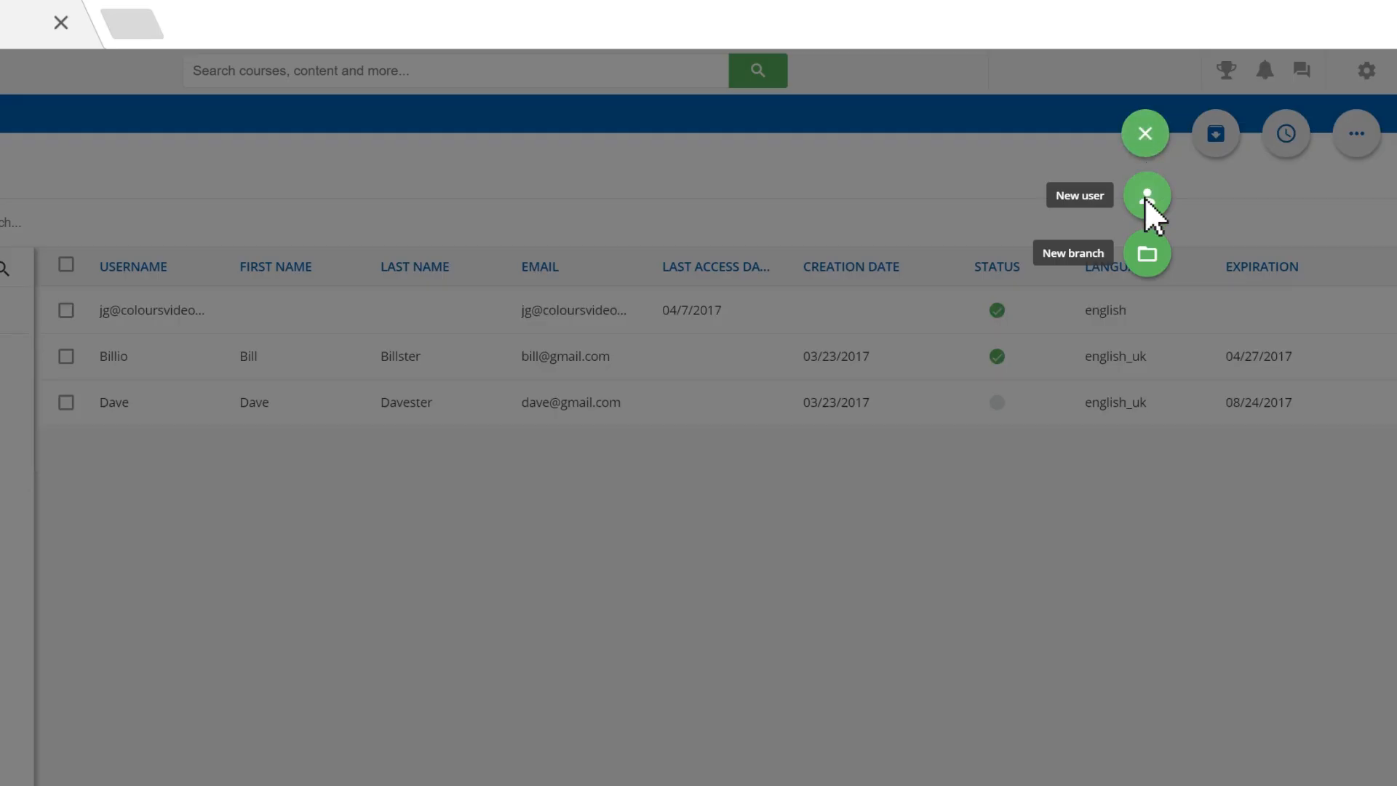
left_click(1147, 194)
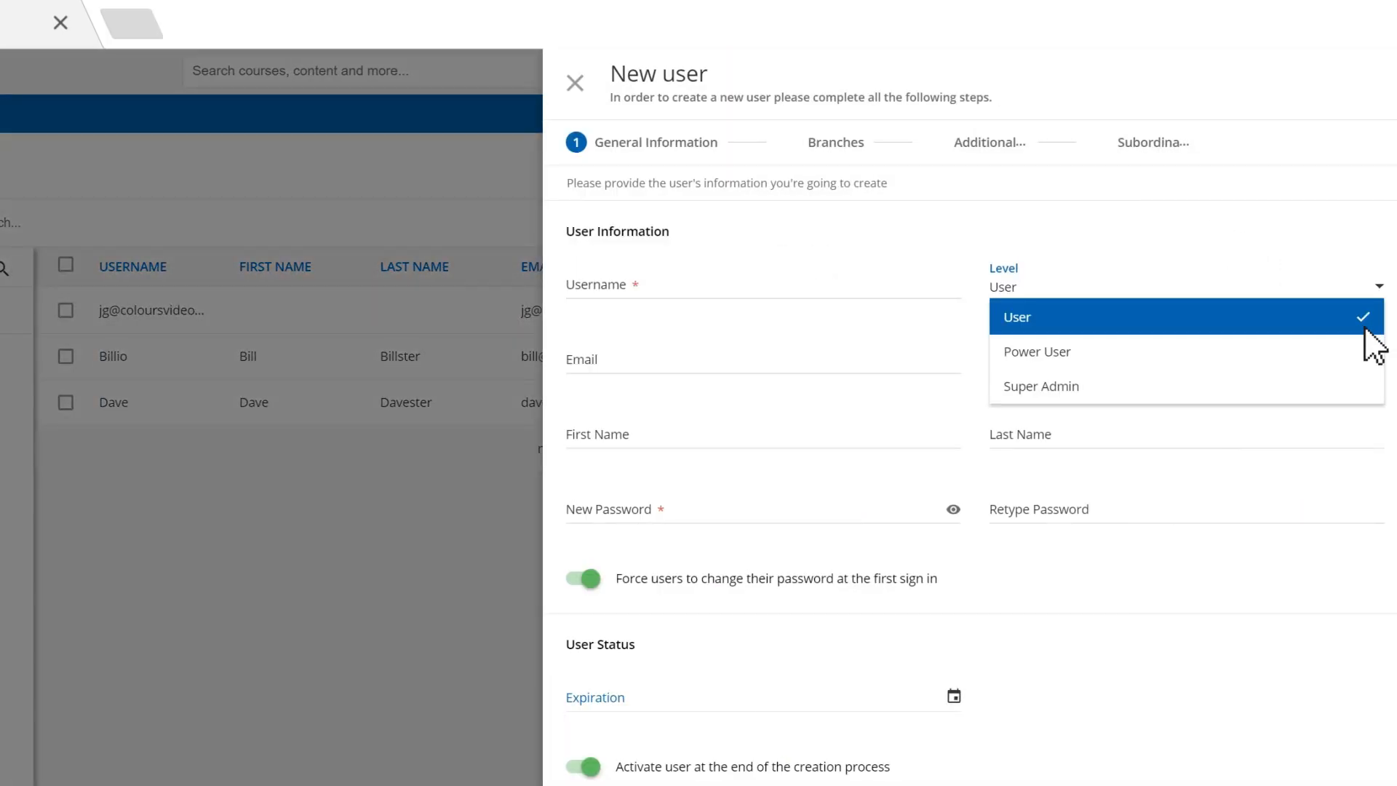
mouse_move(1041, 386)
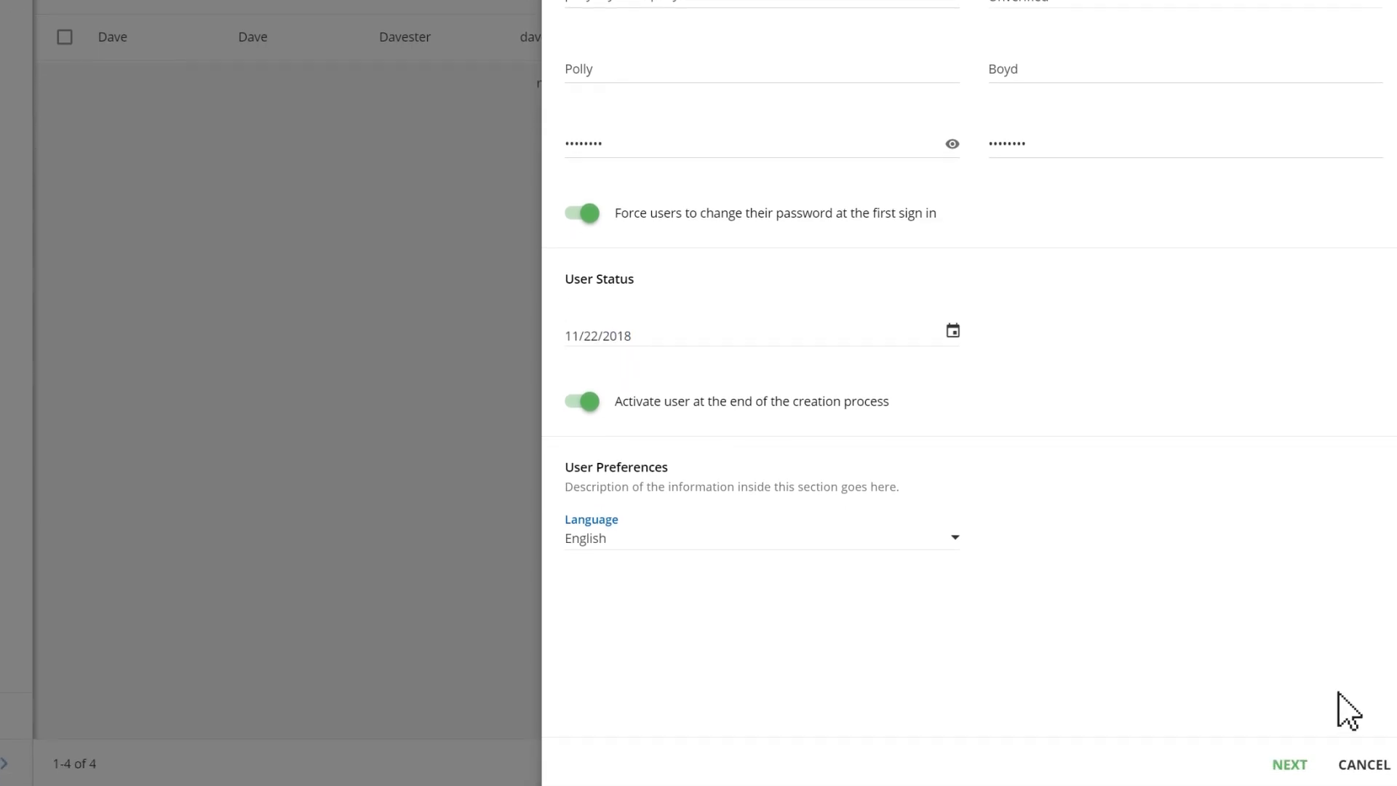
left_click(1289, 763)
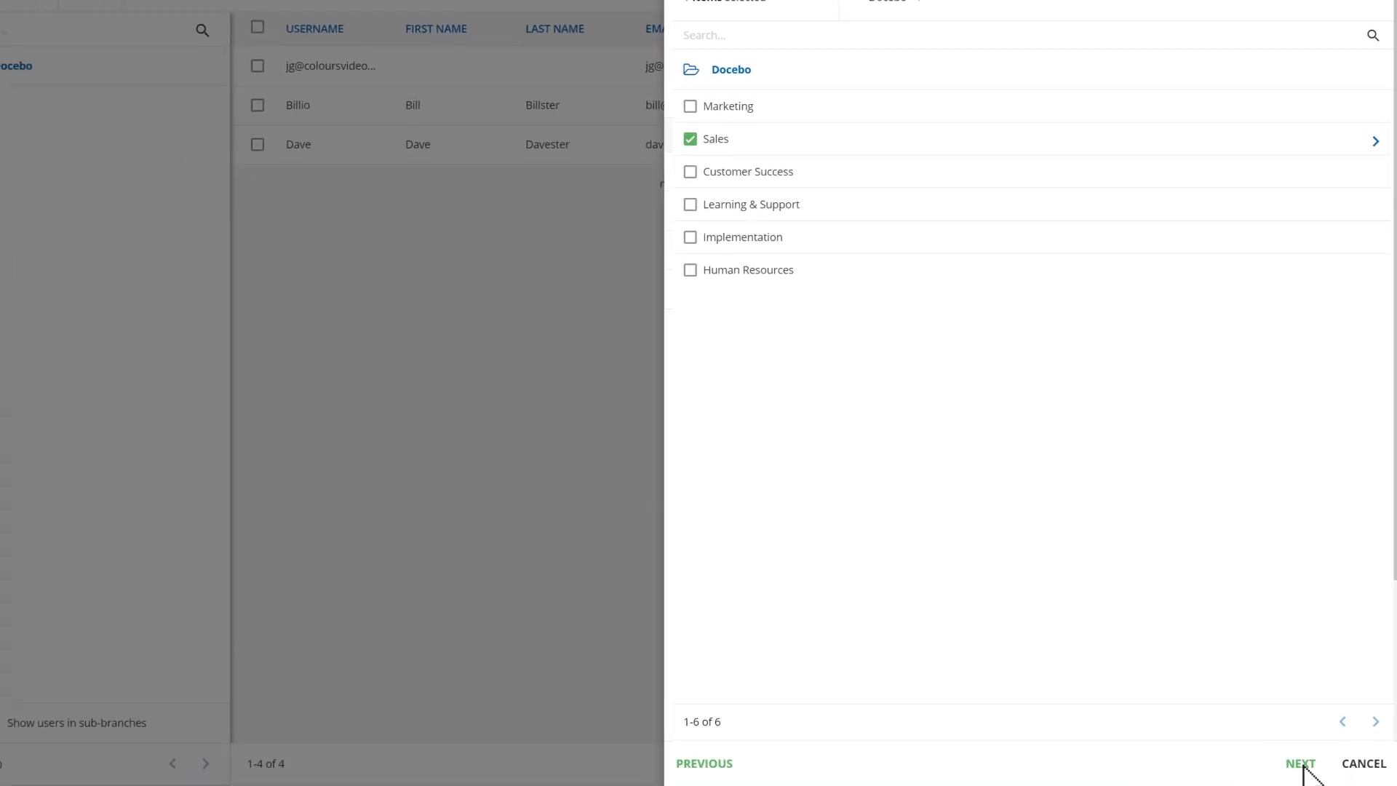
left_click(1301, 763)
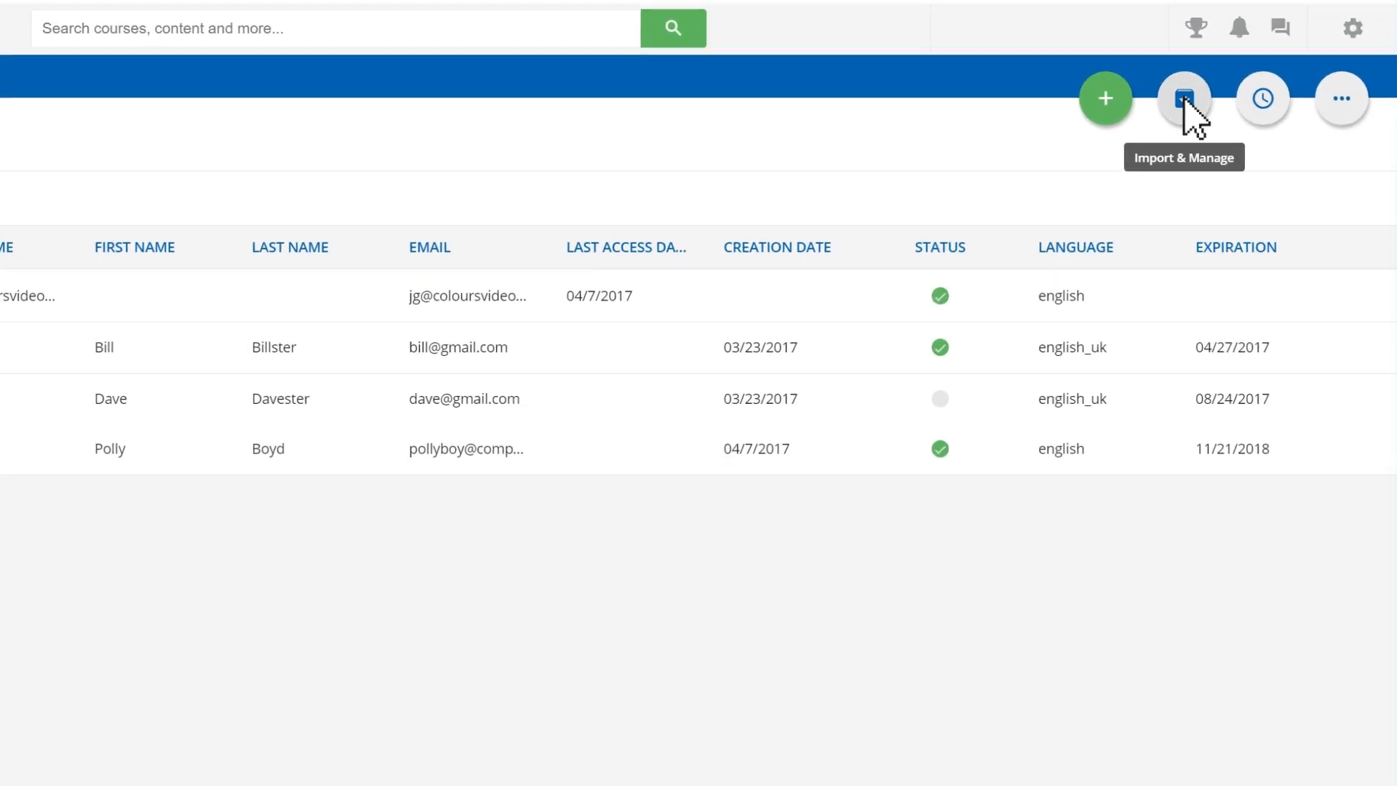
left_click(1183, 98)
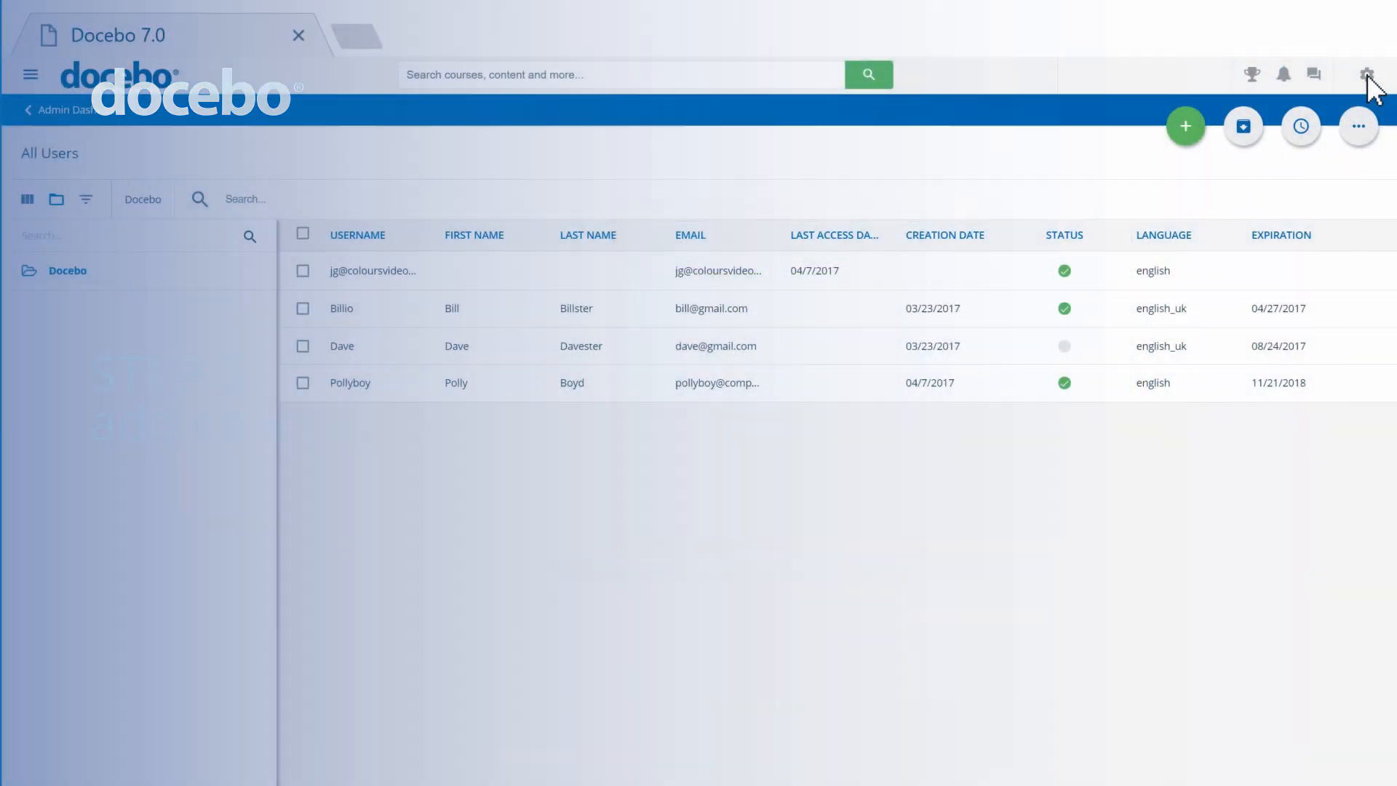
Create the e-learning course 'Business Email Etiquette' with a description and laptop thumbnail.
left_click(1369, 75)
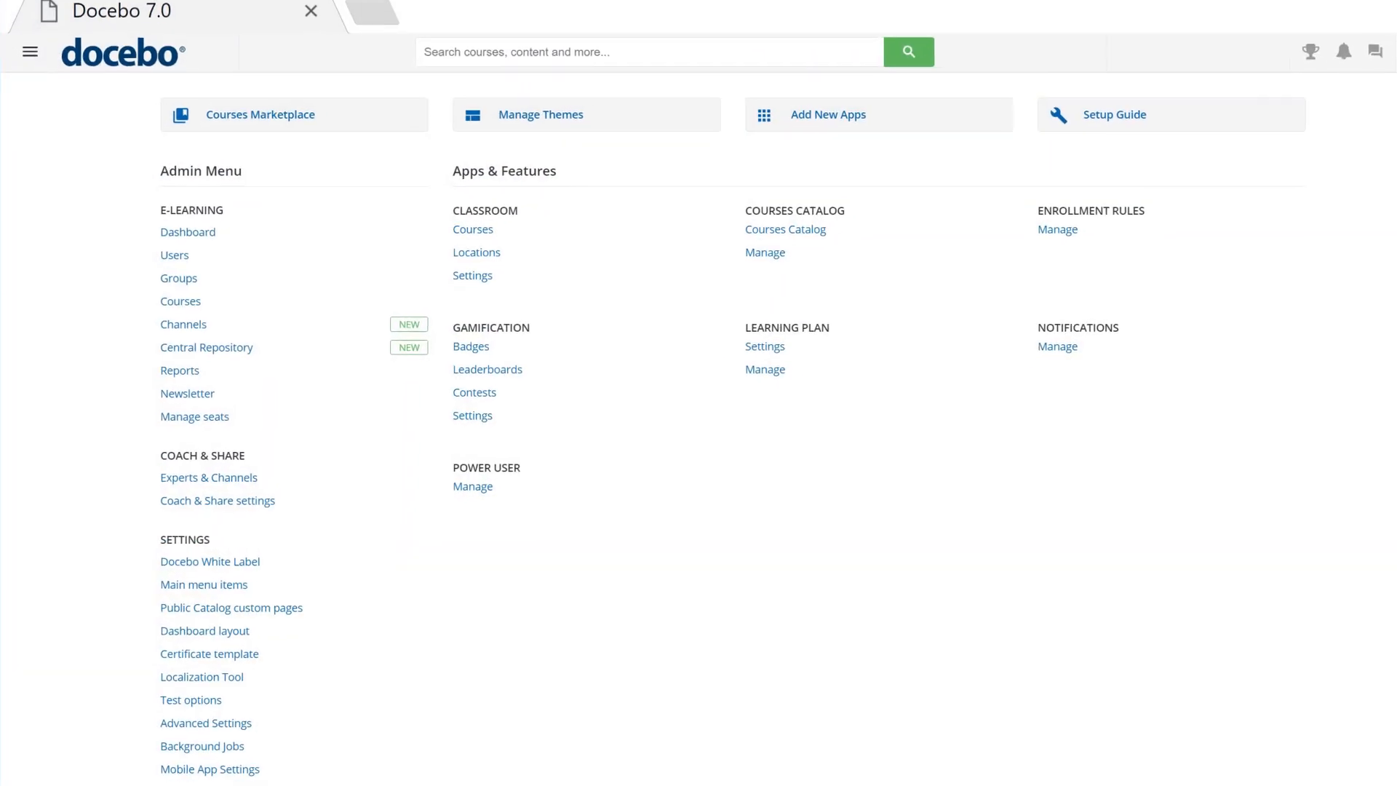
scroll("down", 3)
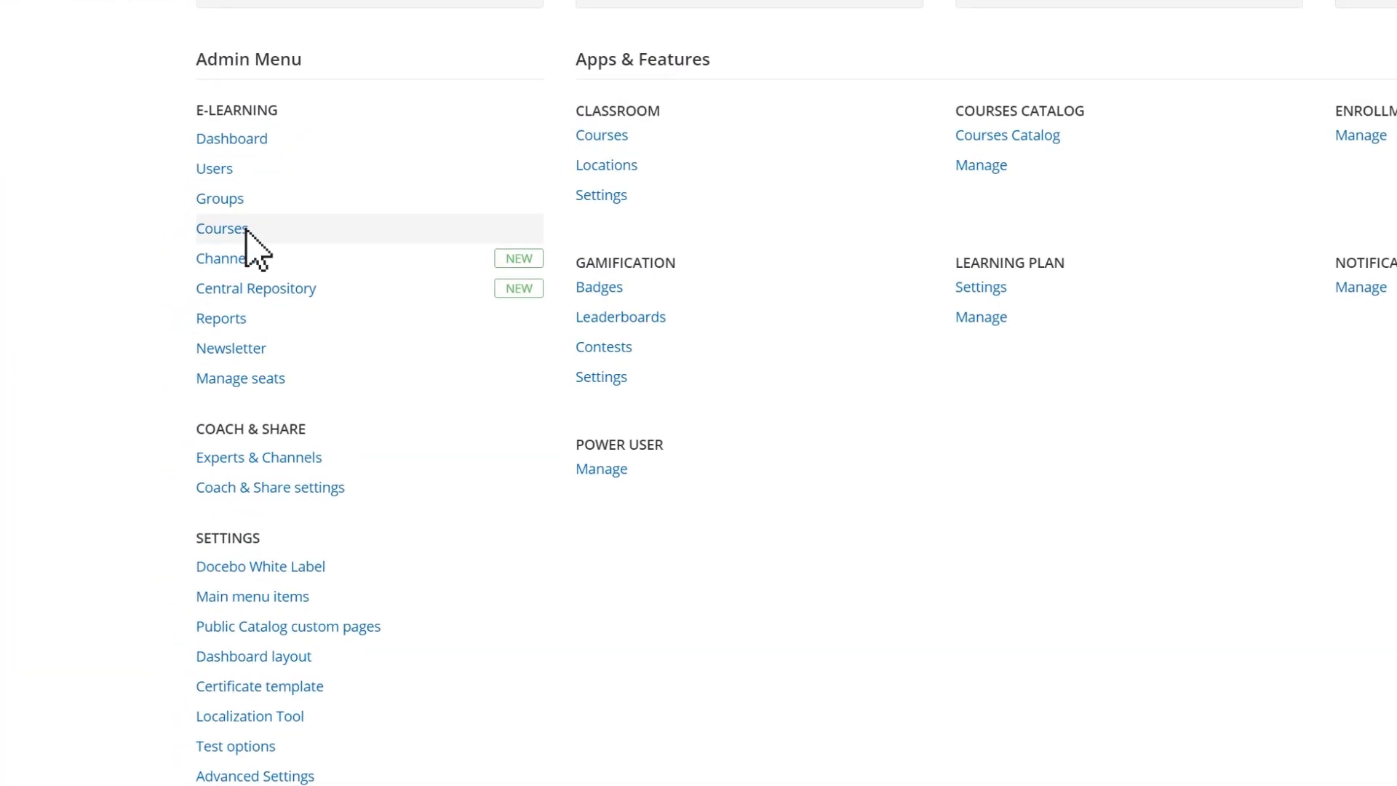
left_click(220, 227)
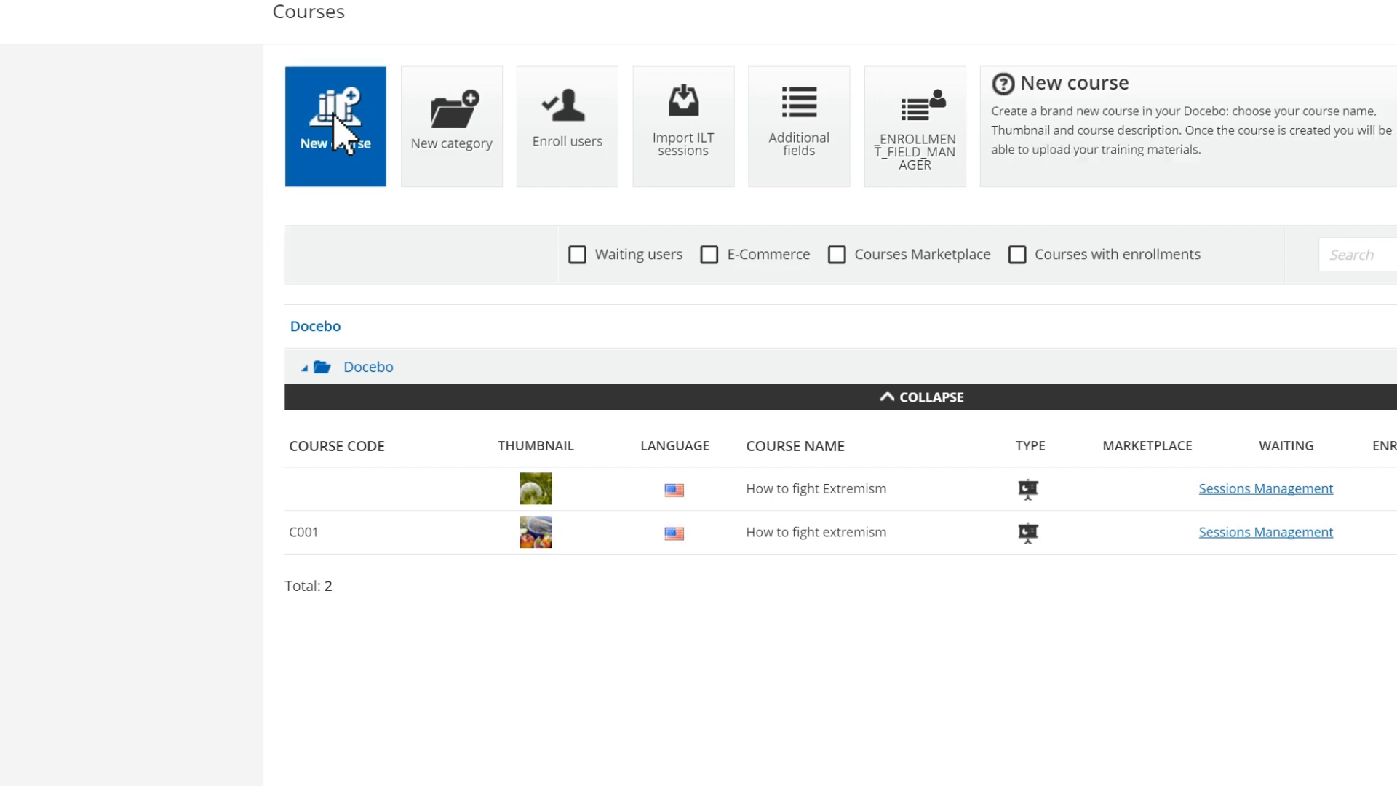
left_click(334, 125)
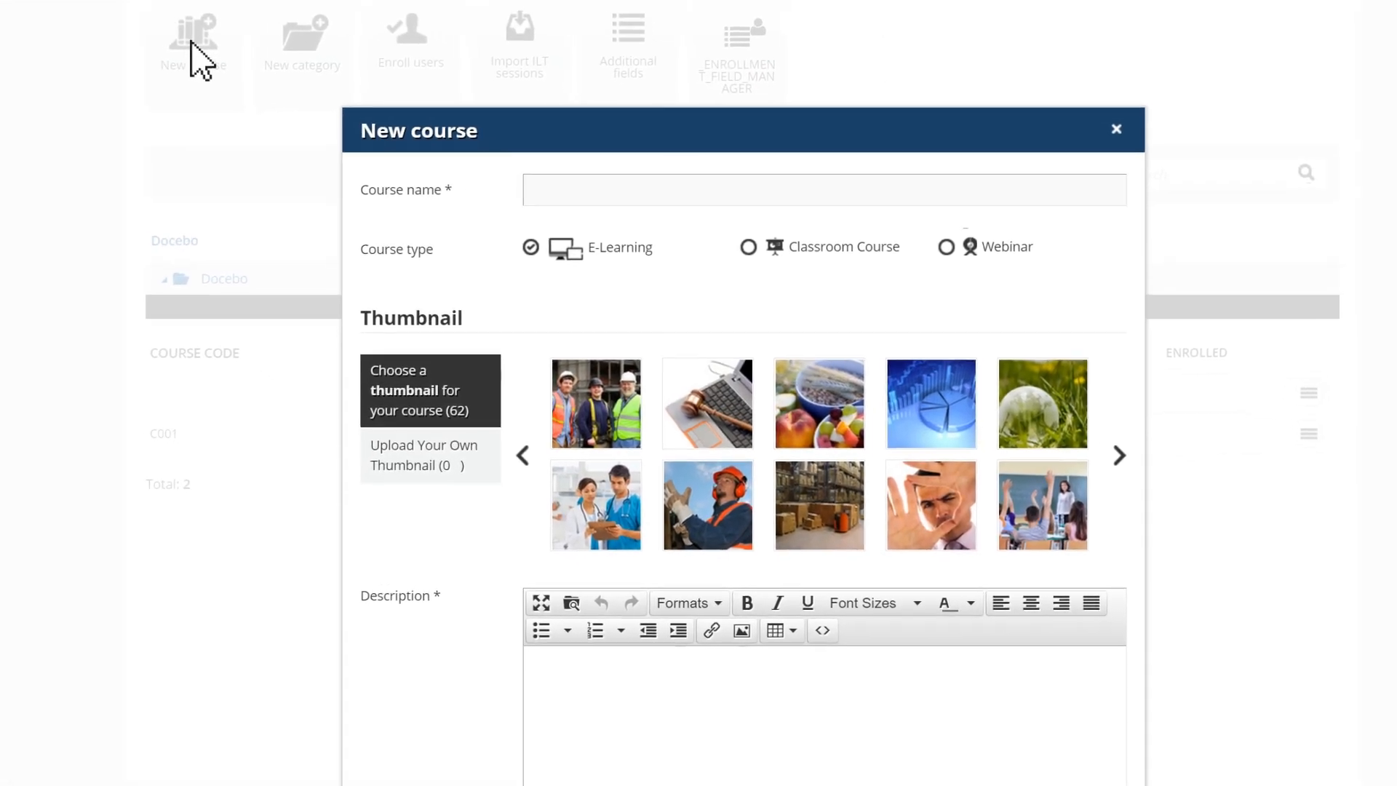
type("Business Email Etiquette")
type("The do's and don'ts of Emailing for your business.")
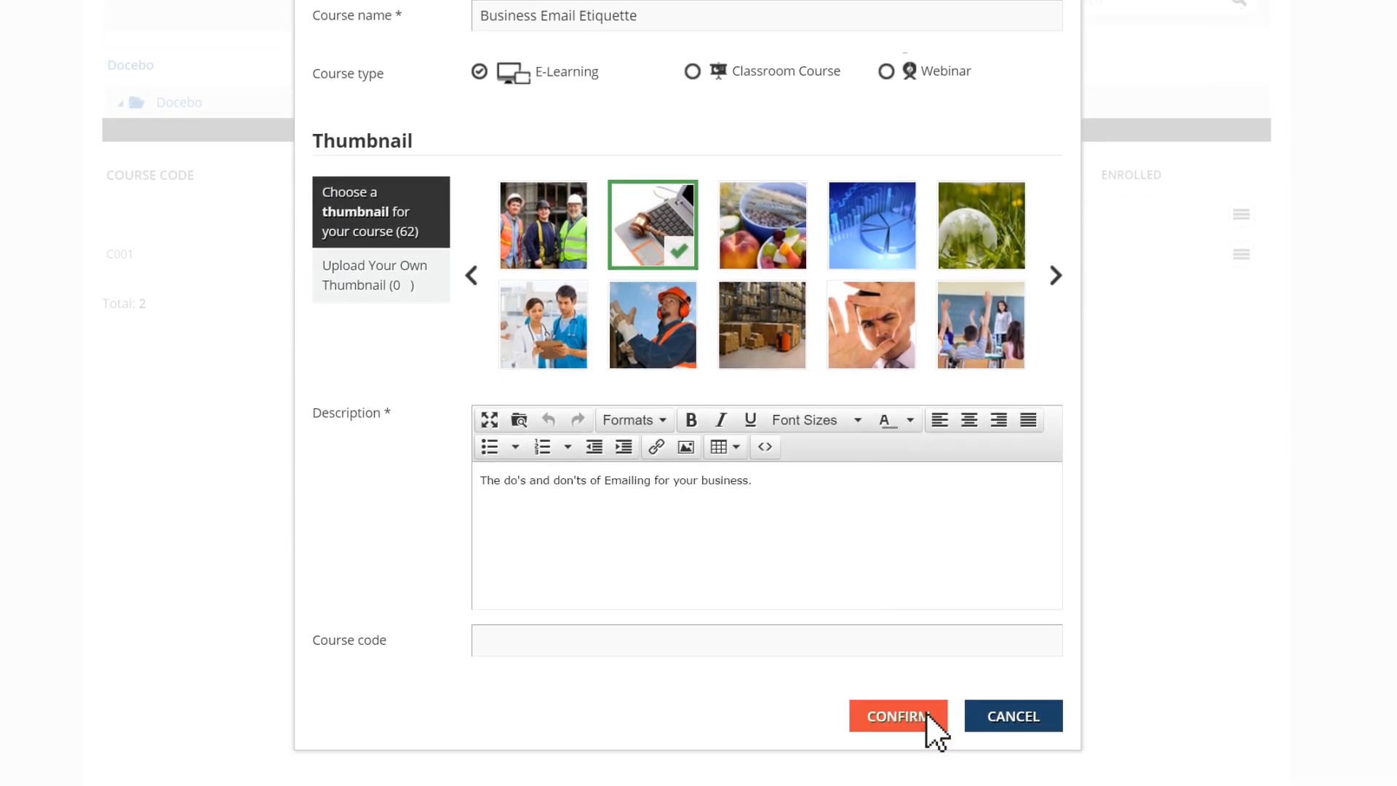
left_click(897, 715)
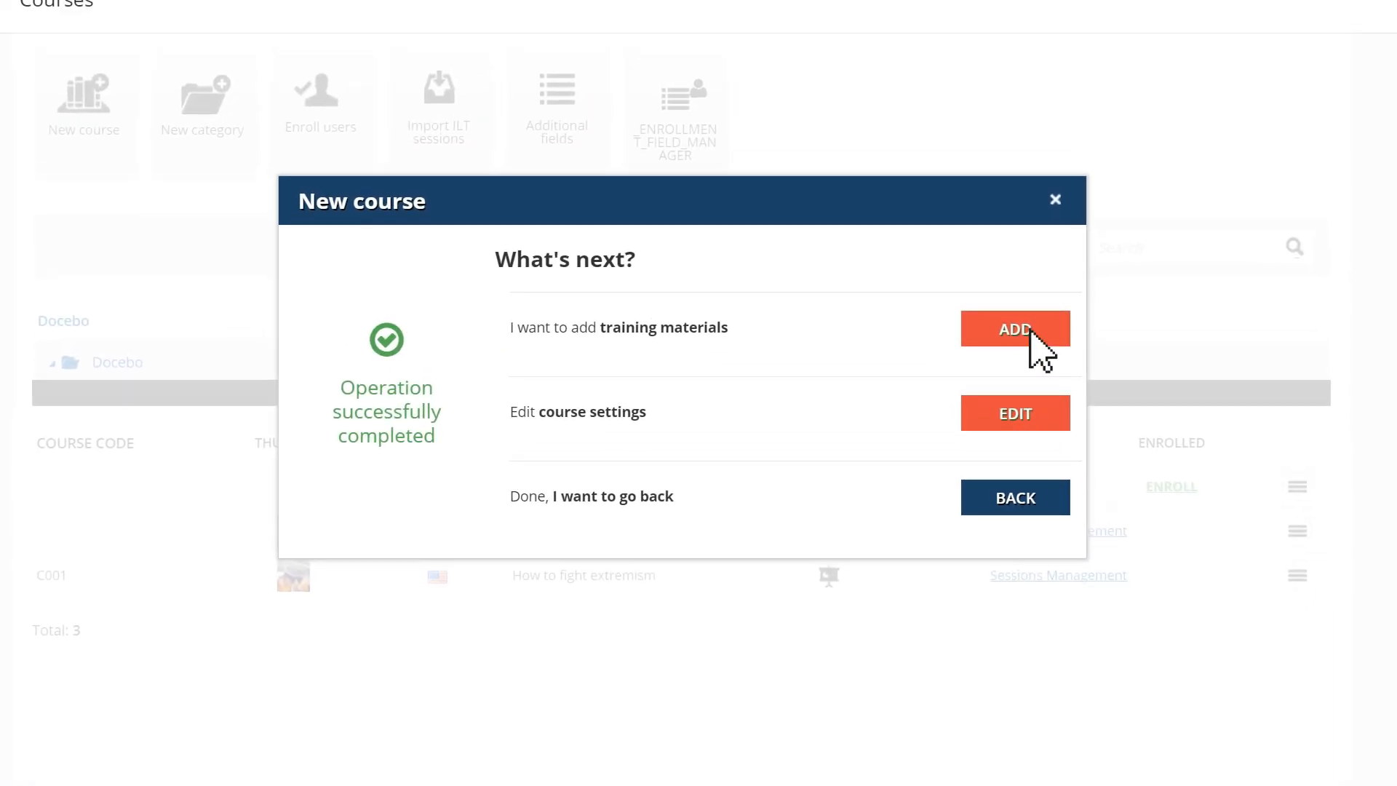
Upload a SCORM package as training material for Business Email Etiquette and save it.
left_click(1015, 329)
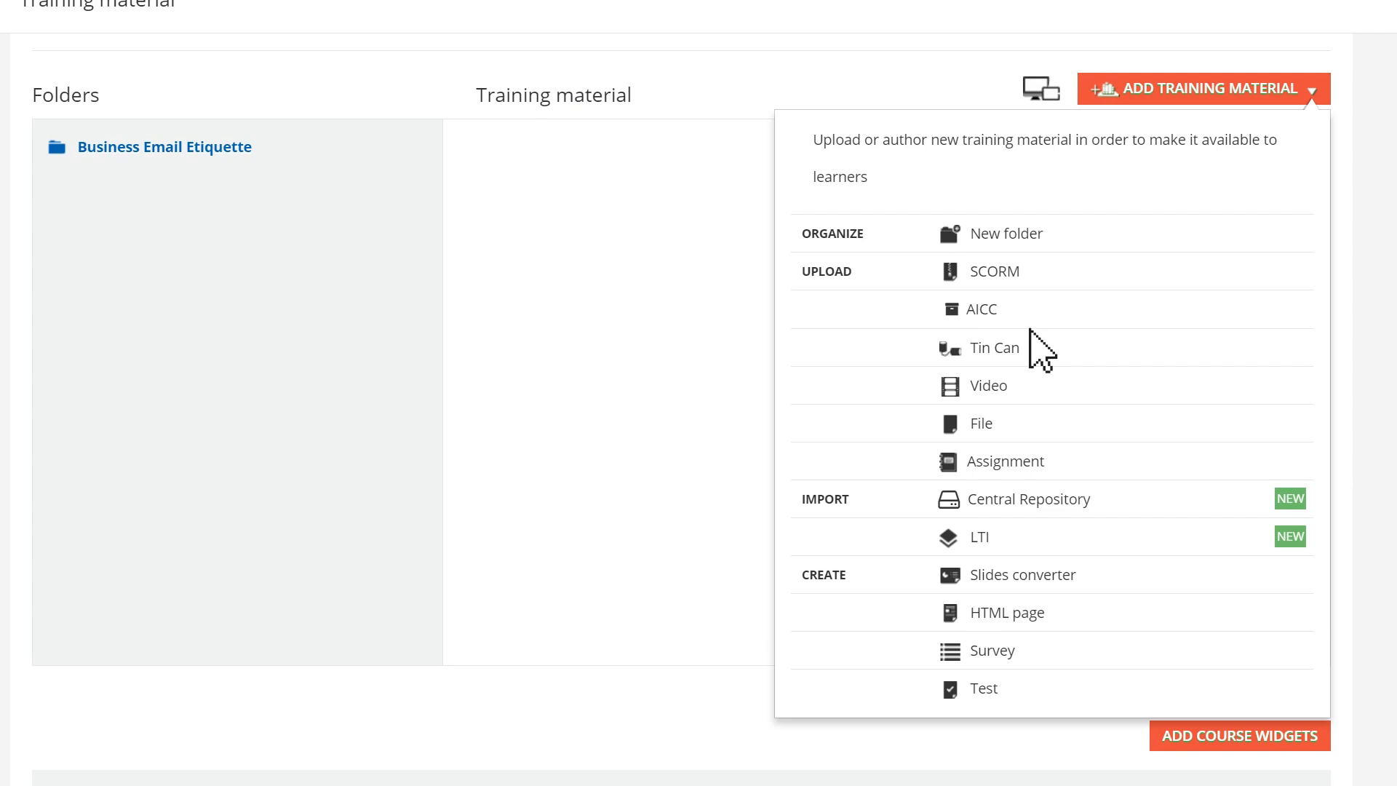
mouse_move(993, 270)
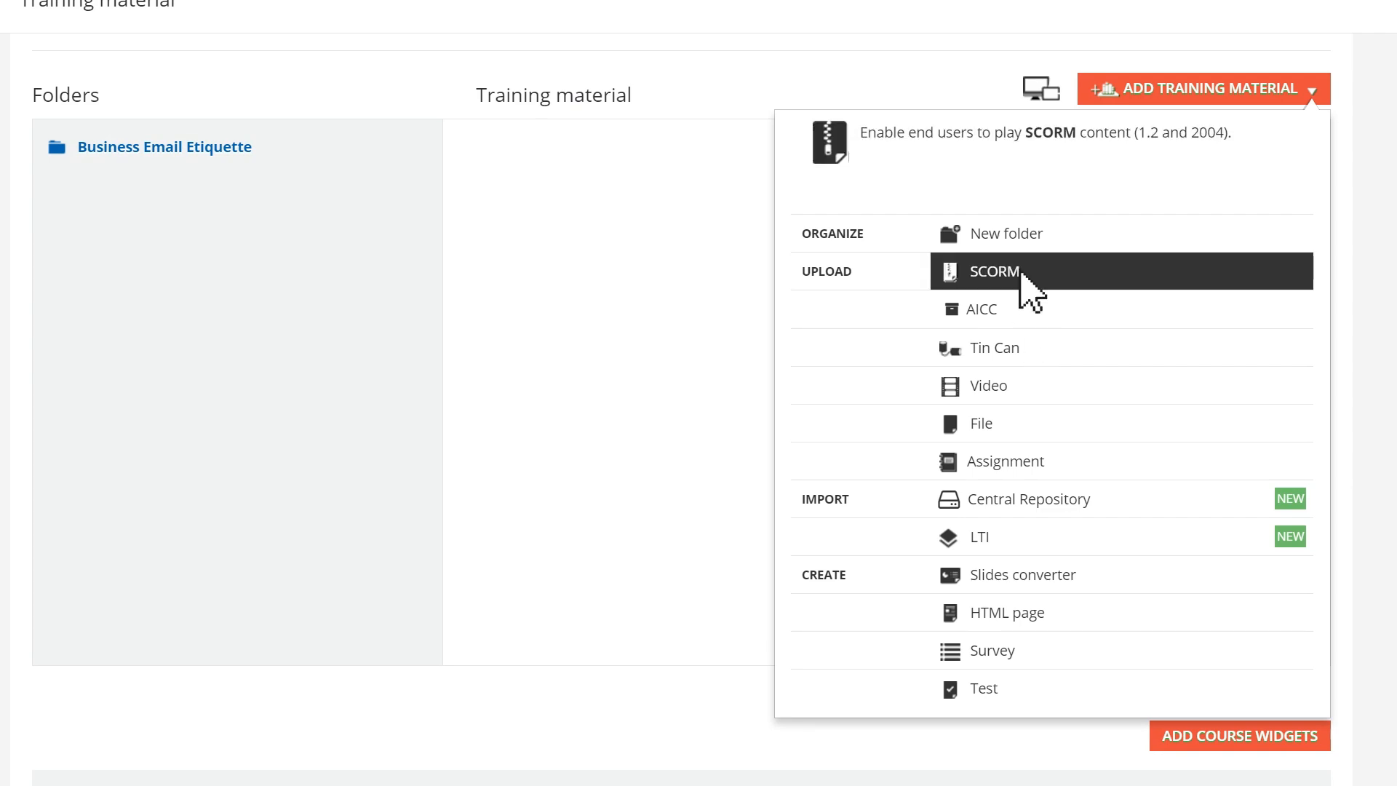
left_click(992, 270)
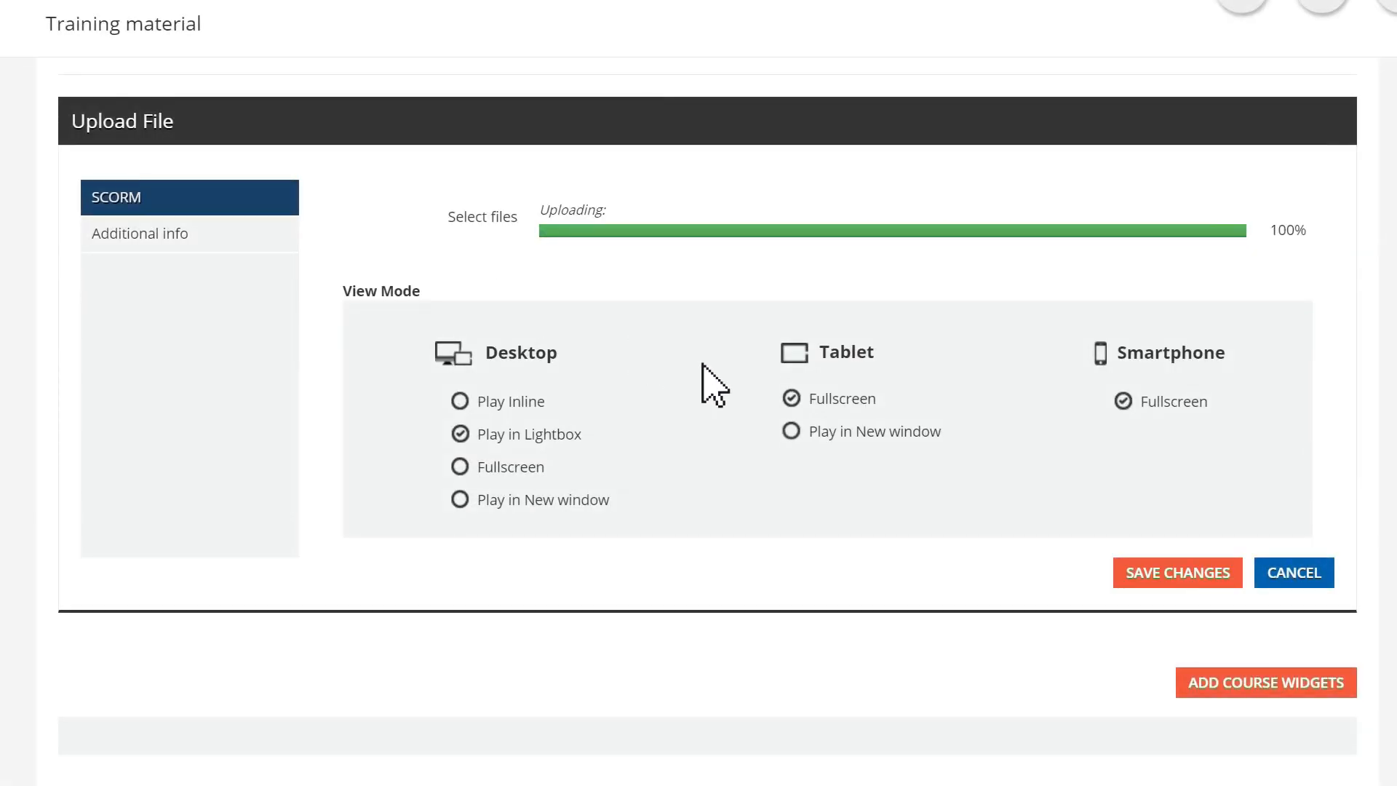
left_click(1176, 572)
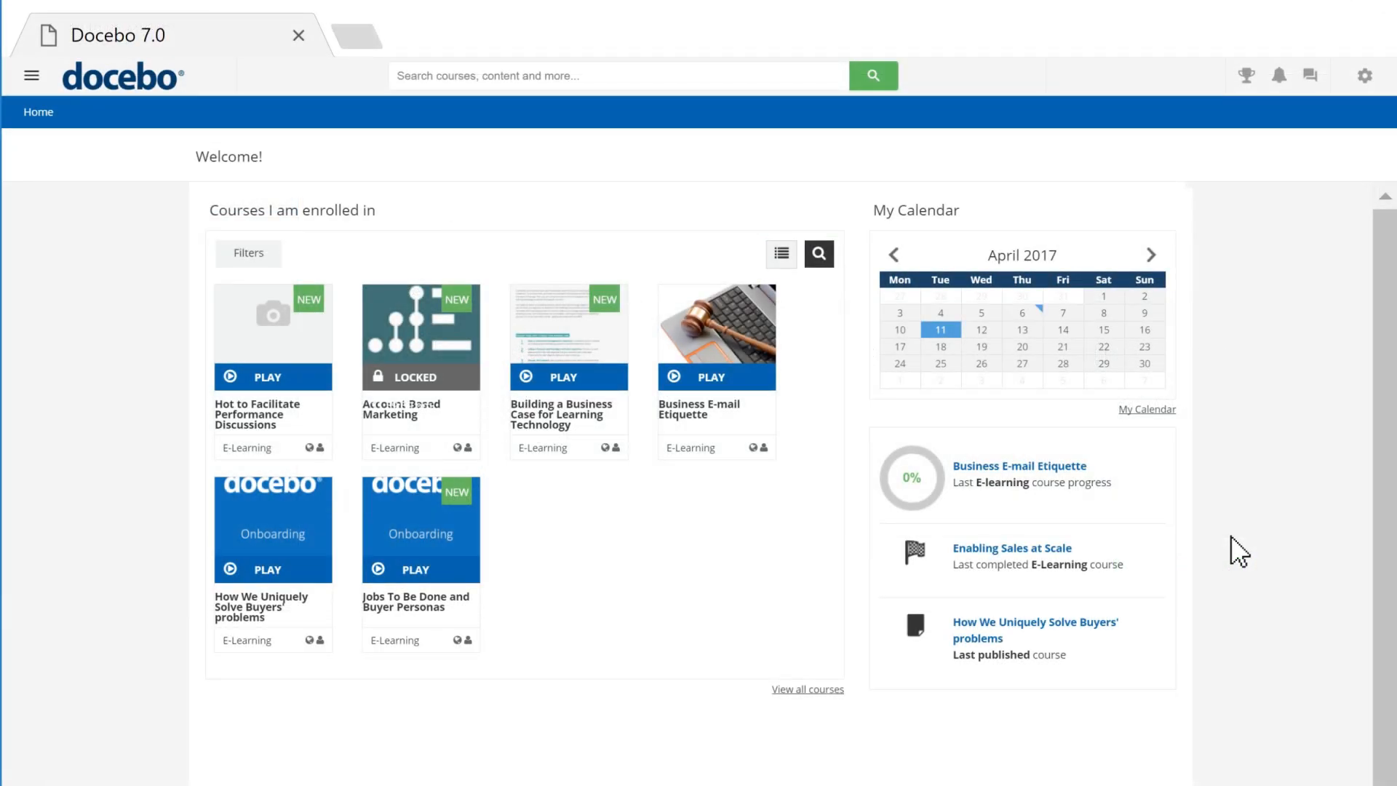
mouse_move(1293, 377)
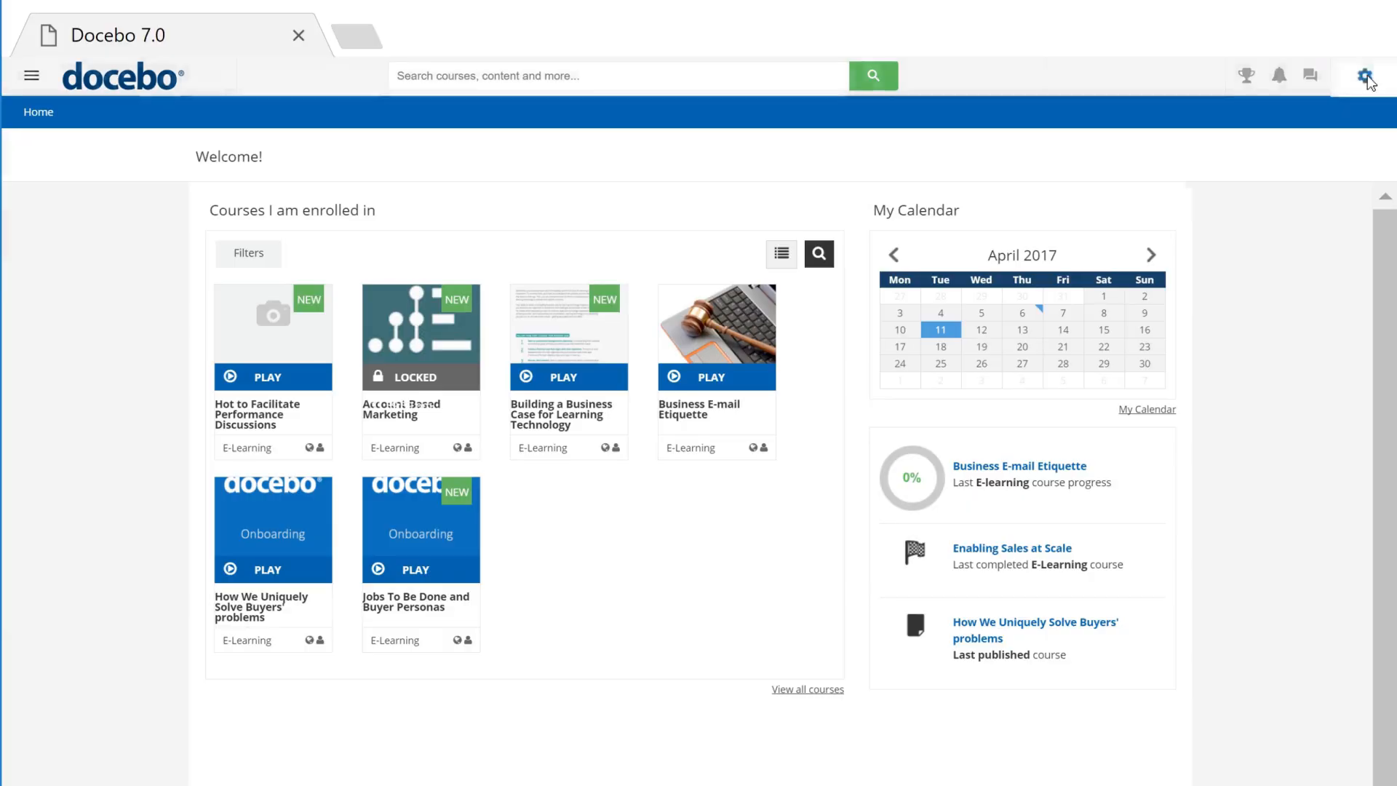
Assign Business Email Etiquette and How We Uniquely Solve Buyers' problems to Everything about learning technology.
left_click(1366, 75)
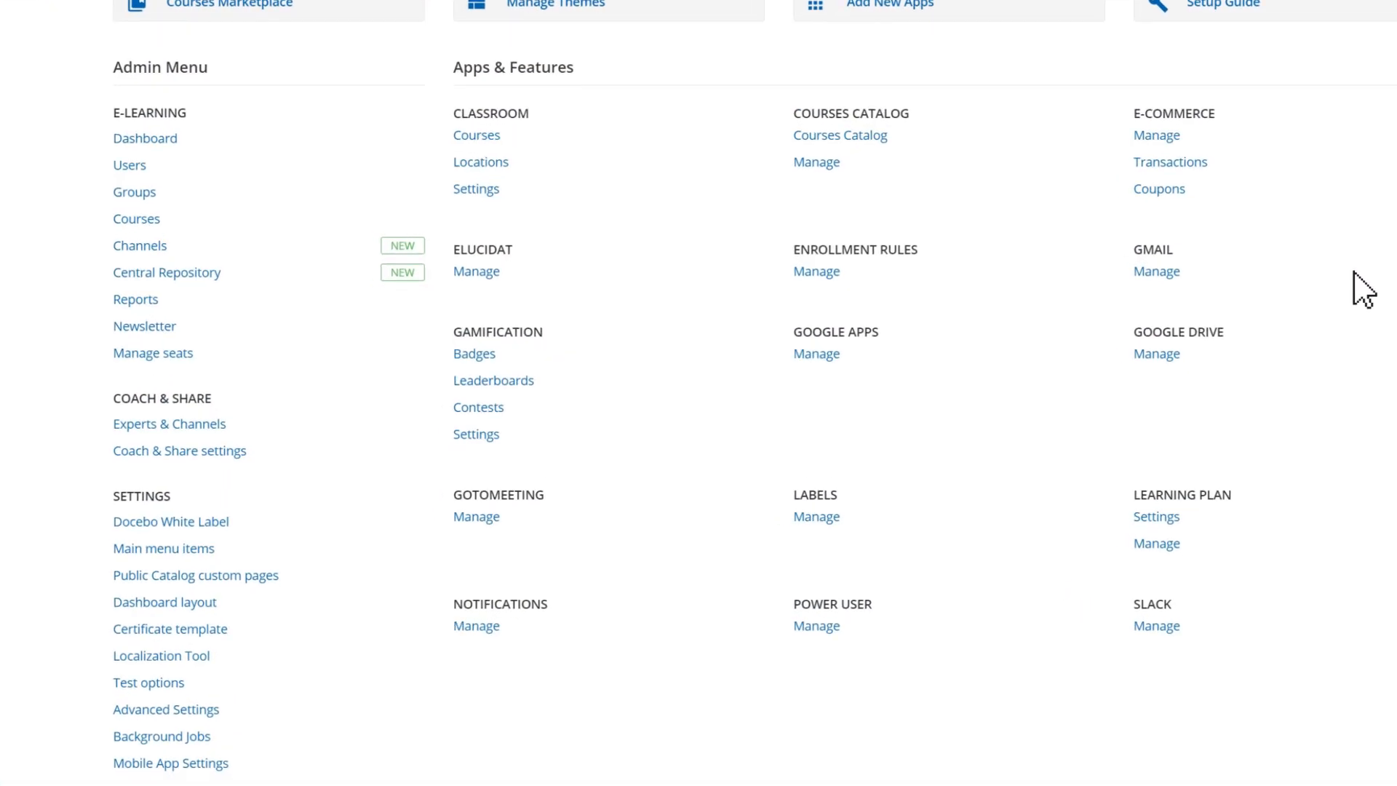
left_click(1156, 543)
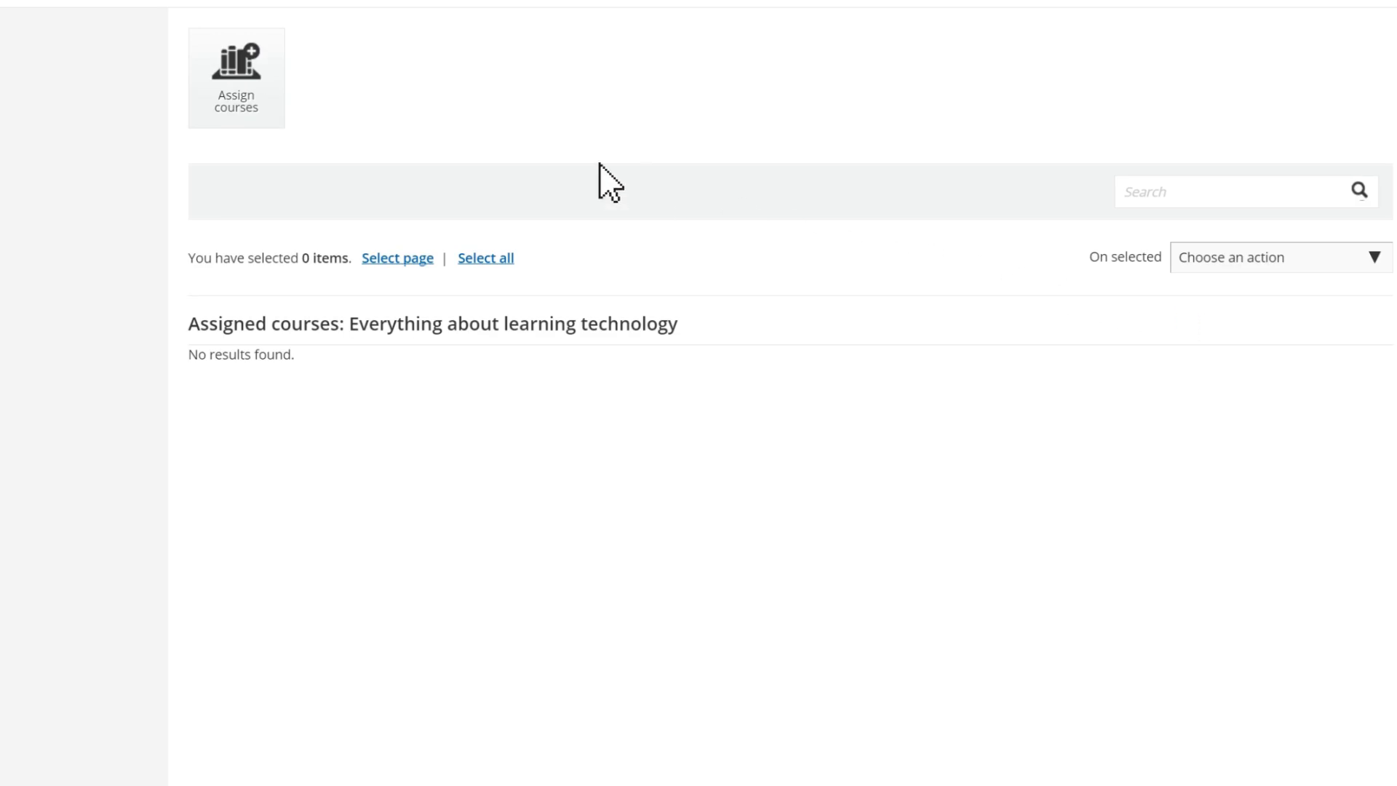
left_click(235, 63)
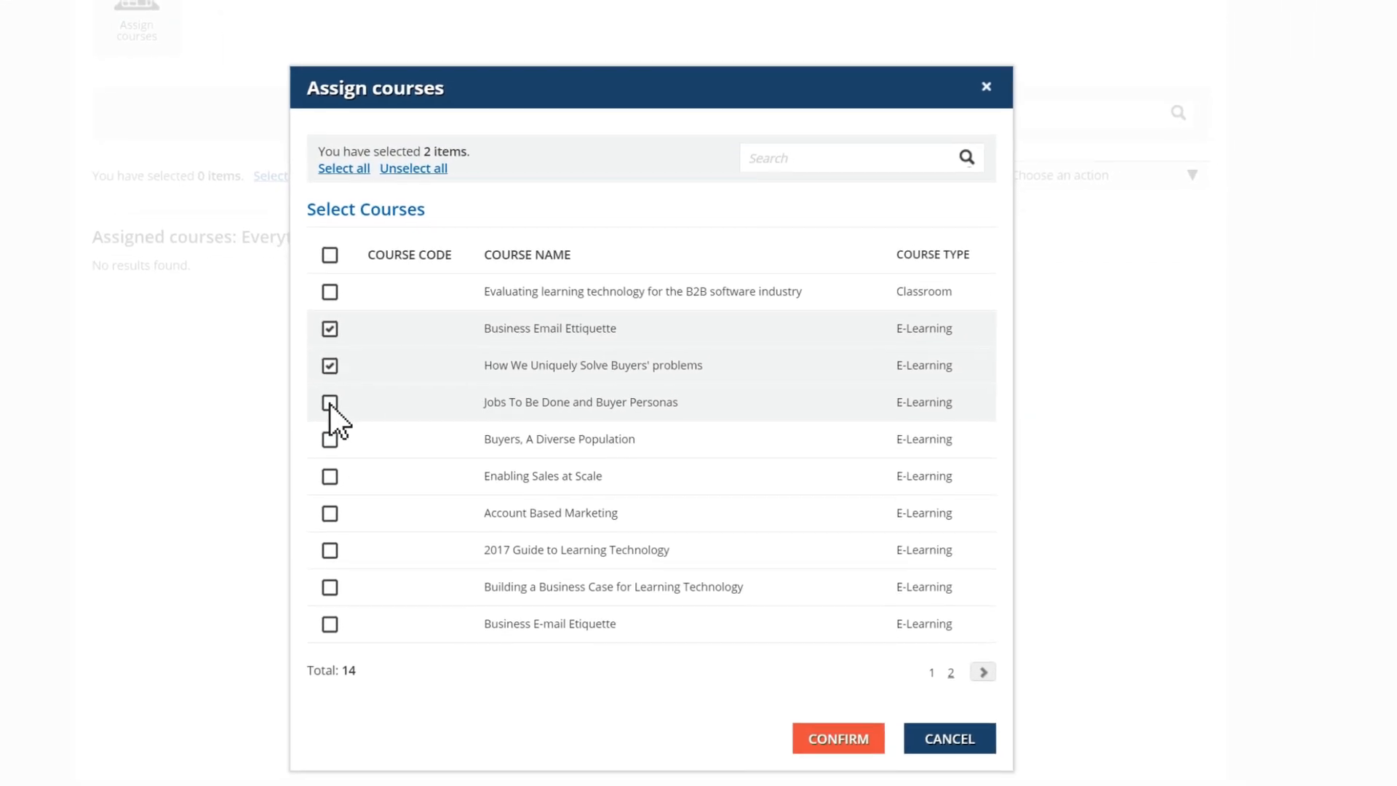
left_click(836, 738)
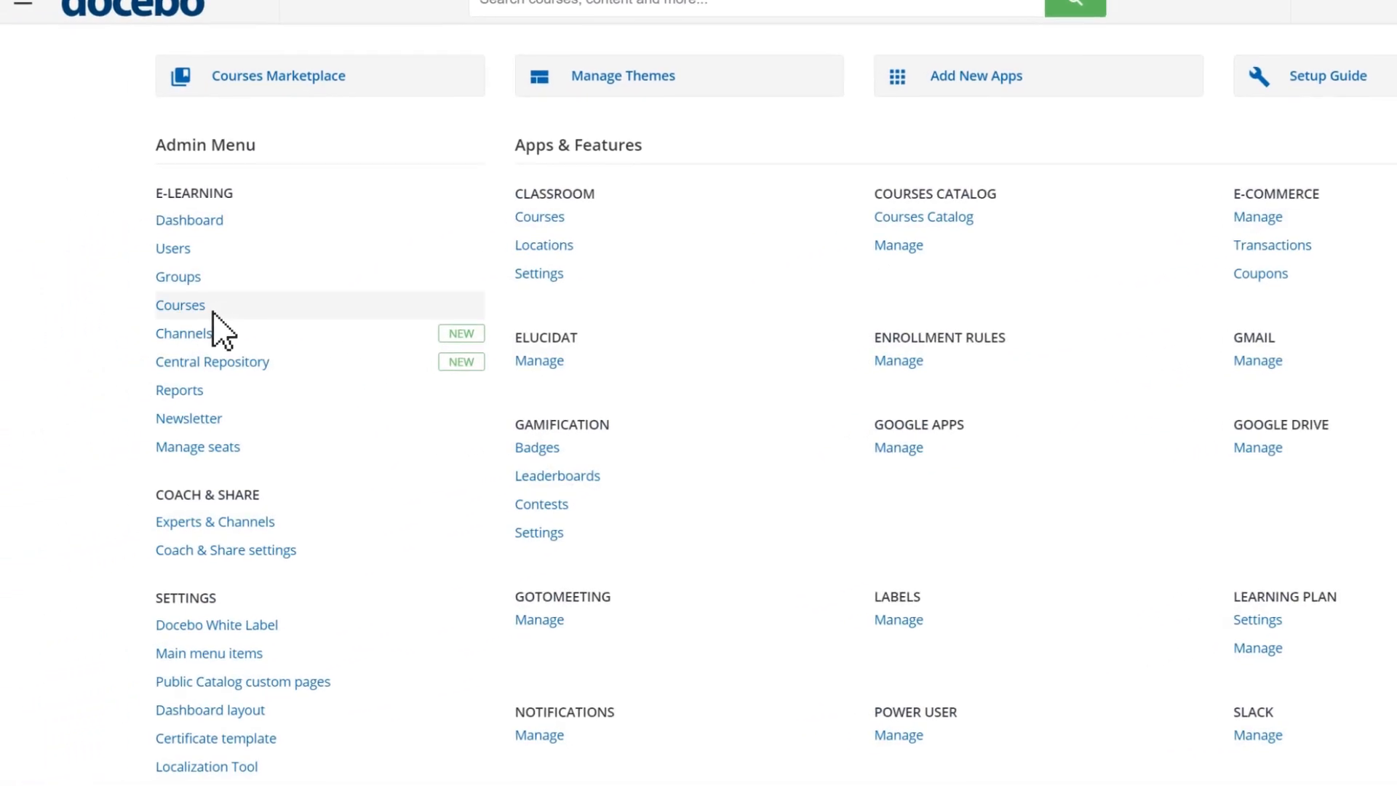
Enroll the Marketing branch's 10 users in Business Email Etiquette at Learner level.
left_click(179, 305)
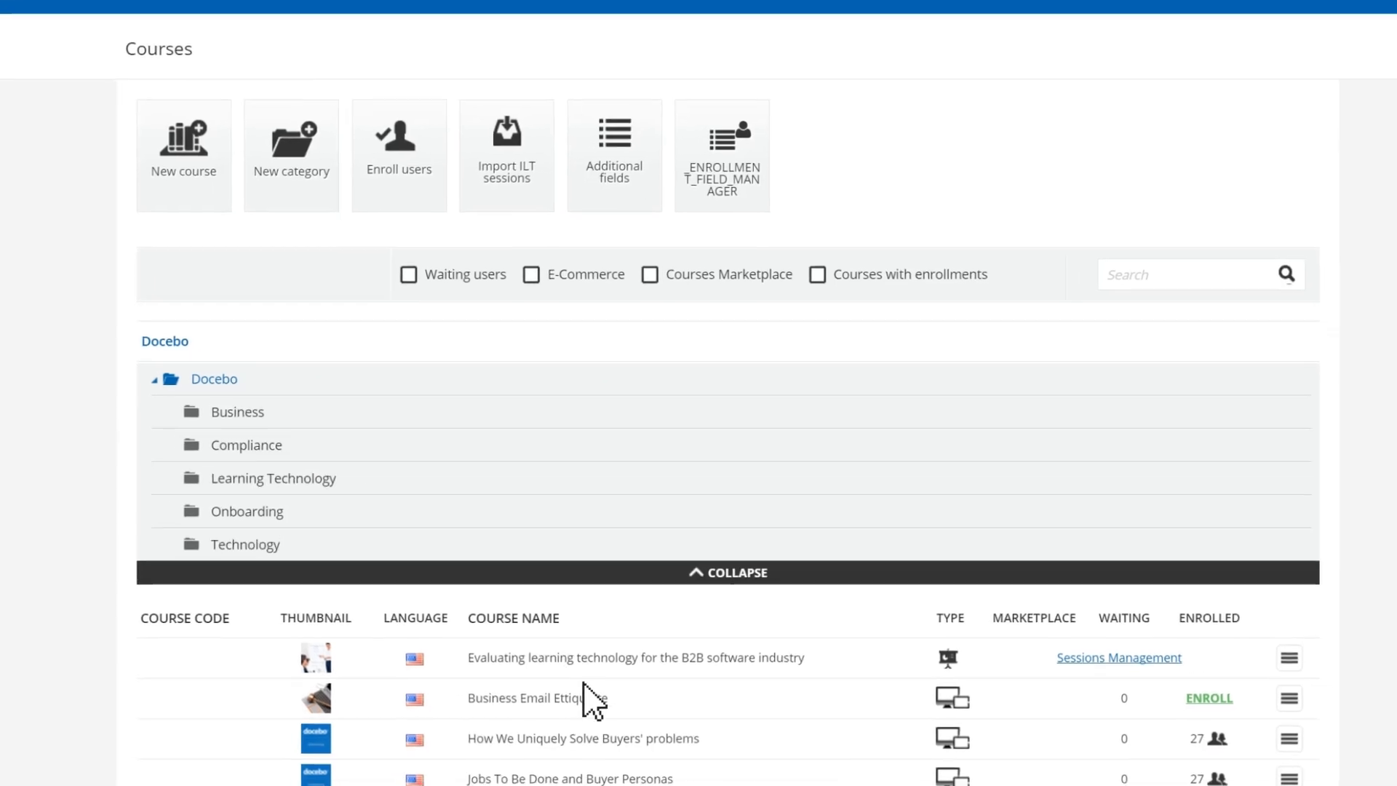
left_click(1208, 697)
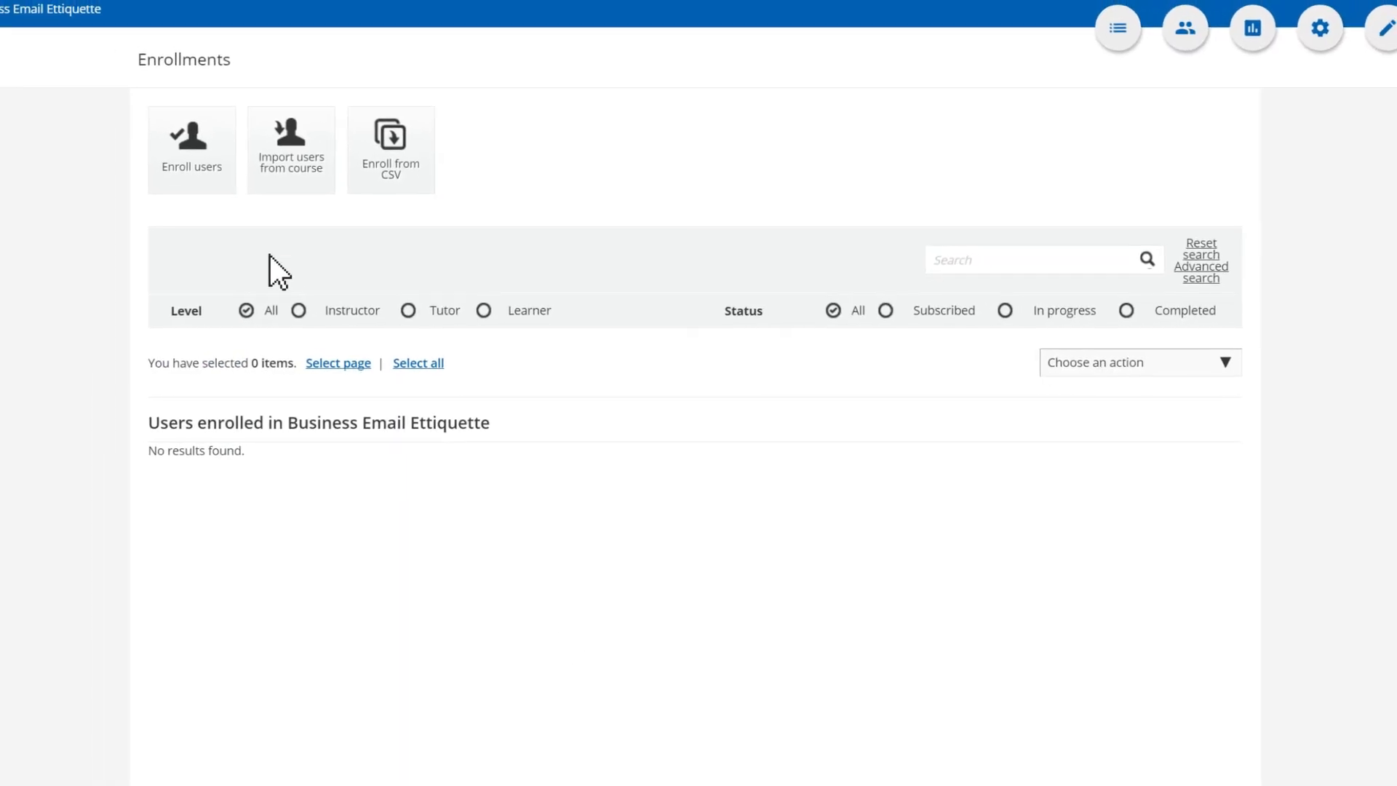
left_click(191, 148)
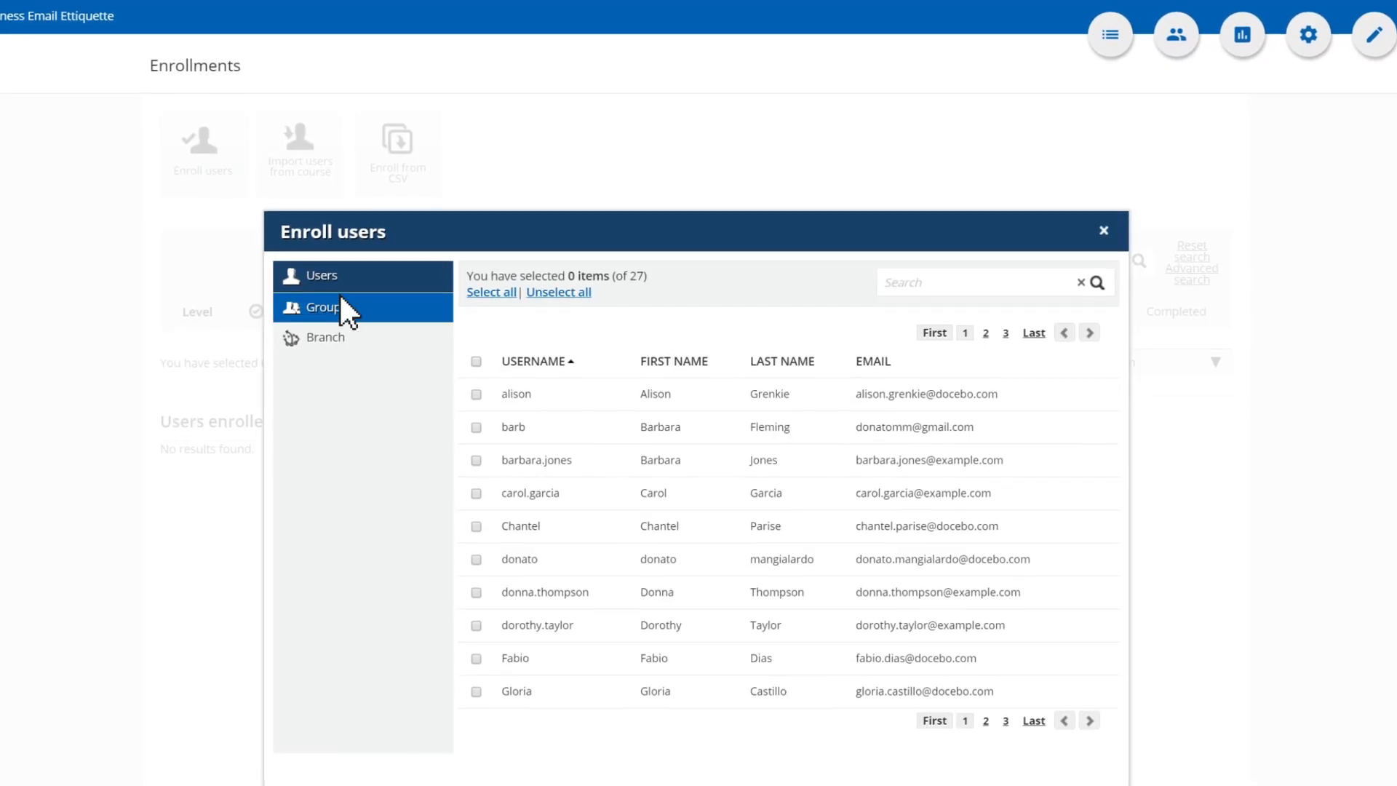
left_click(326, 337)
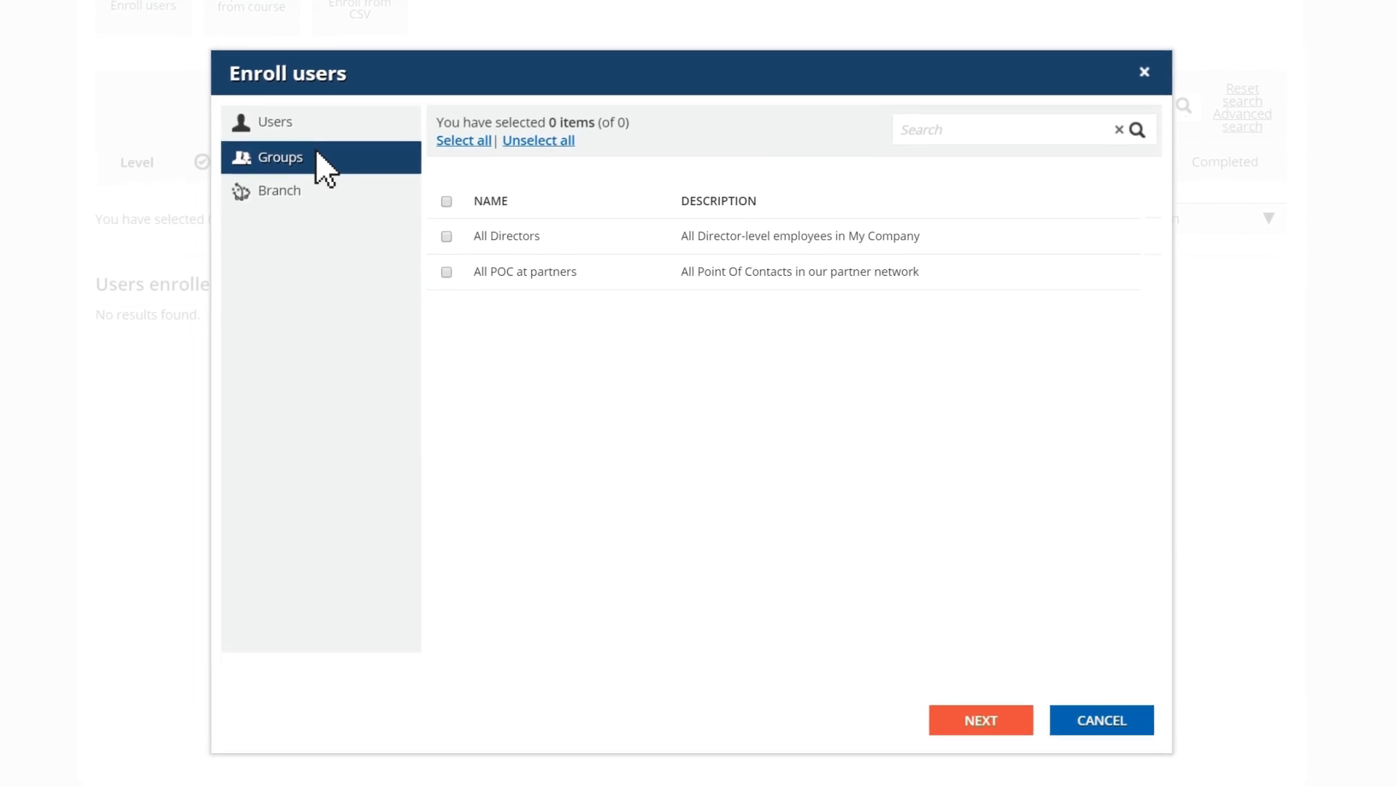
left_click(278, 190)
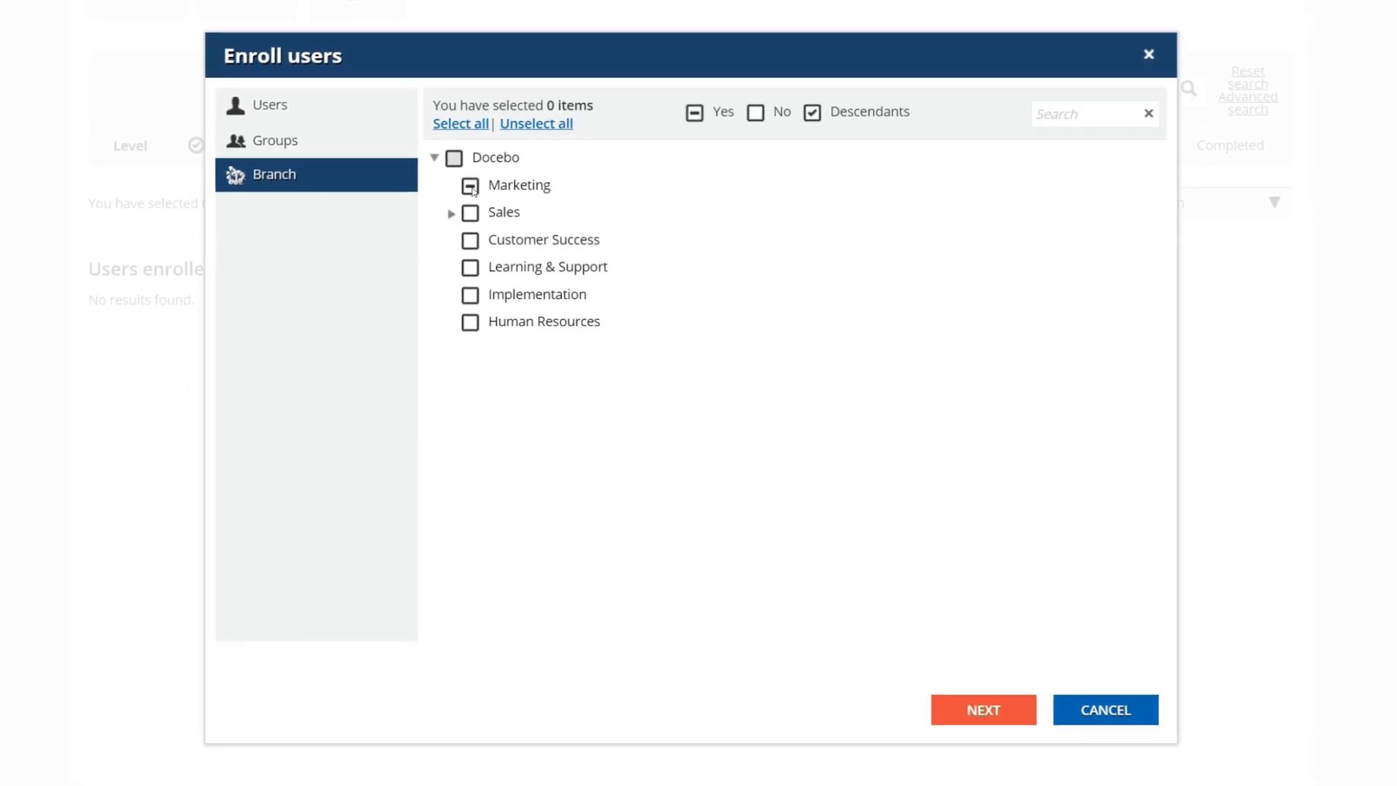
left_click(471, 186)
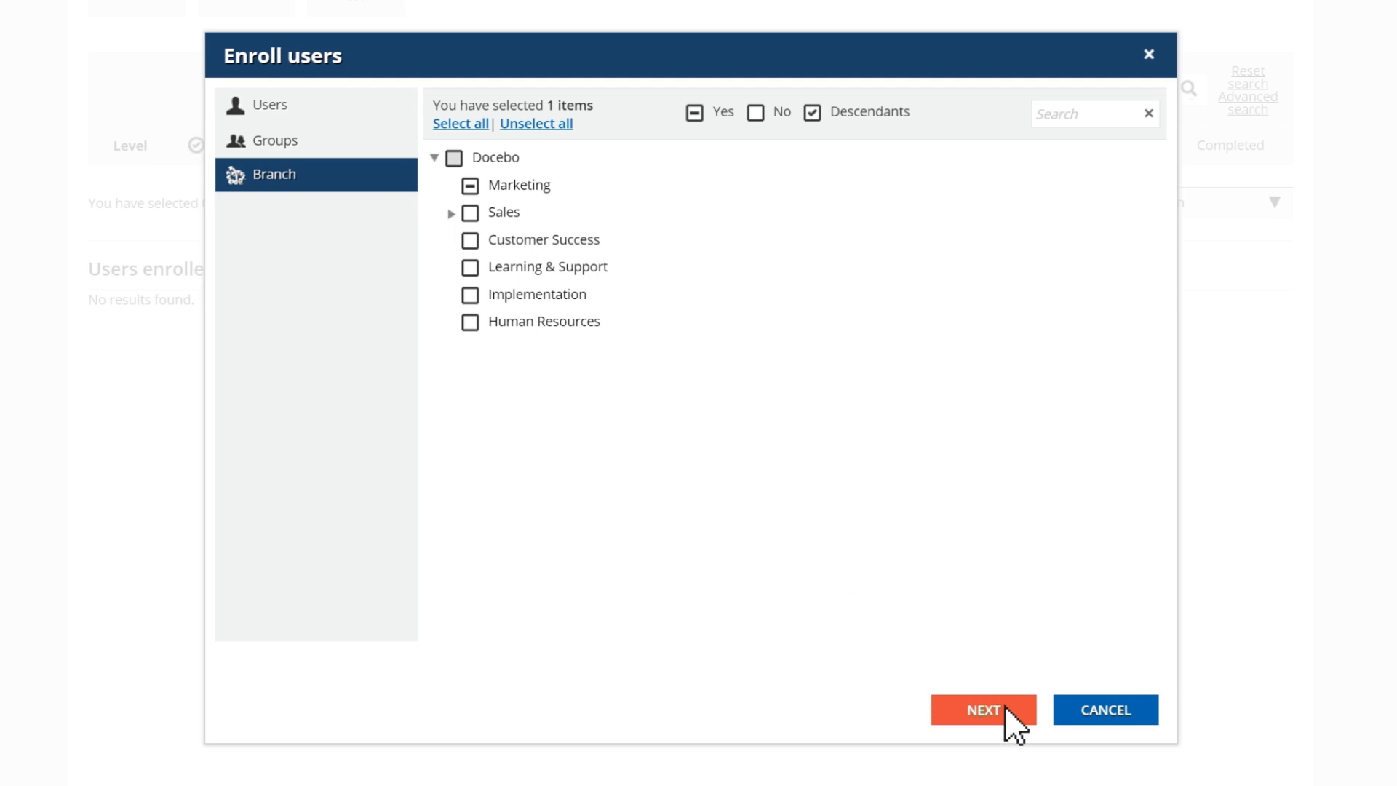
left_click(981, 709)
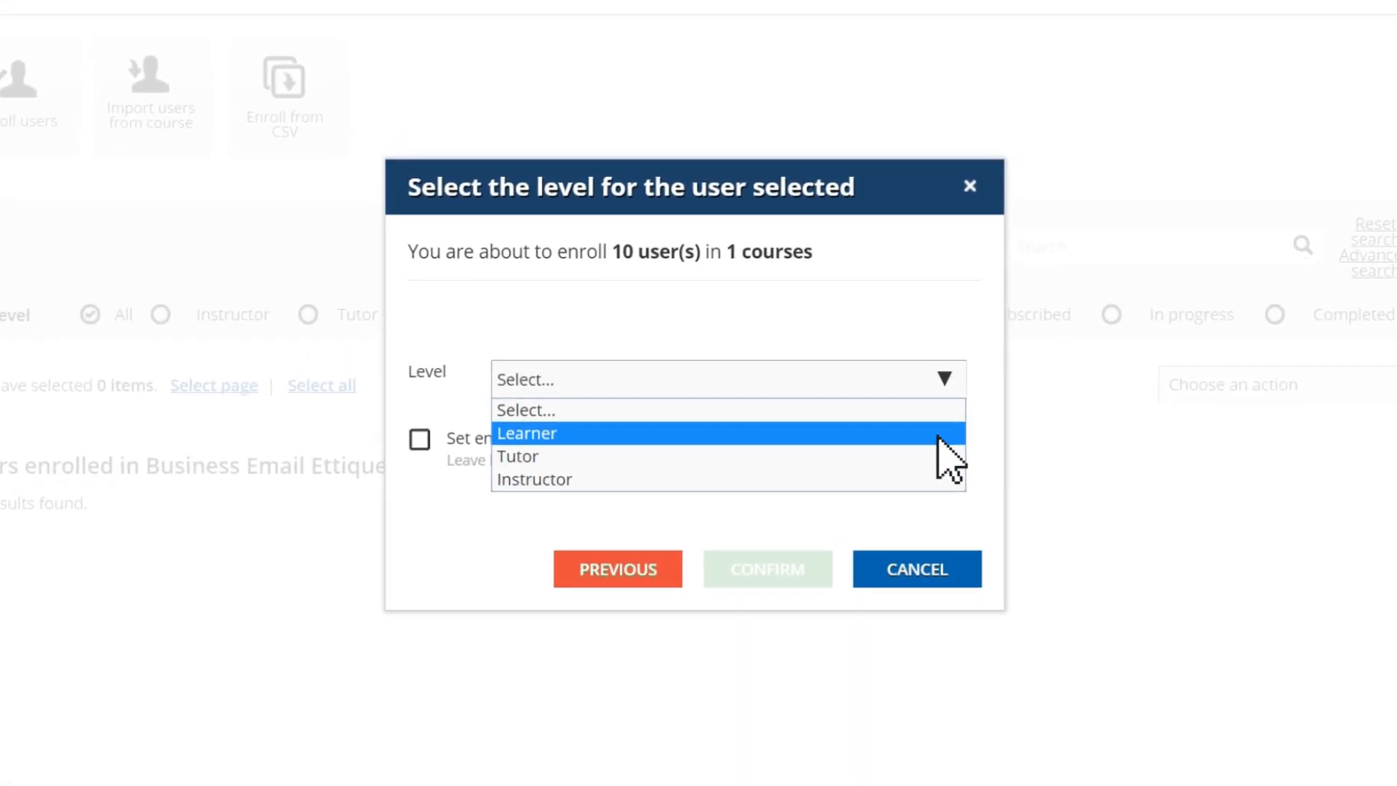
left_click(527, 433)
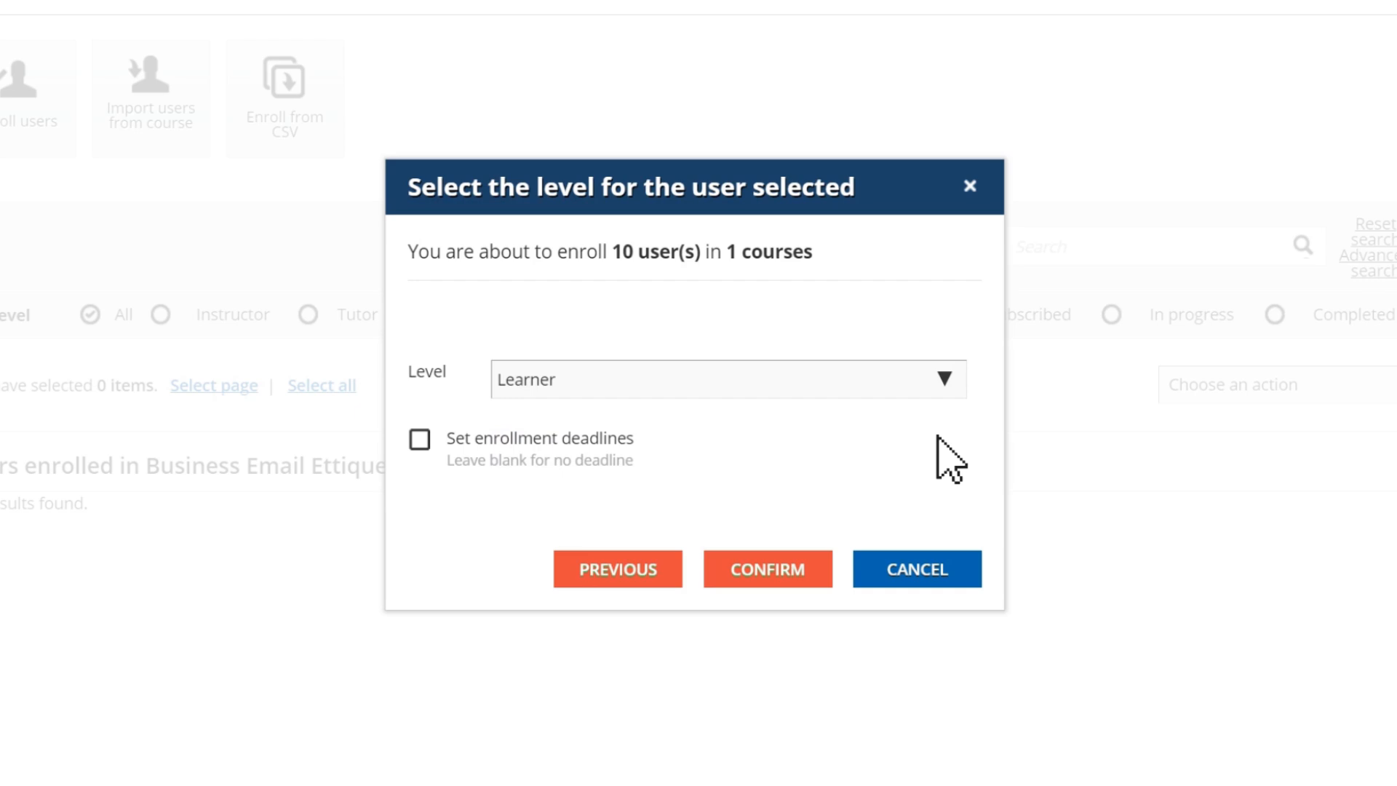
mouse_move(853, 535)
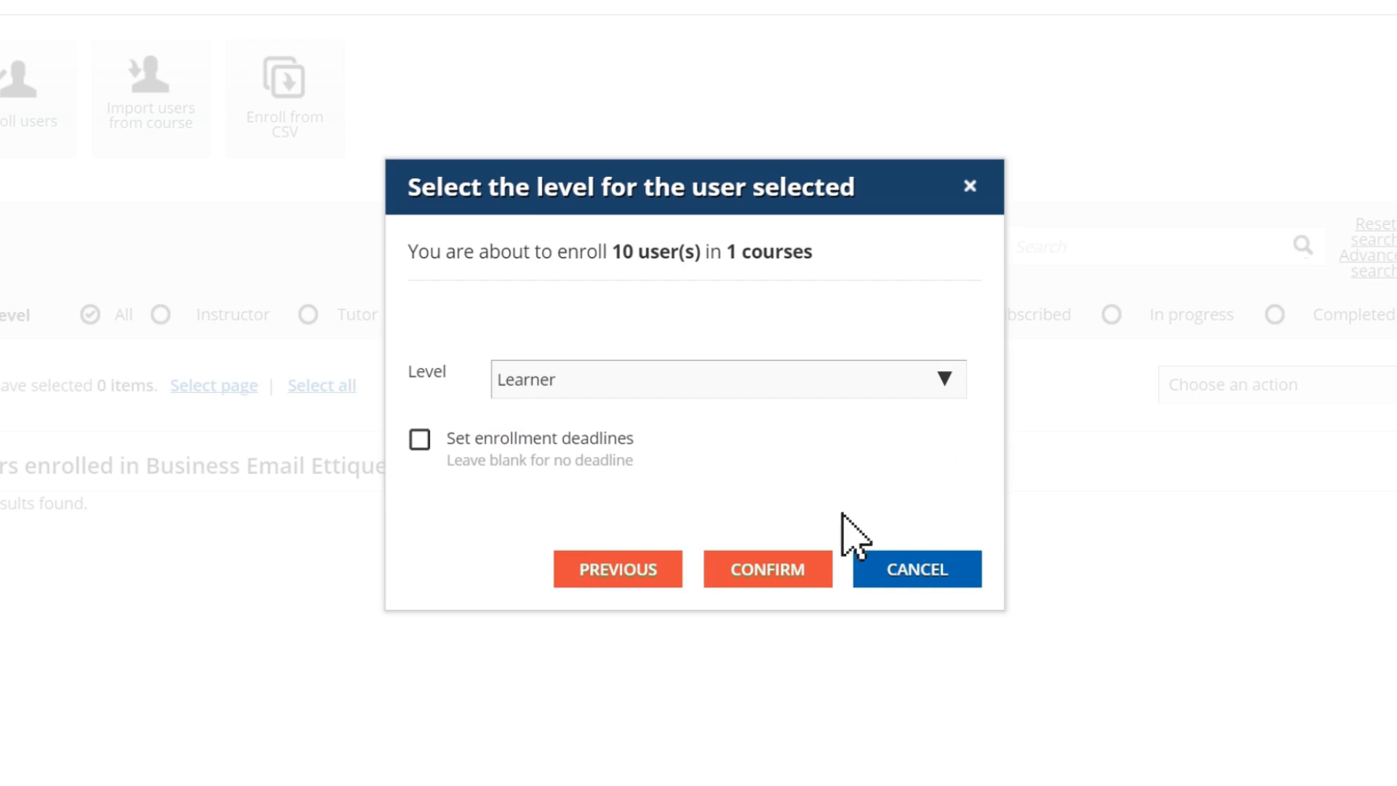
left_click(767, 569)
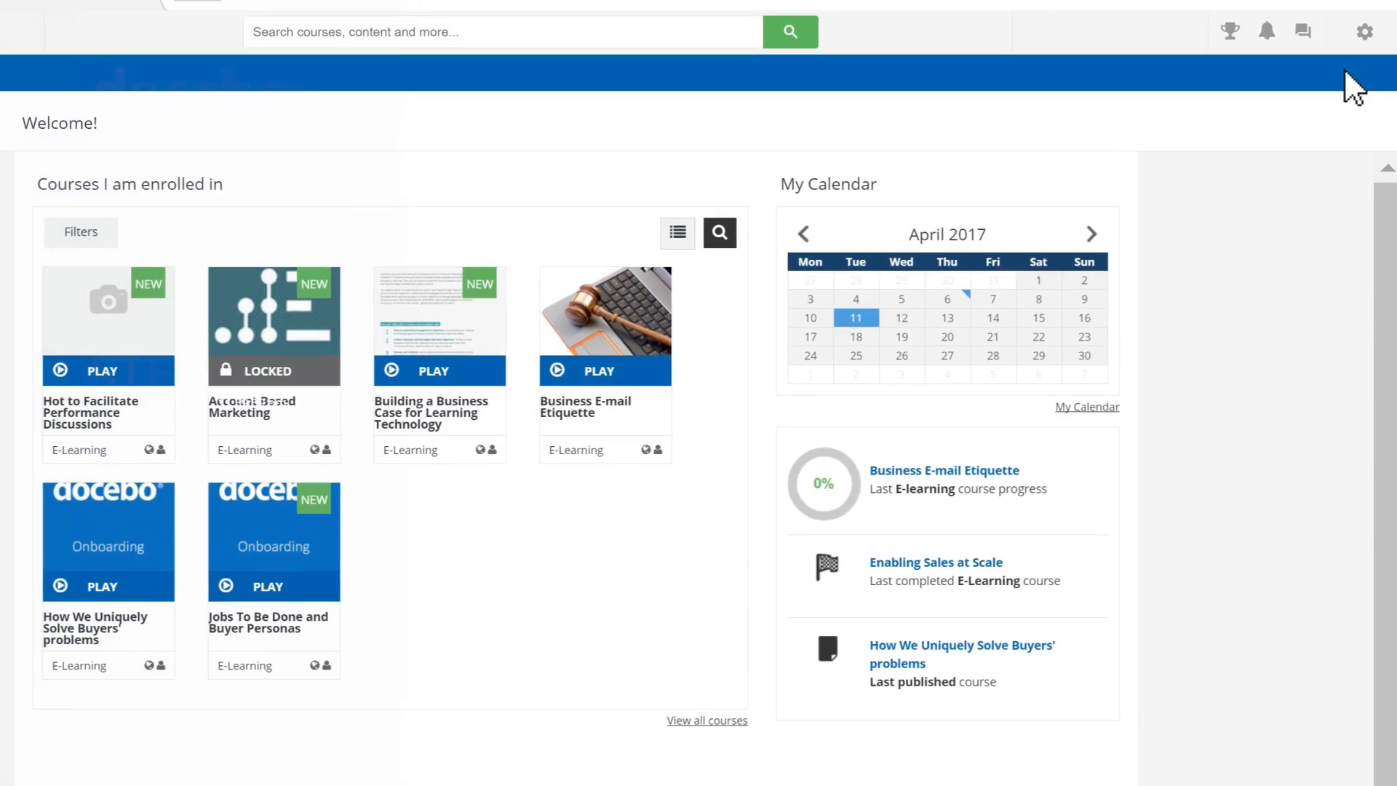
Review the Gamification app's details in Apps & Features and return to the Admin Menu.
left_click(1362, 31)
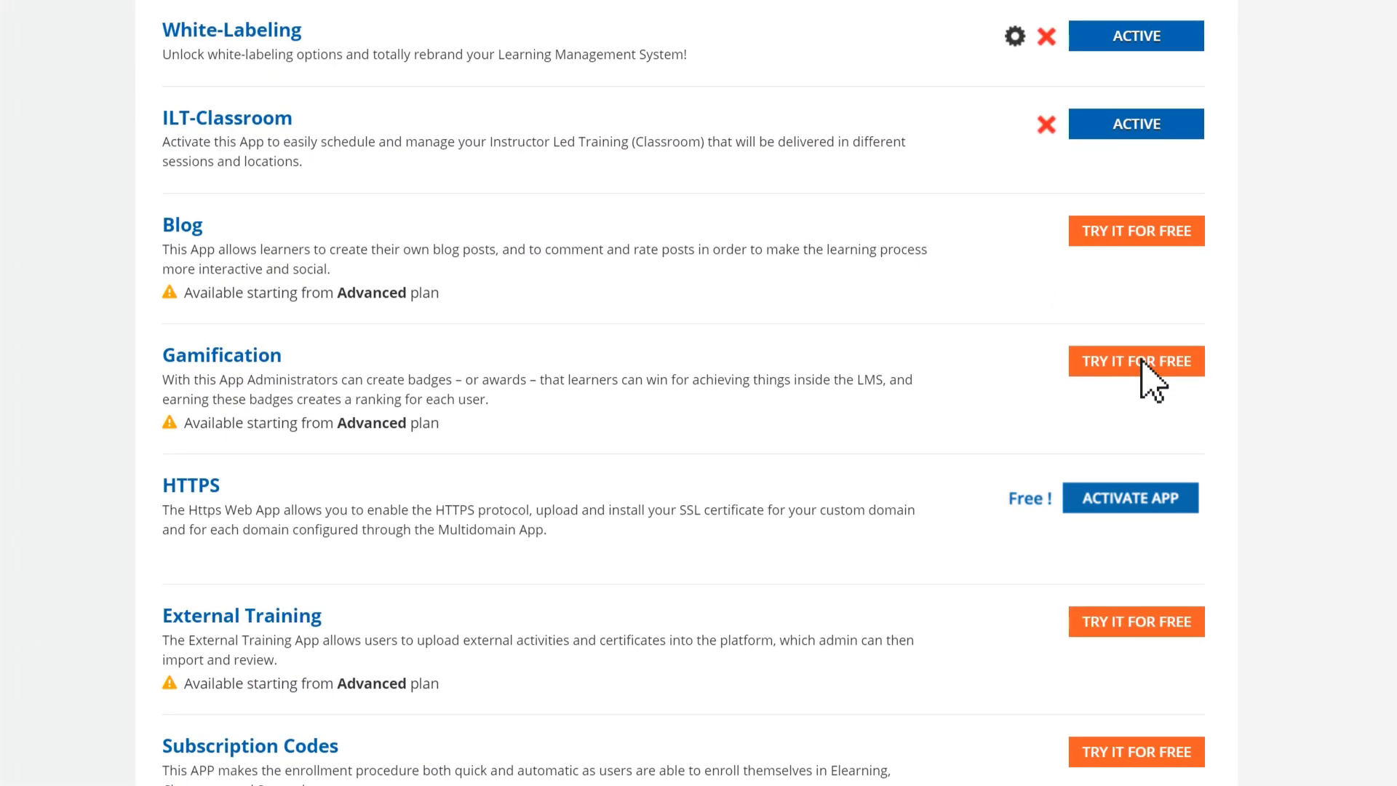
left_click(1135, 361)
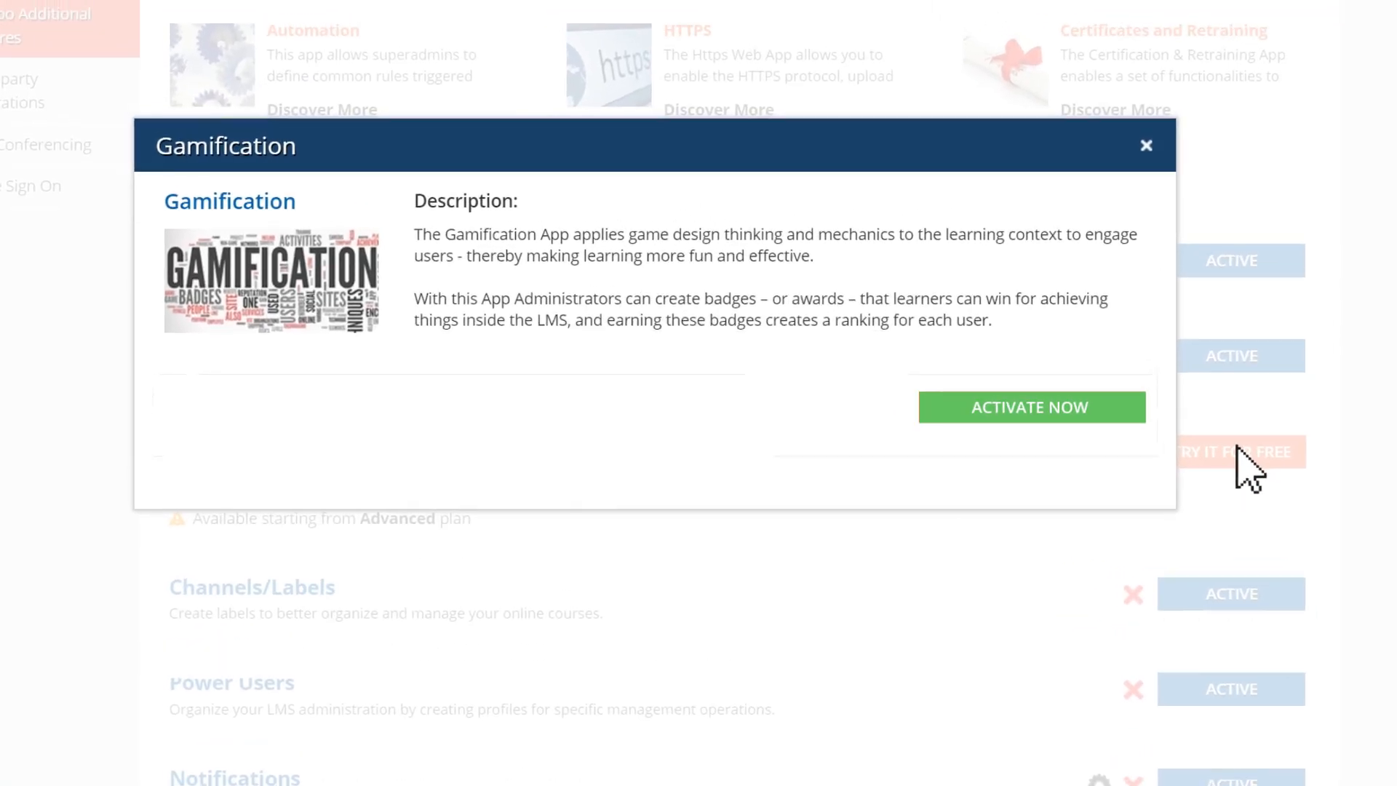
left_click(1029, 407)
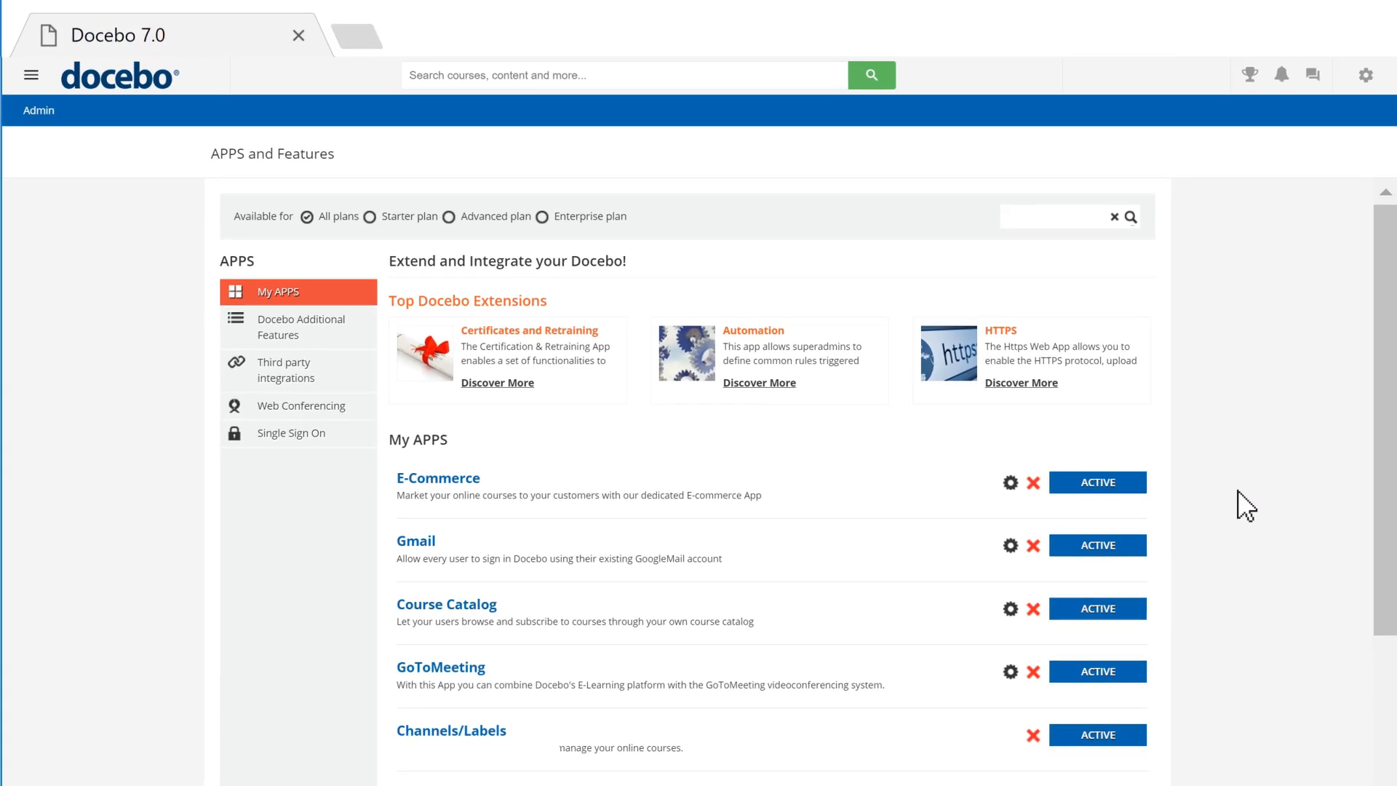
left_click(1364, 75)
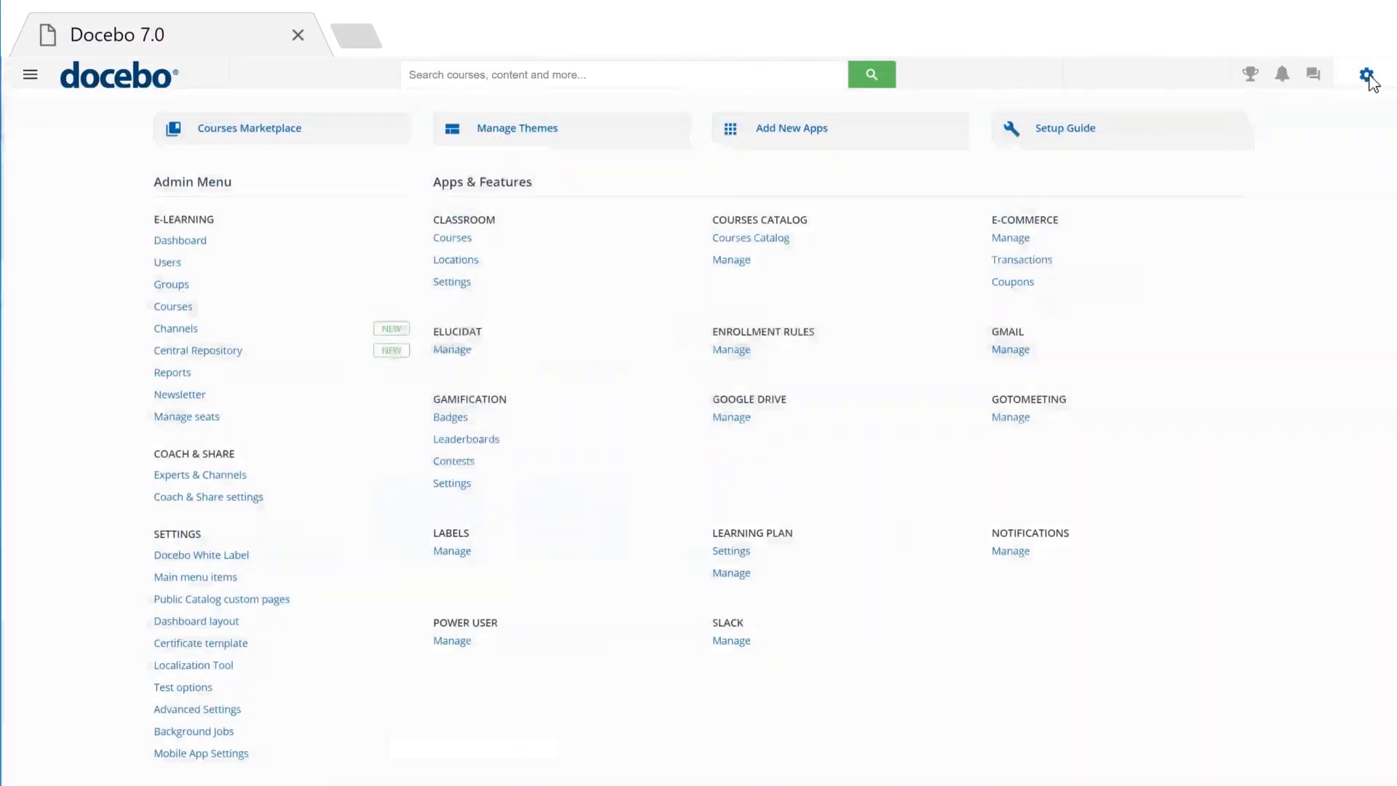
Create the Sales catalog and assign the three buyer courses including Jobs To Be Done and Buyer Personas.
left_click(750, 237)
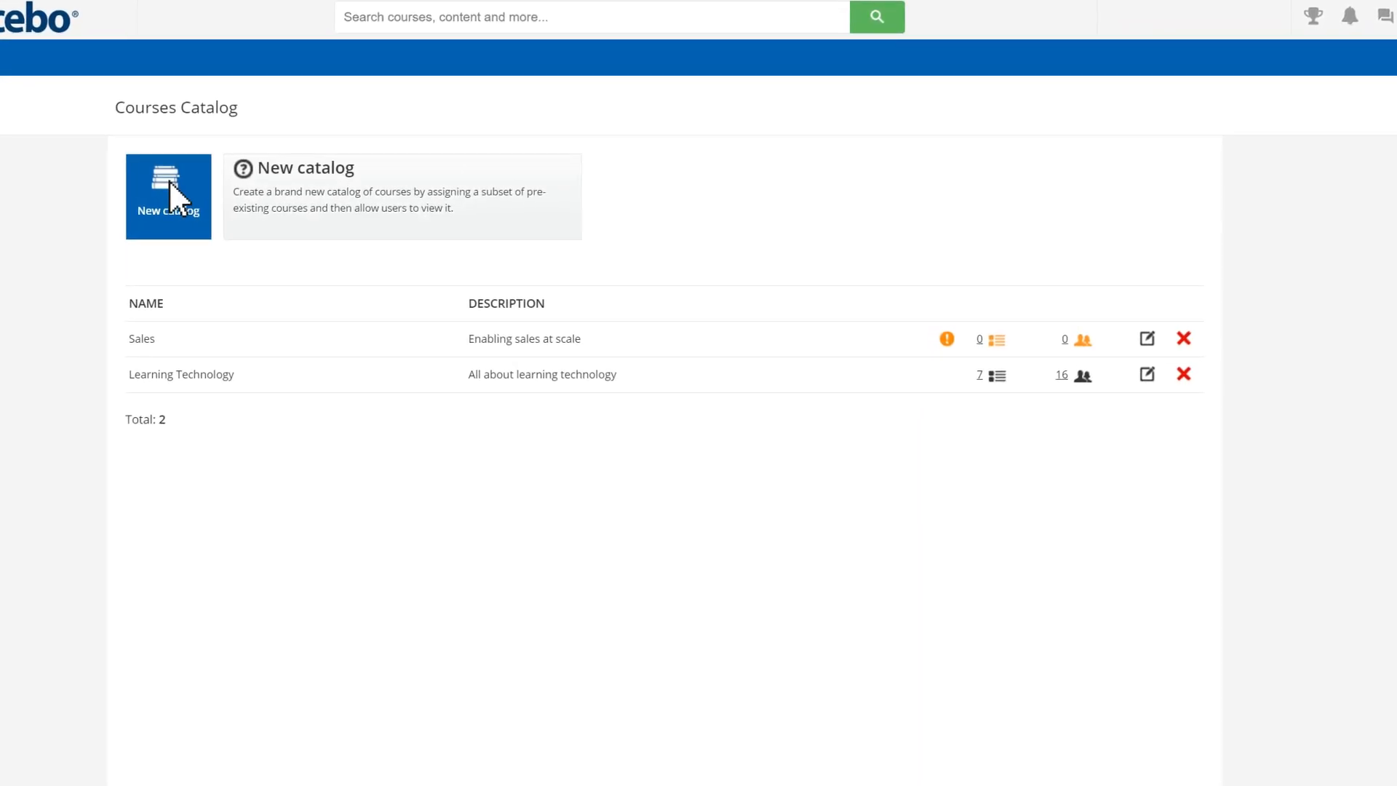
left_click(168, 195)
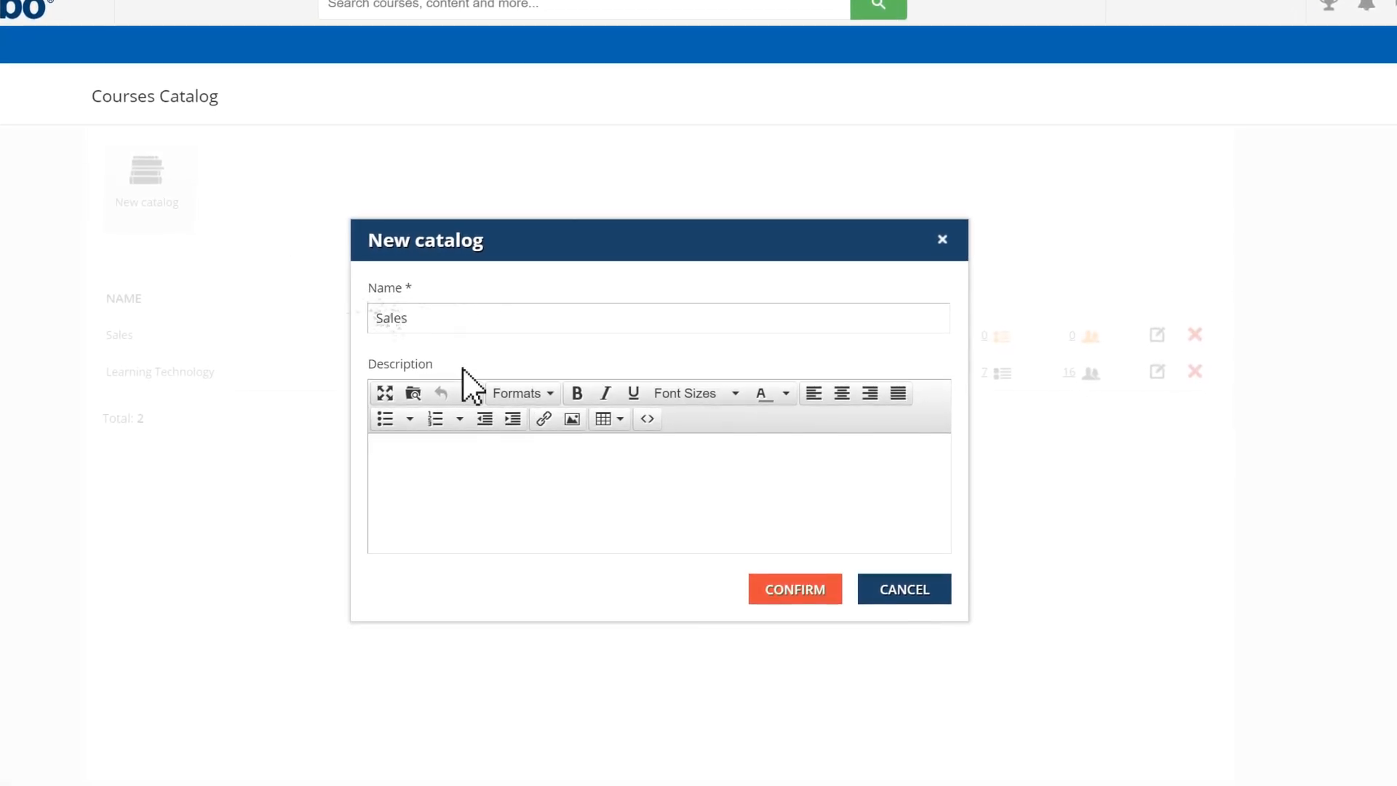
left_click(794, 588)
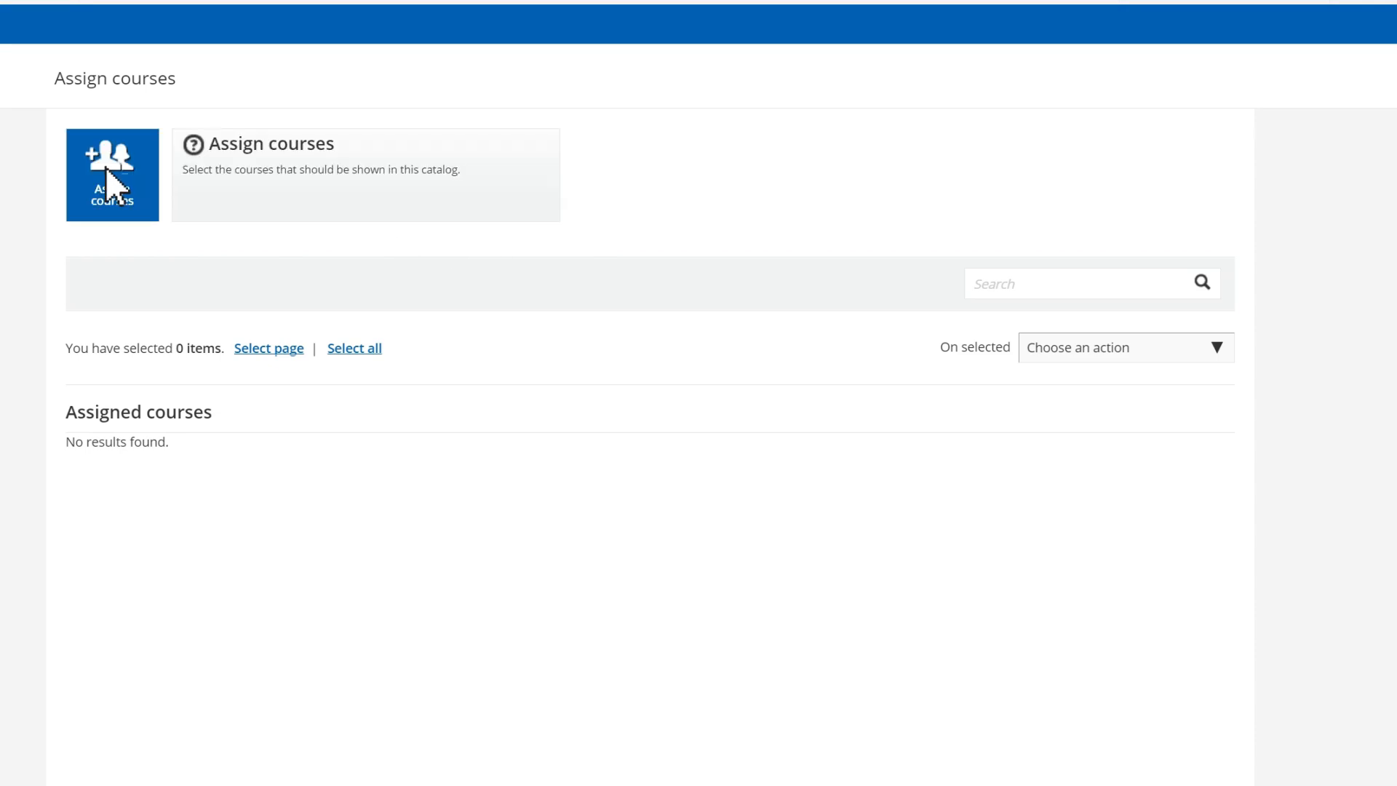
left_click(112, 175)
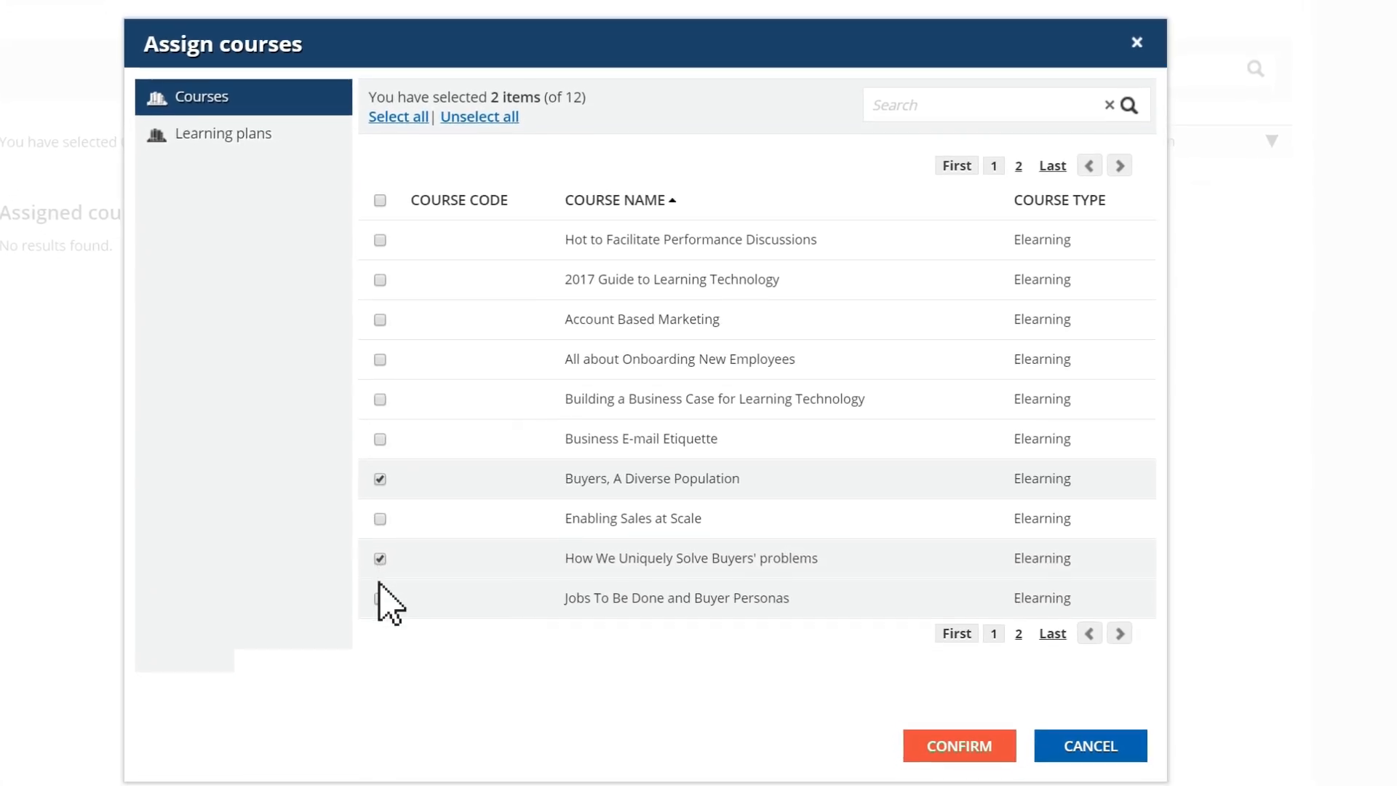
left_click(379, 598)
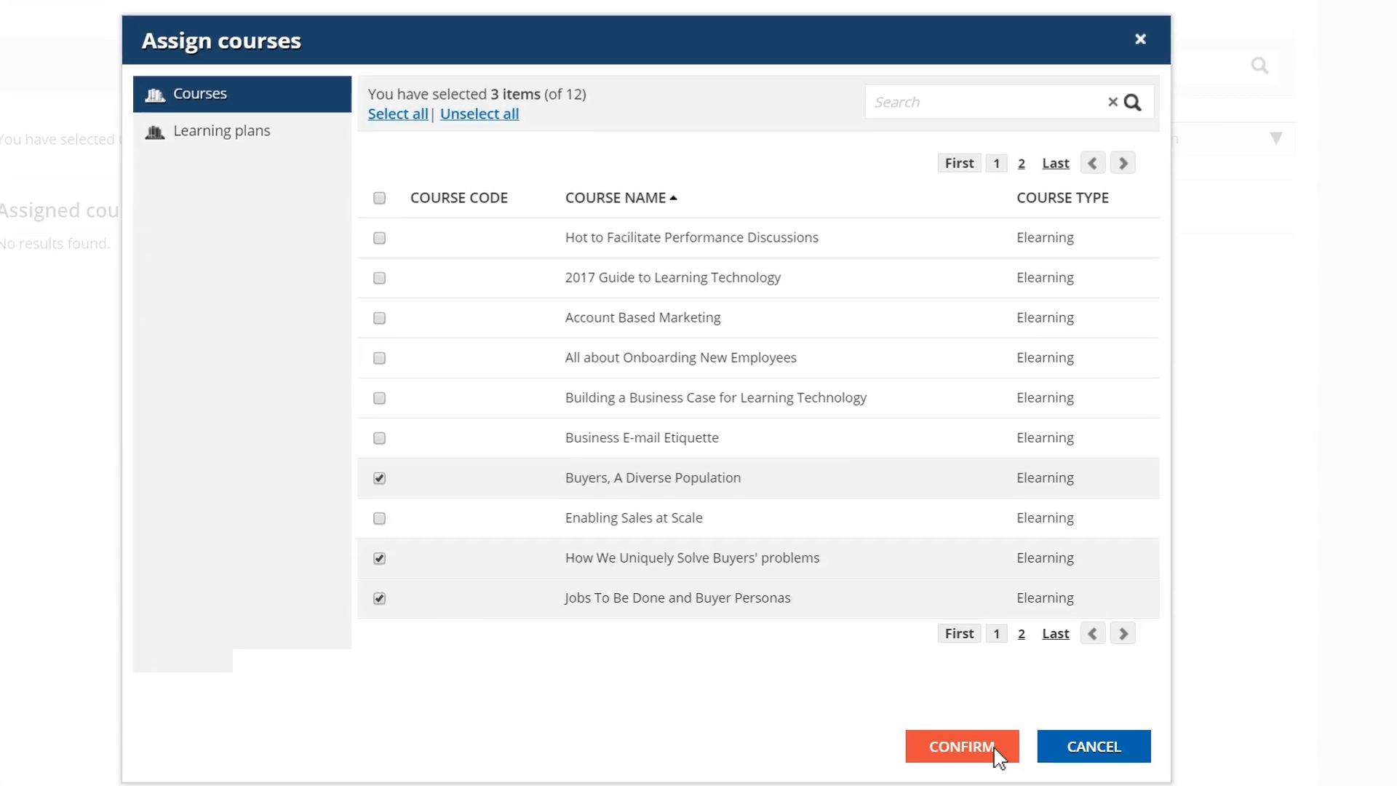
left_click(960, 746)
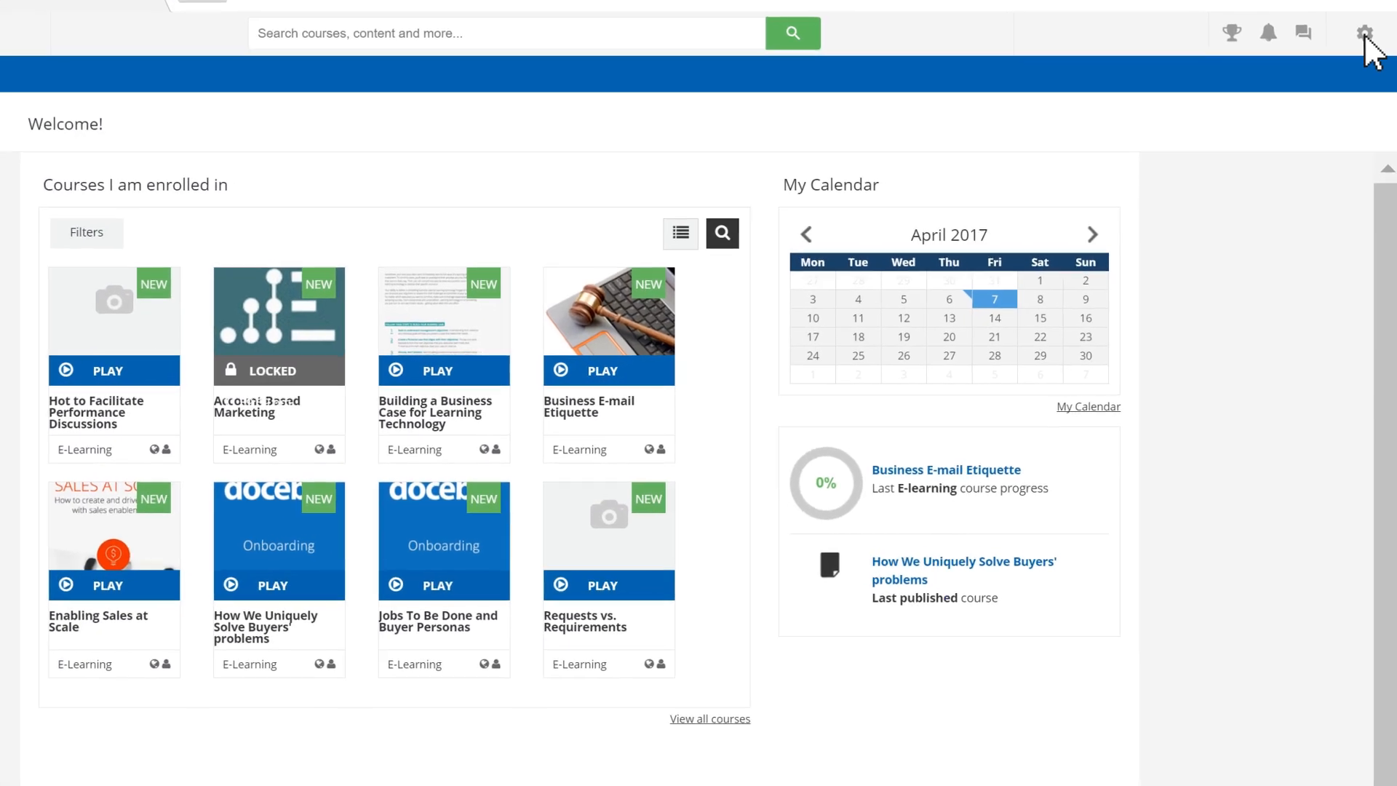
Create the Product Sneak Peaks channel with icon, all-groups-and-branches visibility and Everyone upload permissions.
left_click(1375, 32)
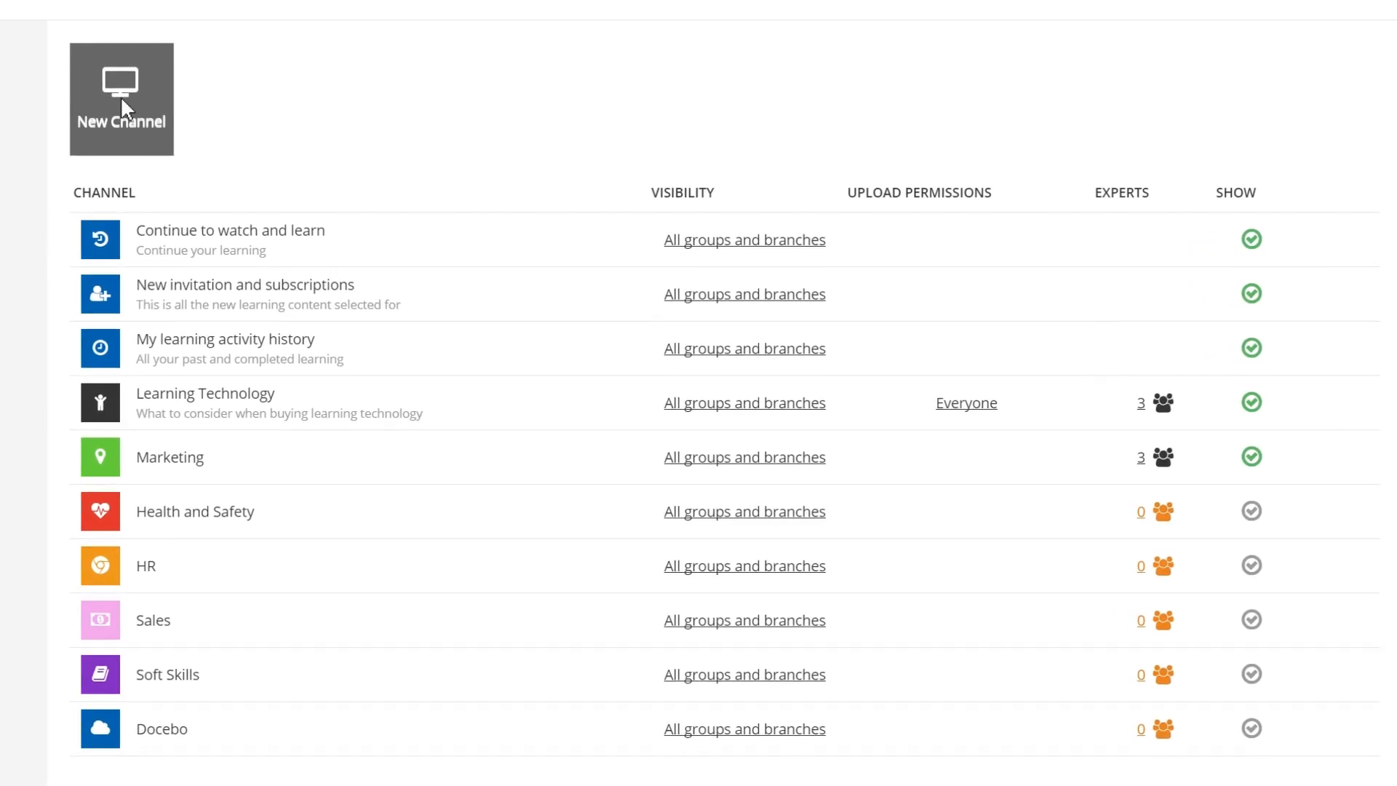
left_click(121, 98)
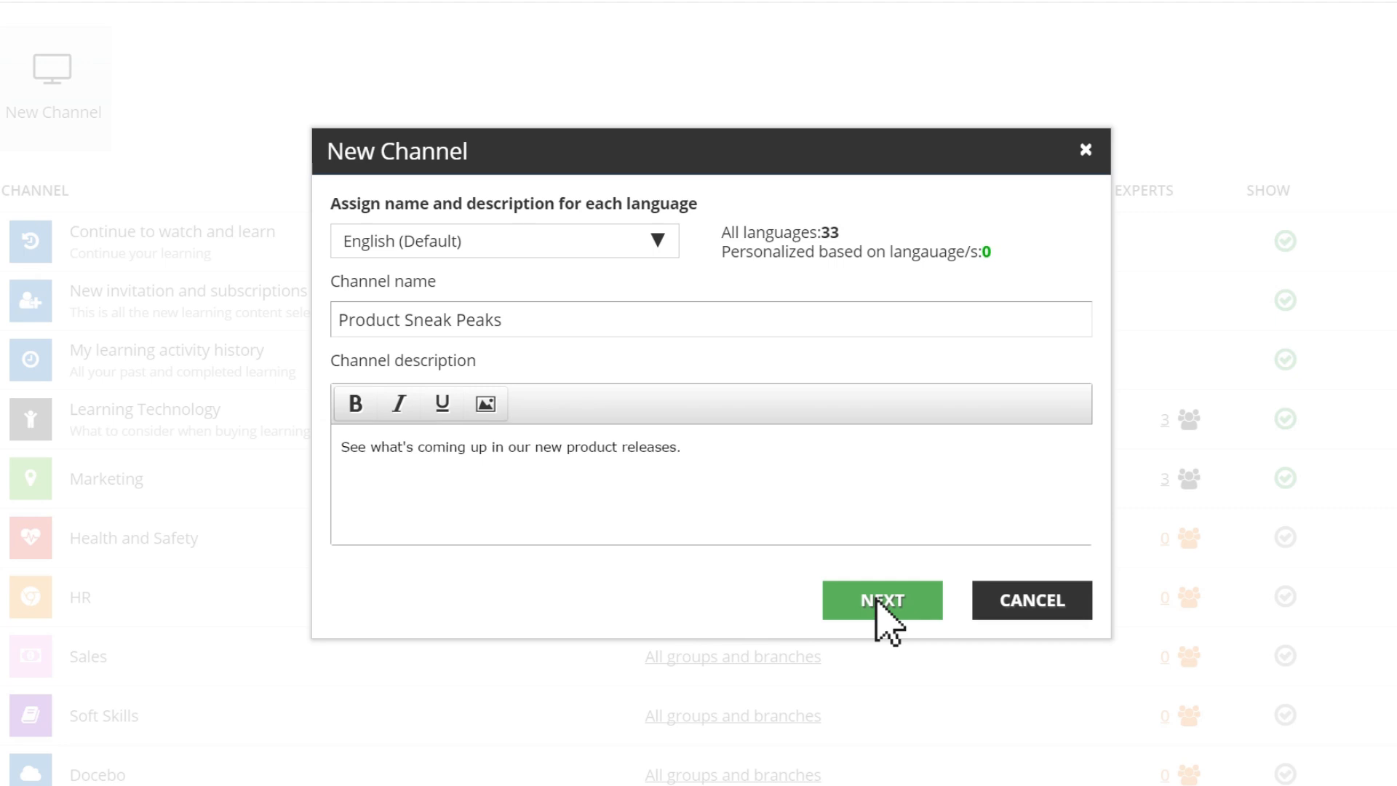
left_click(881, 599)
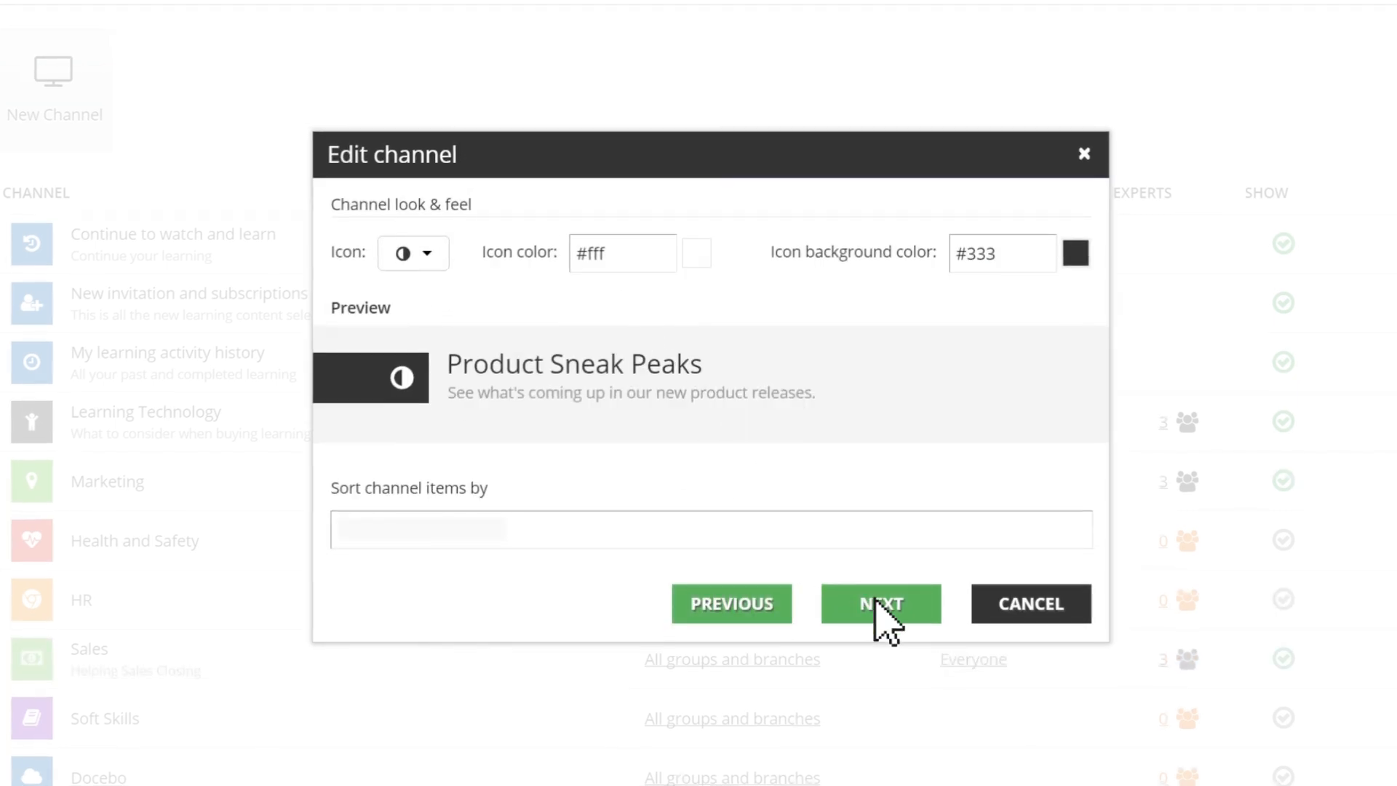
left_click(881, 603)
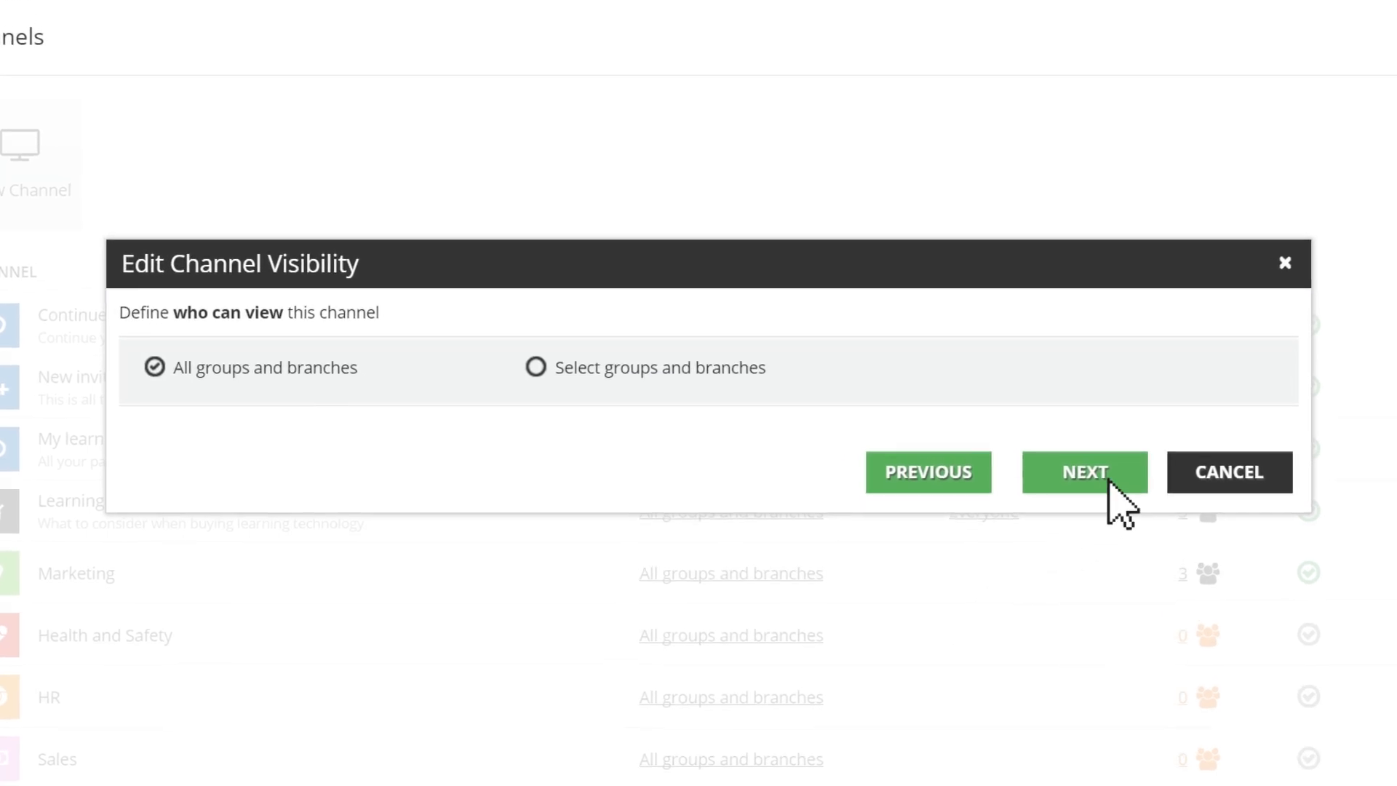
left_click(1083, 471)
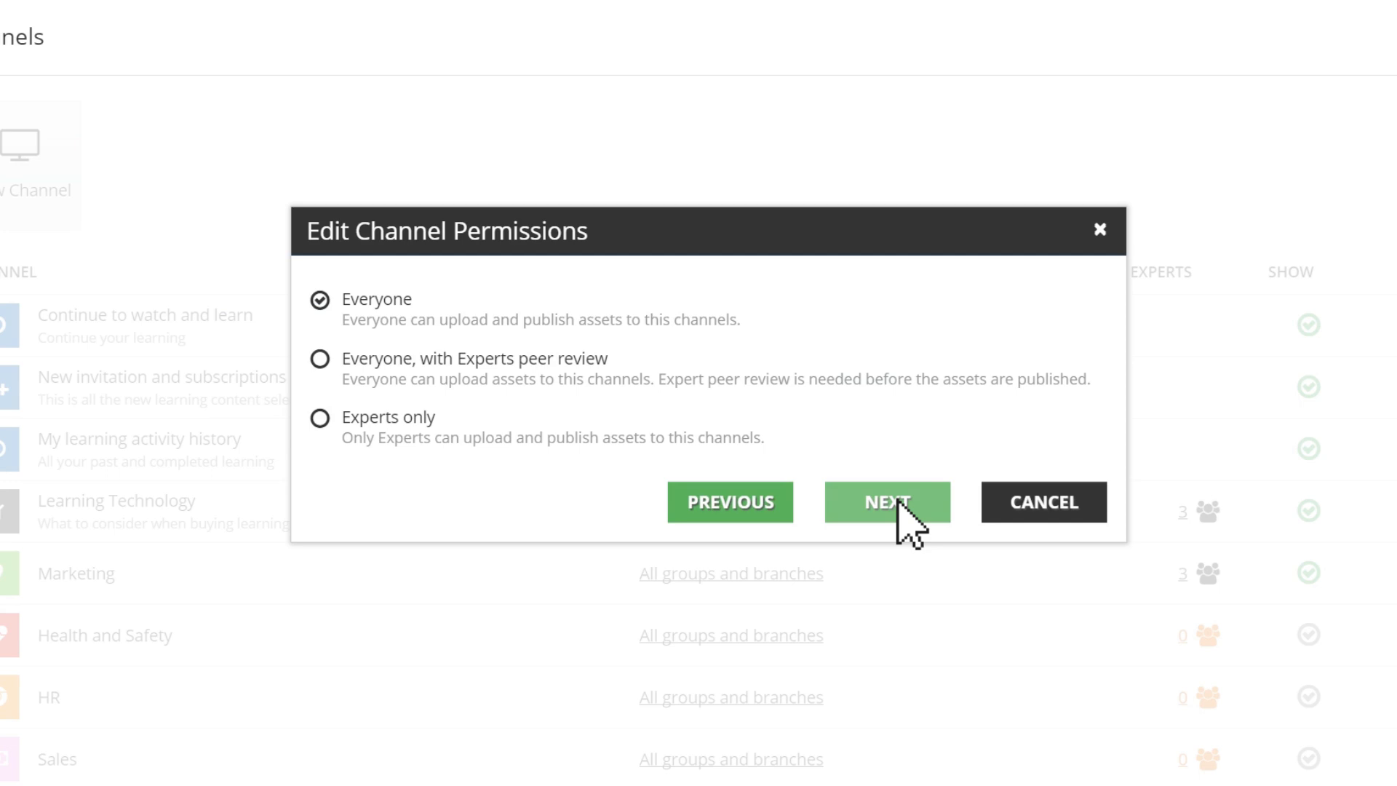
left_click(886, 501)
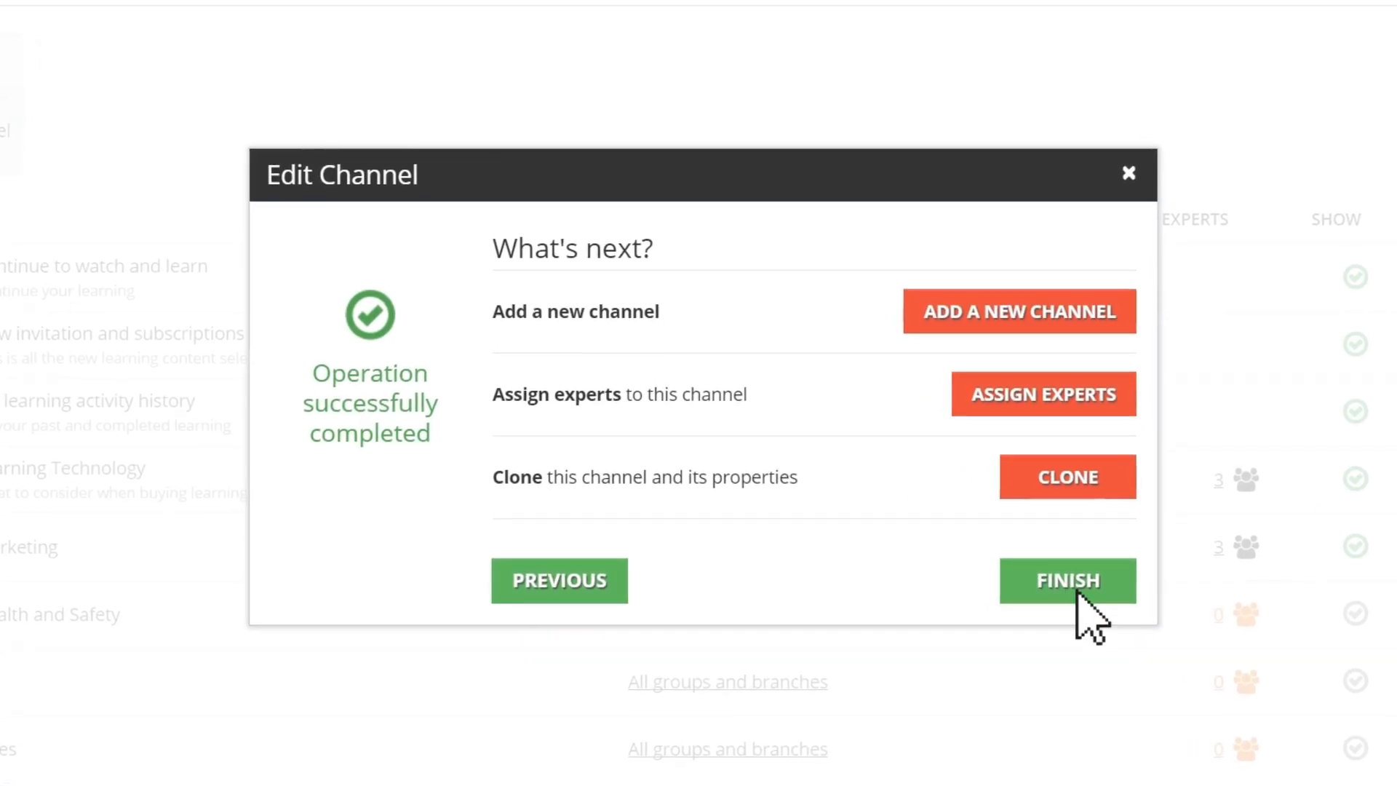
left_click(1067, 580)
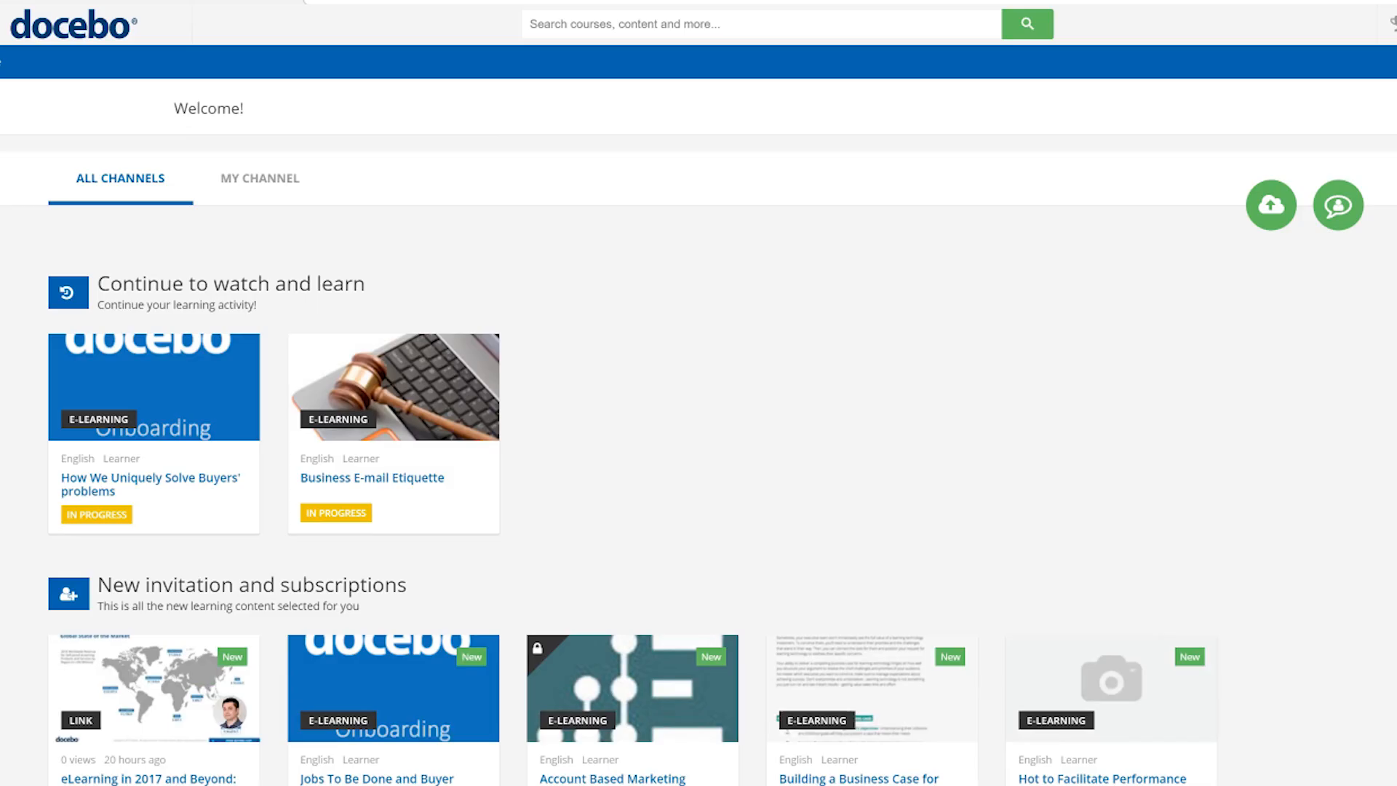
Scroll through the All Channels page before returning to the home dashboard.
scroll("down", 3)
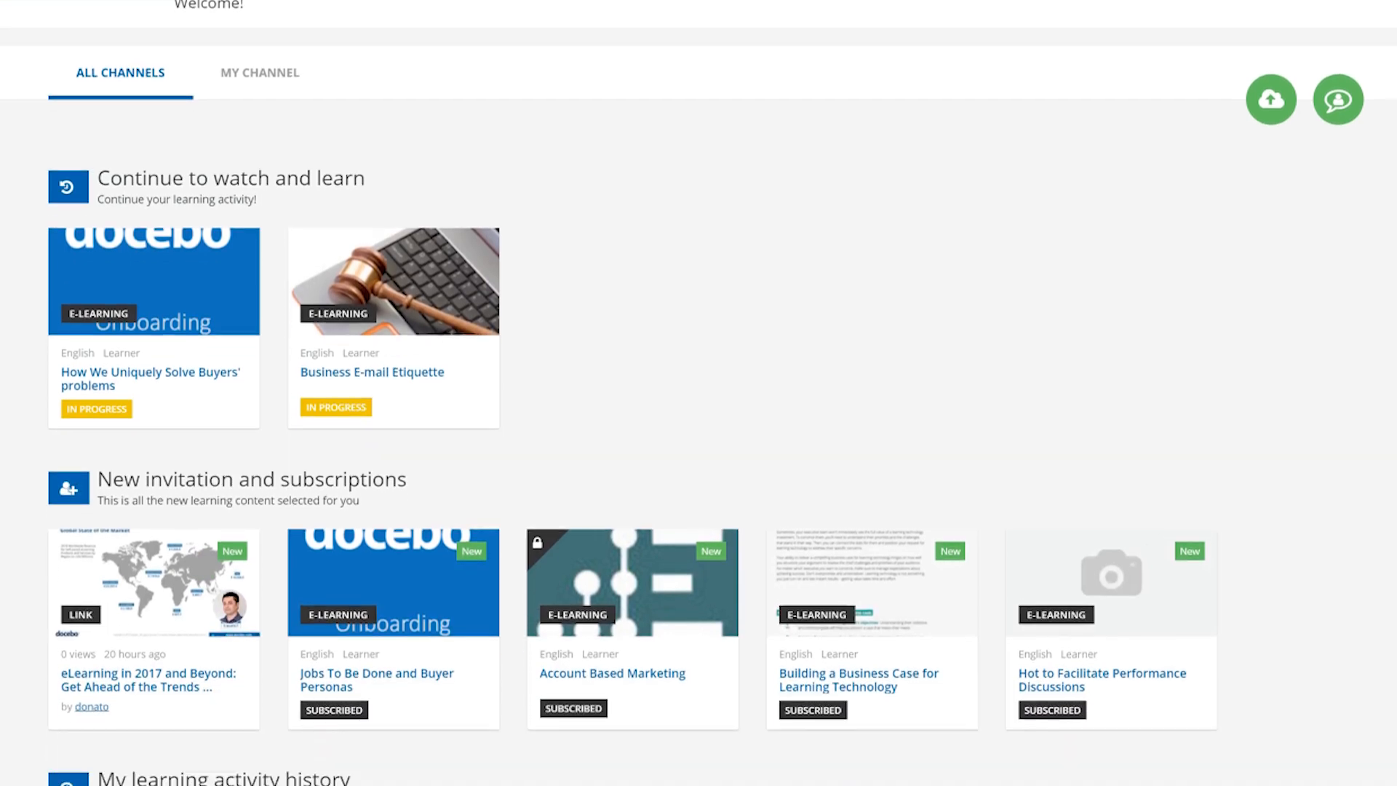
scroll("down", 3)
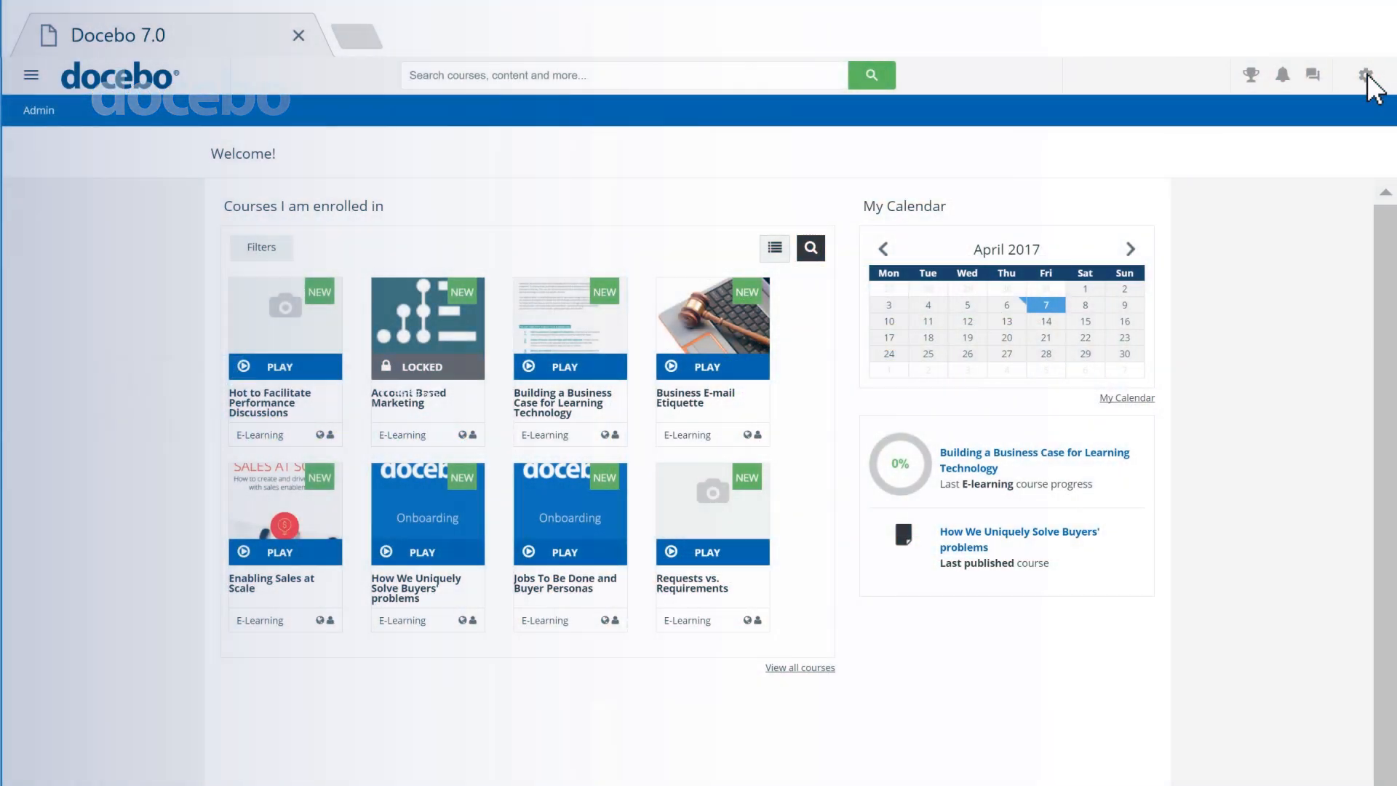
left_click(1365, 75)
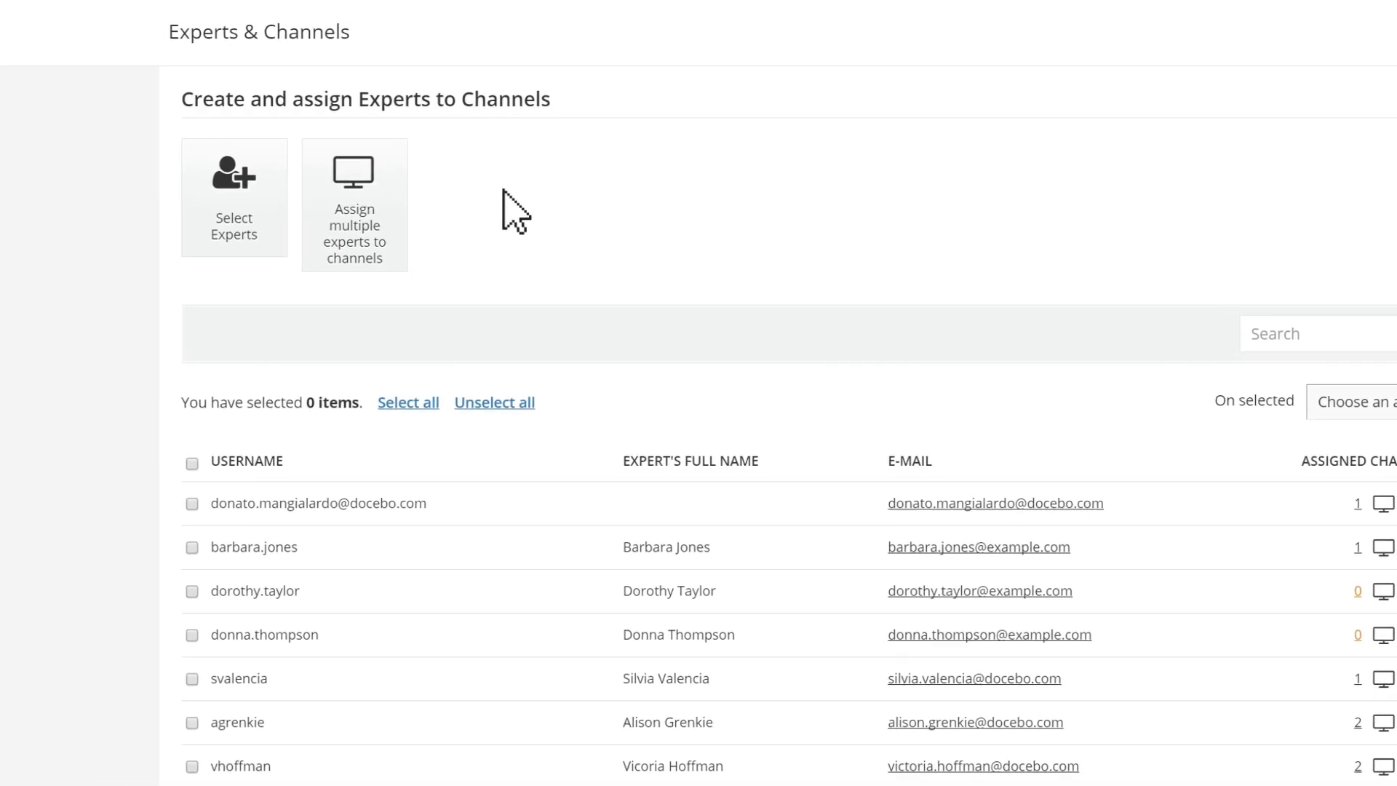
left_click(354, 203)
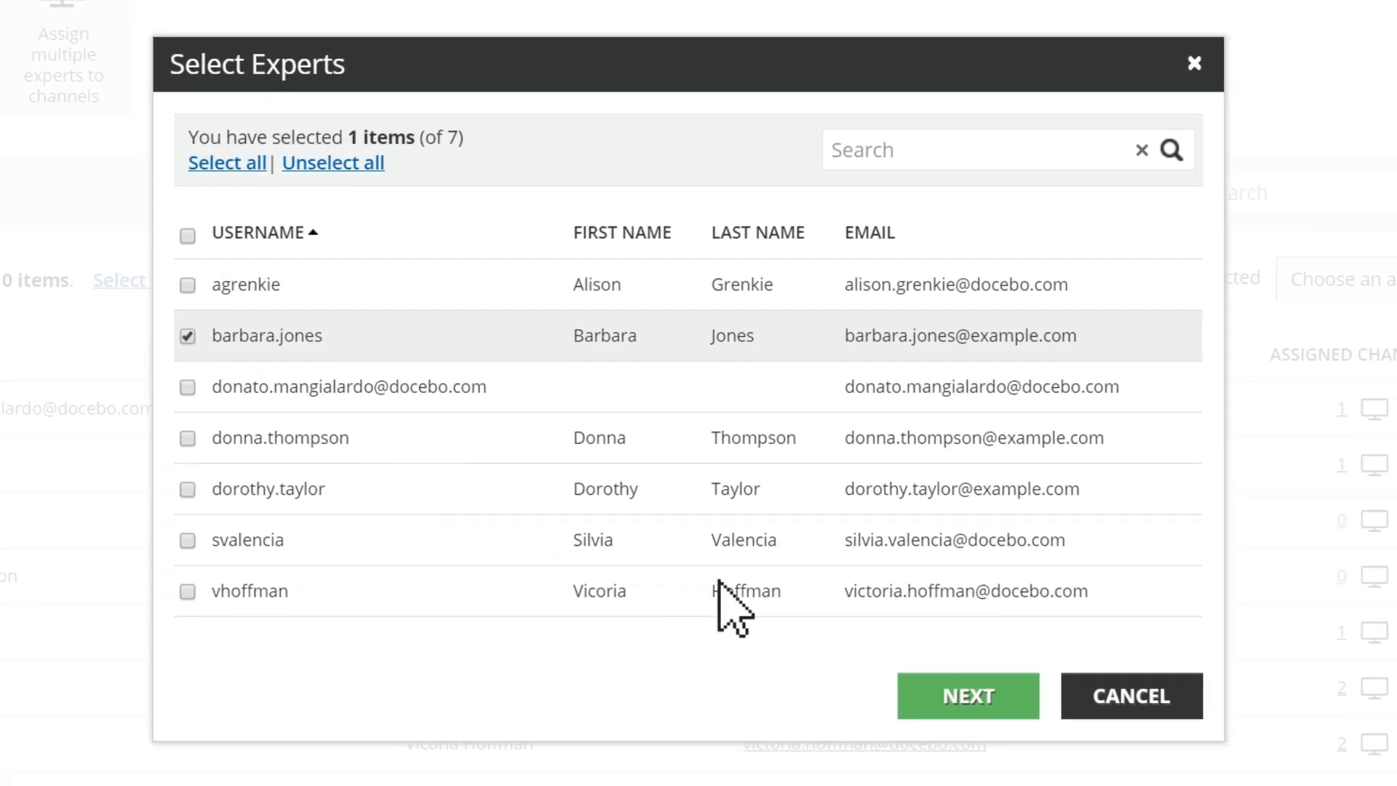
left_click(967, 695)
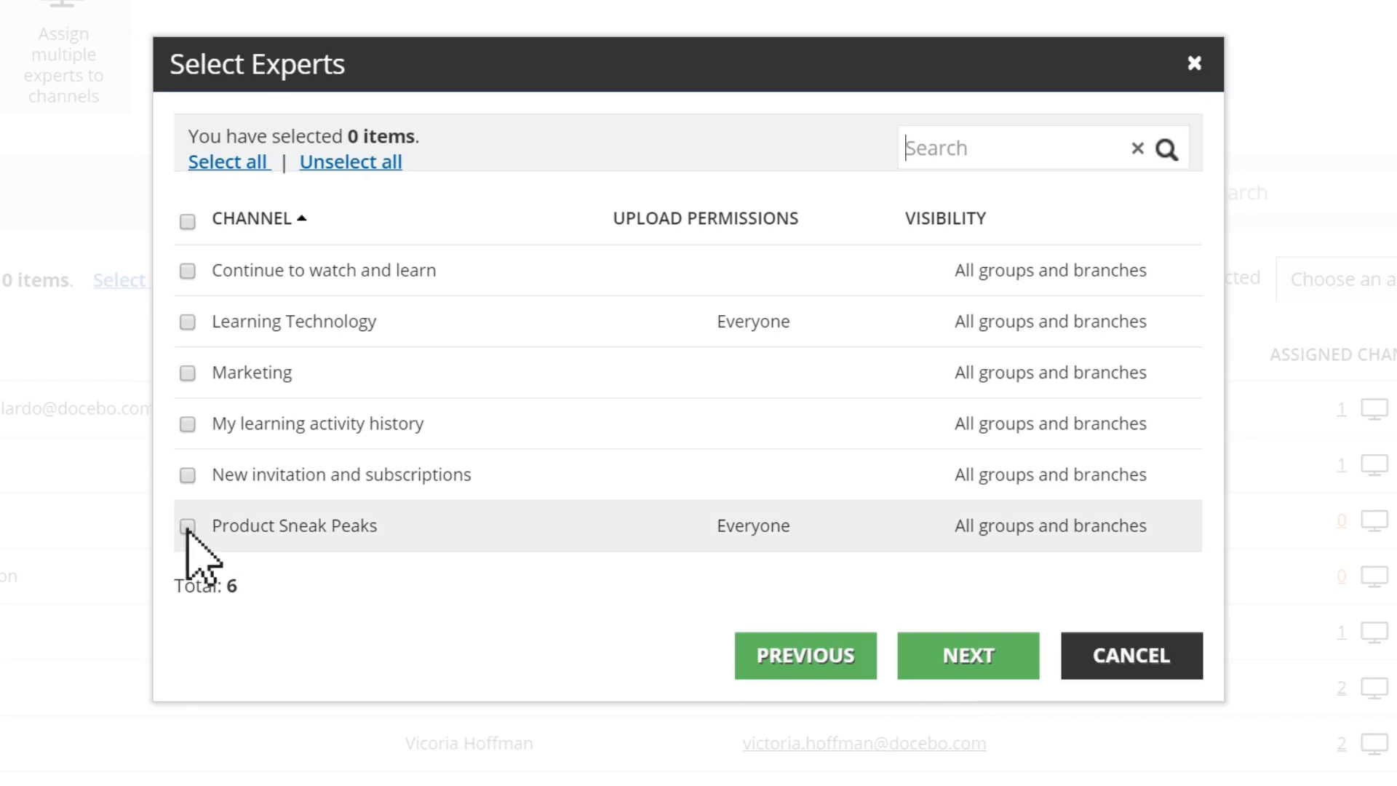
left_click(968, 655)
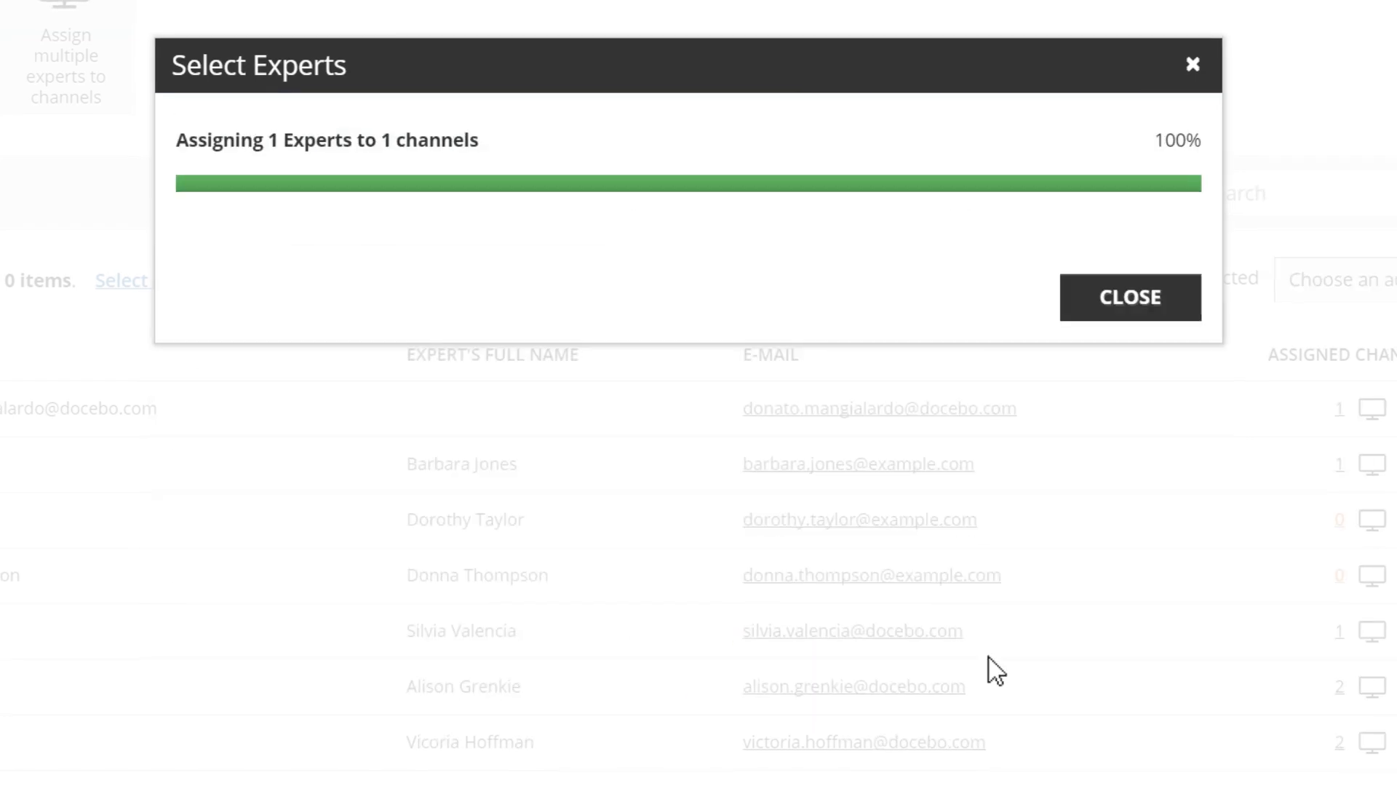
left_click(1128, 297)
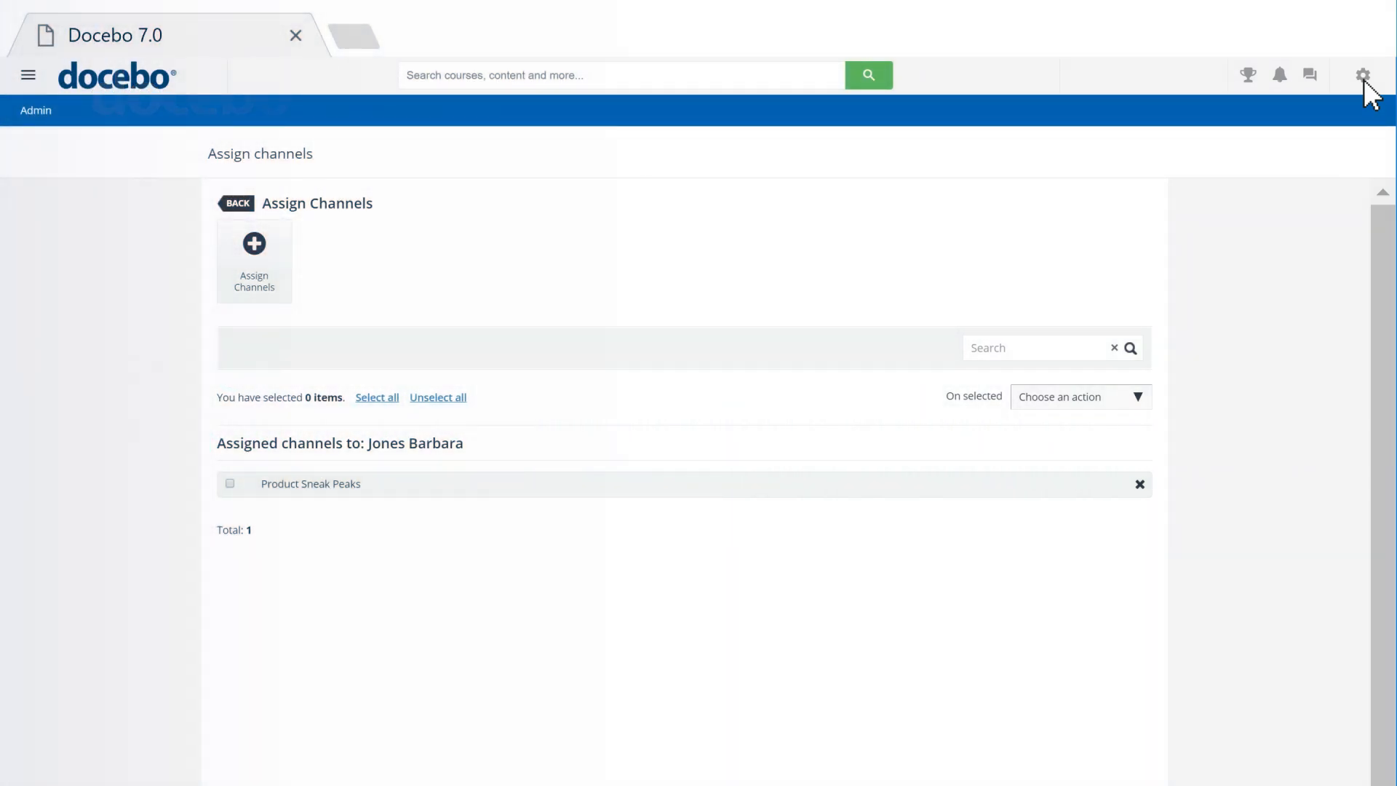
left_click(1364, 75)
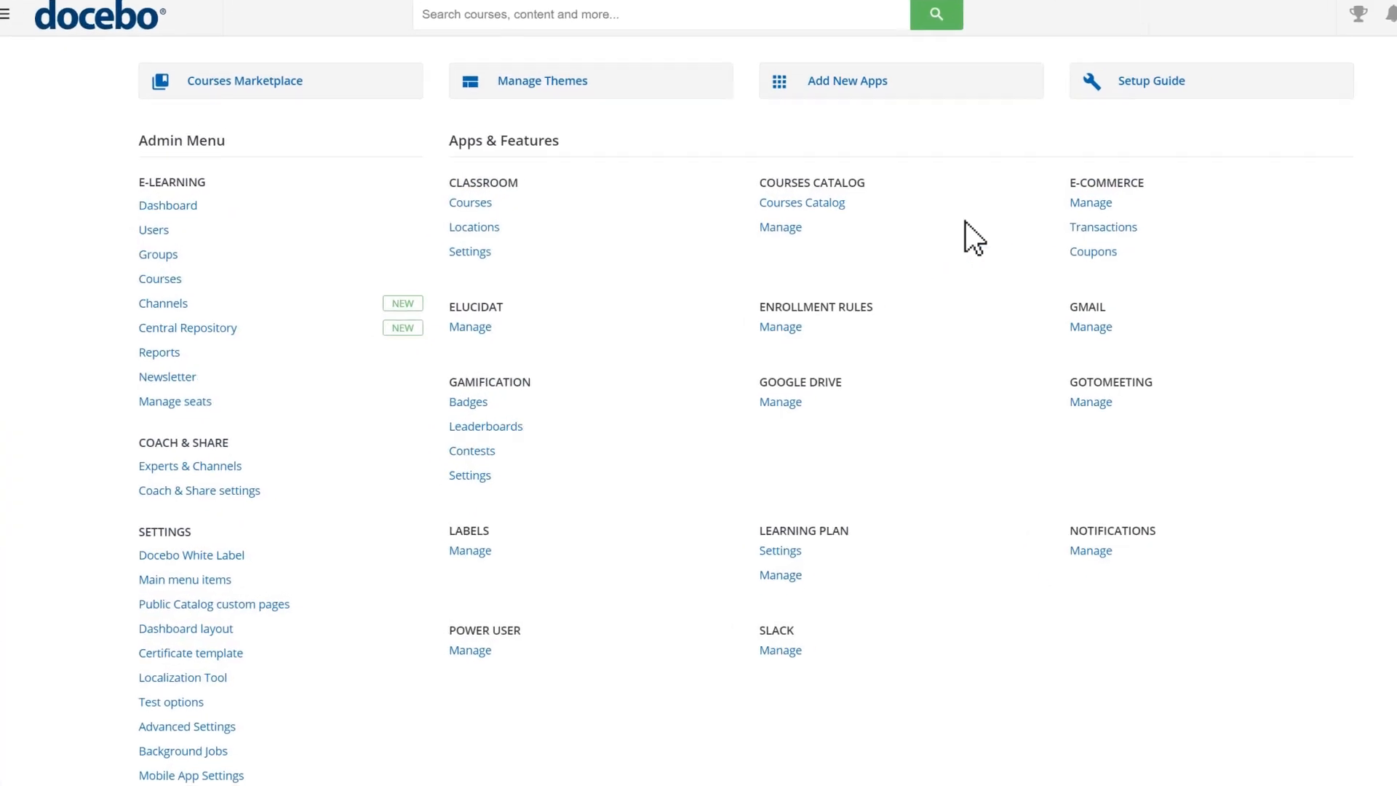
Start a new badge from Gamification > Badges titled 'Hero' worth 150 points.
left_click(467, 401)
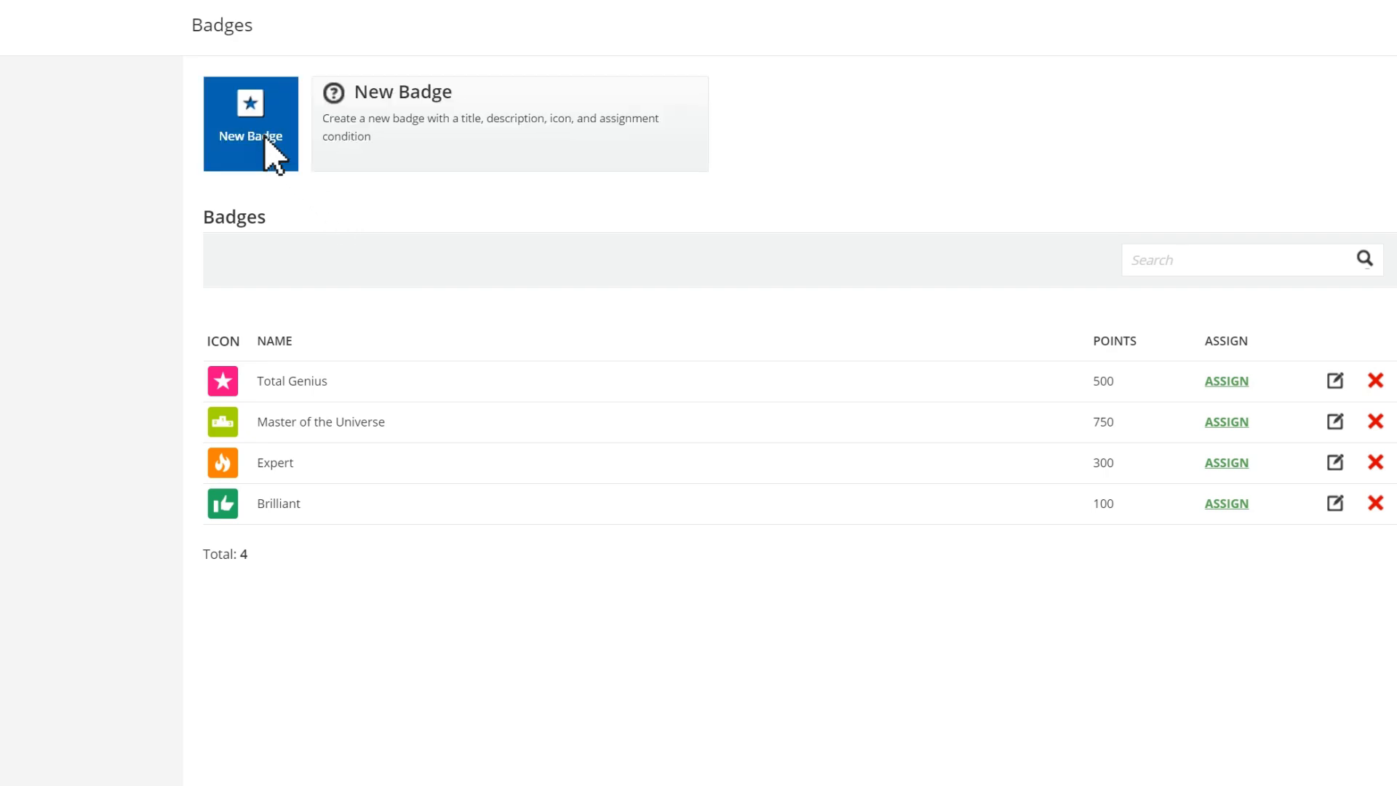
left_click(251, 124)
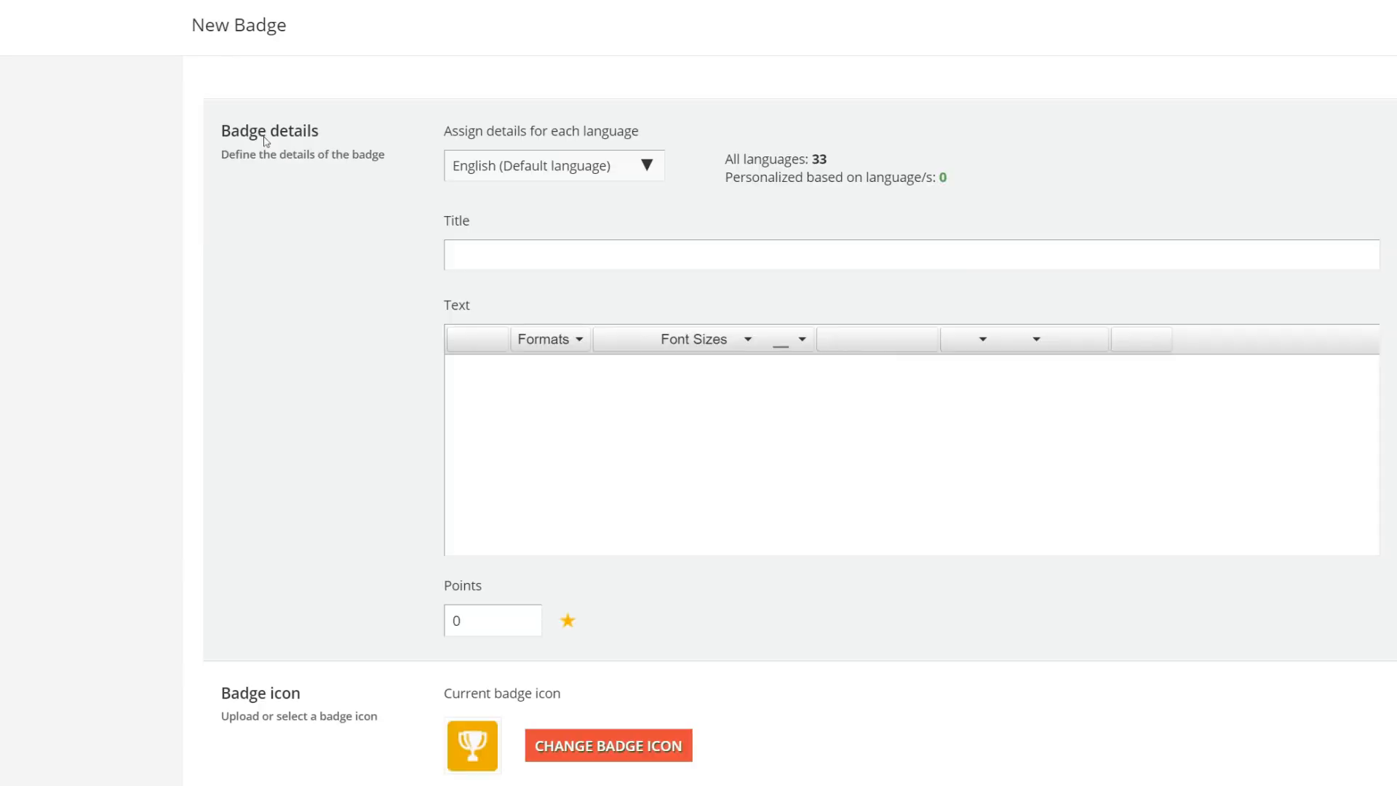
type("Hero")
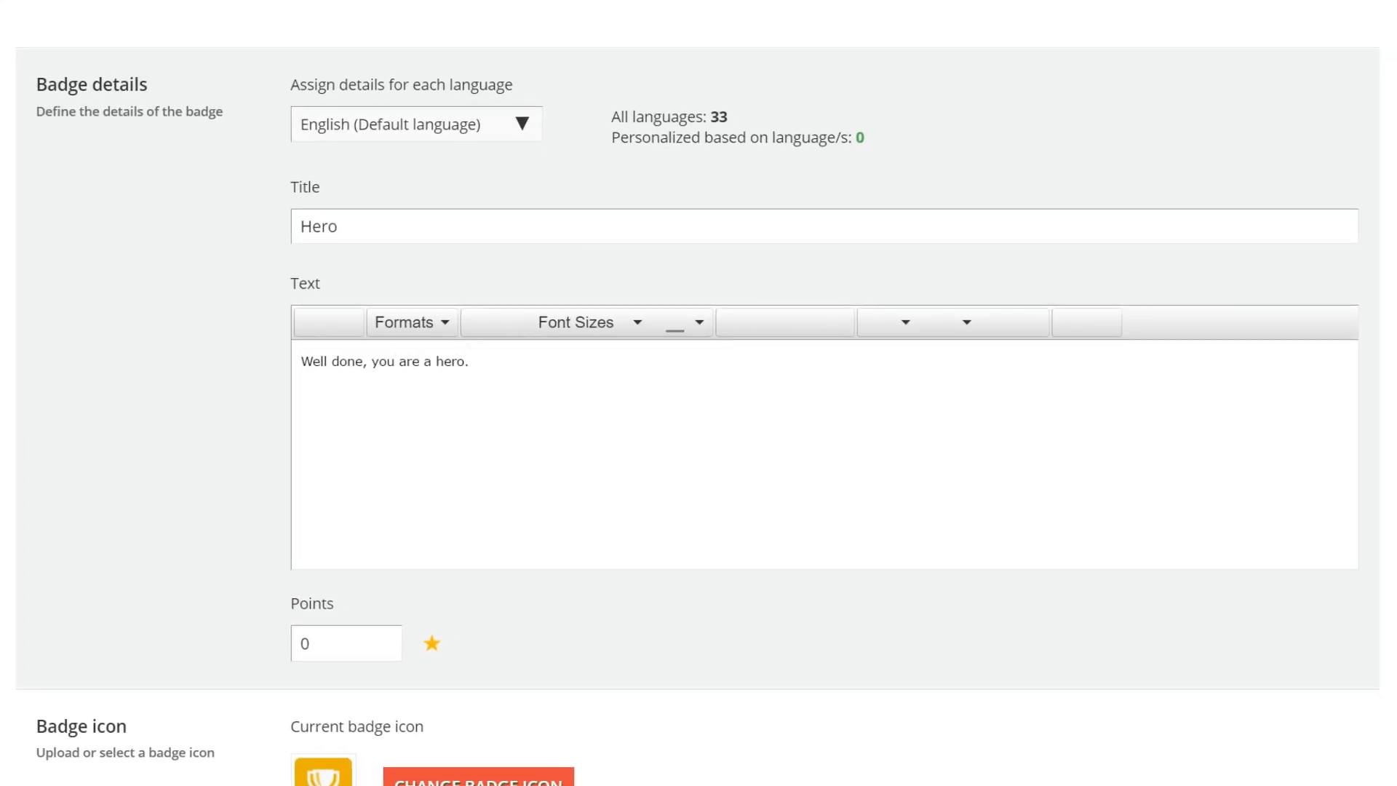
type("150")
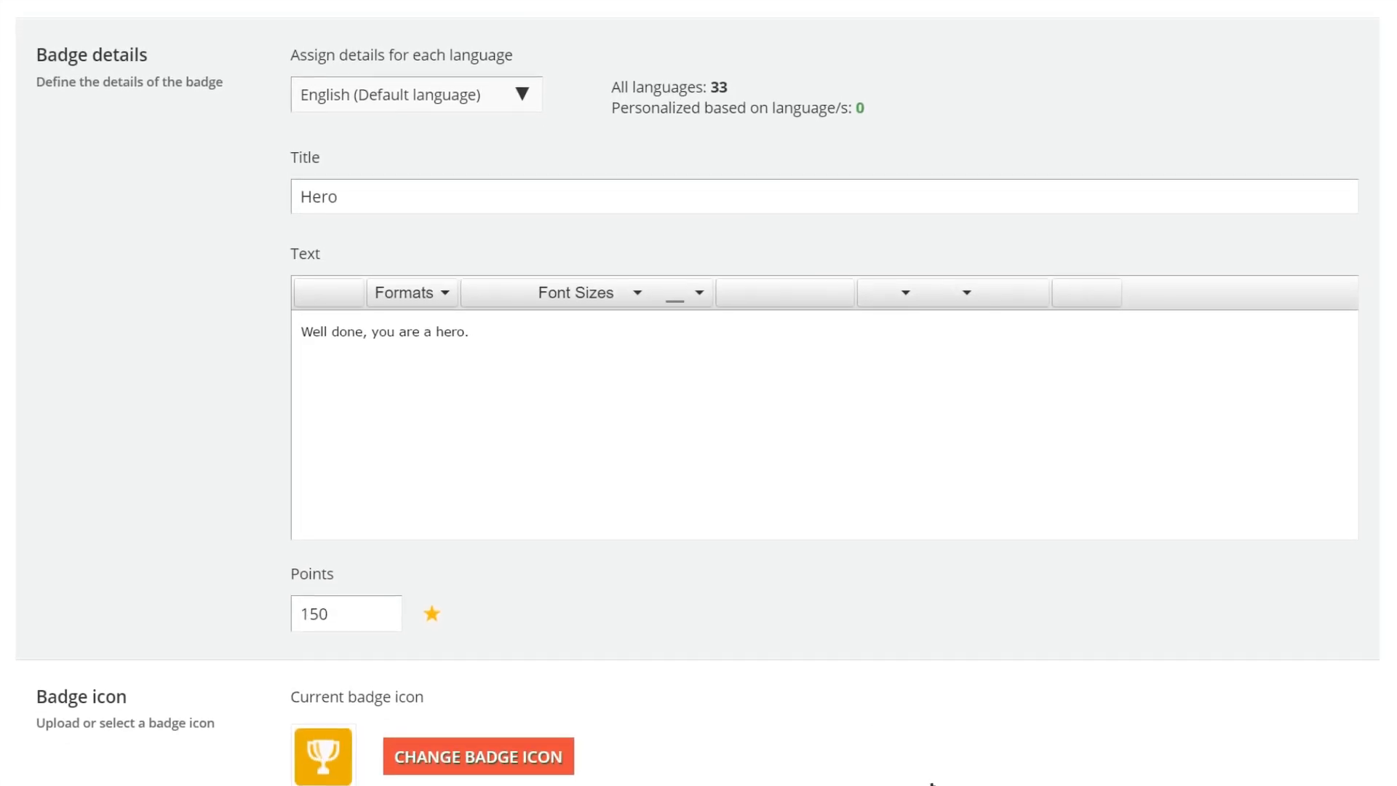
scroll("down", 3)
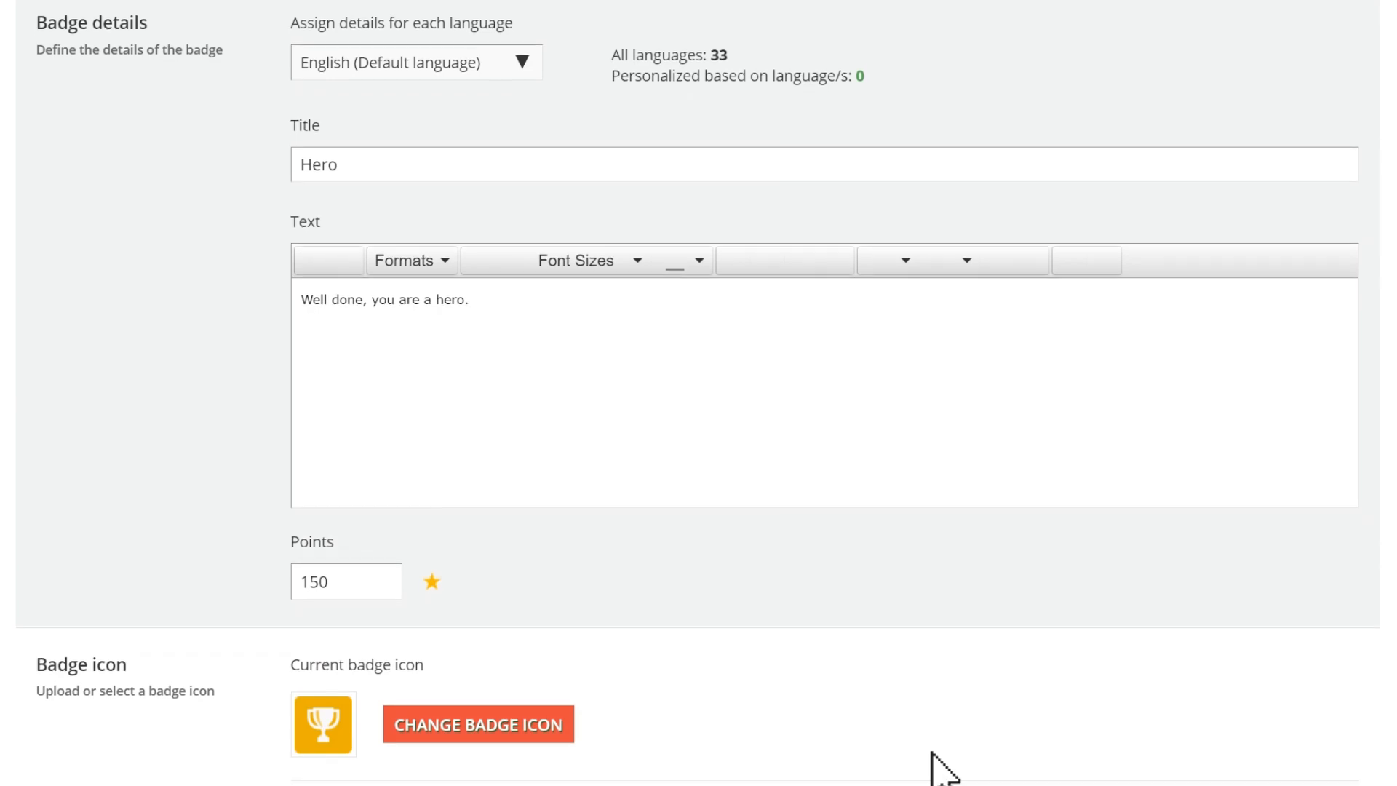
scroll("down", 3)
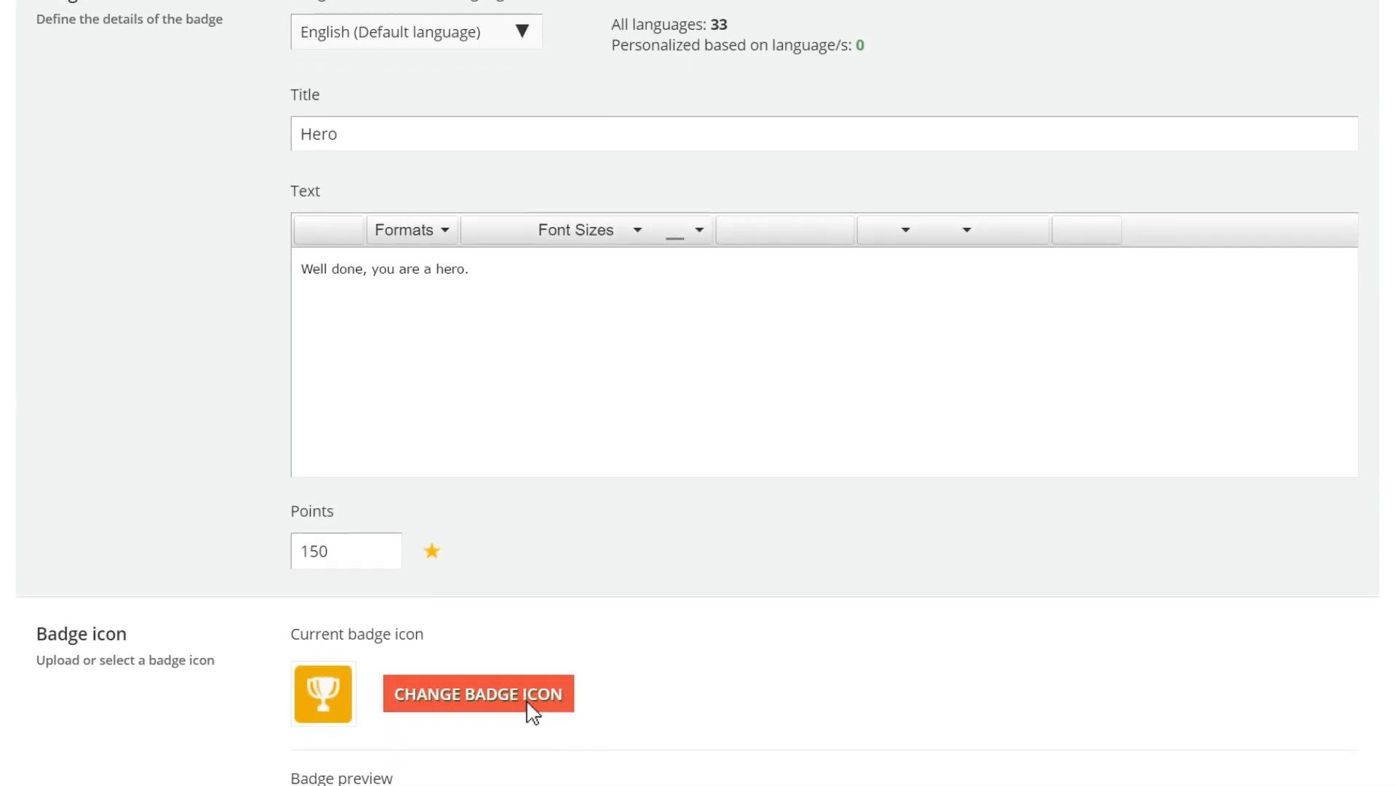
Give the Hero badge the ribbon icon and save it to the badges list.
left_click(479, 693)
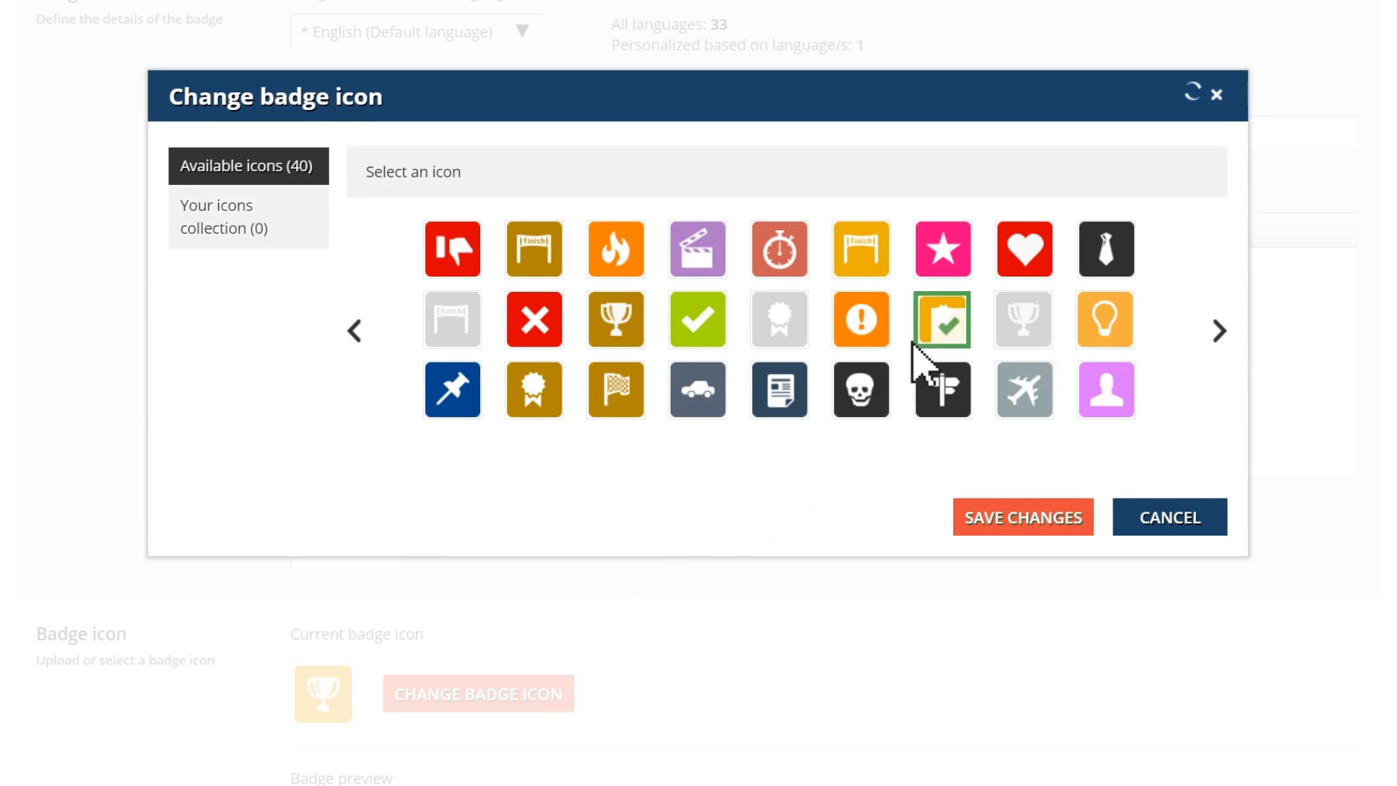
left_click(1022, 517)
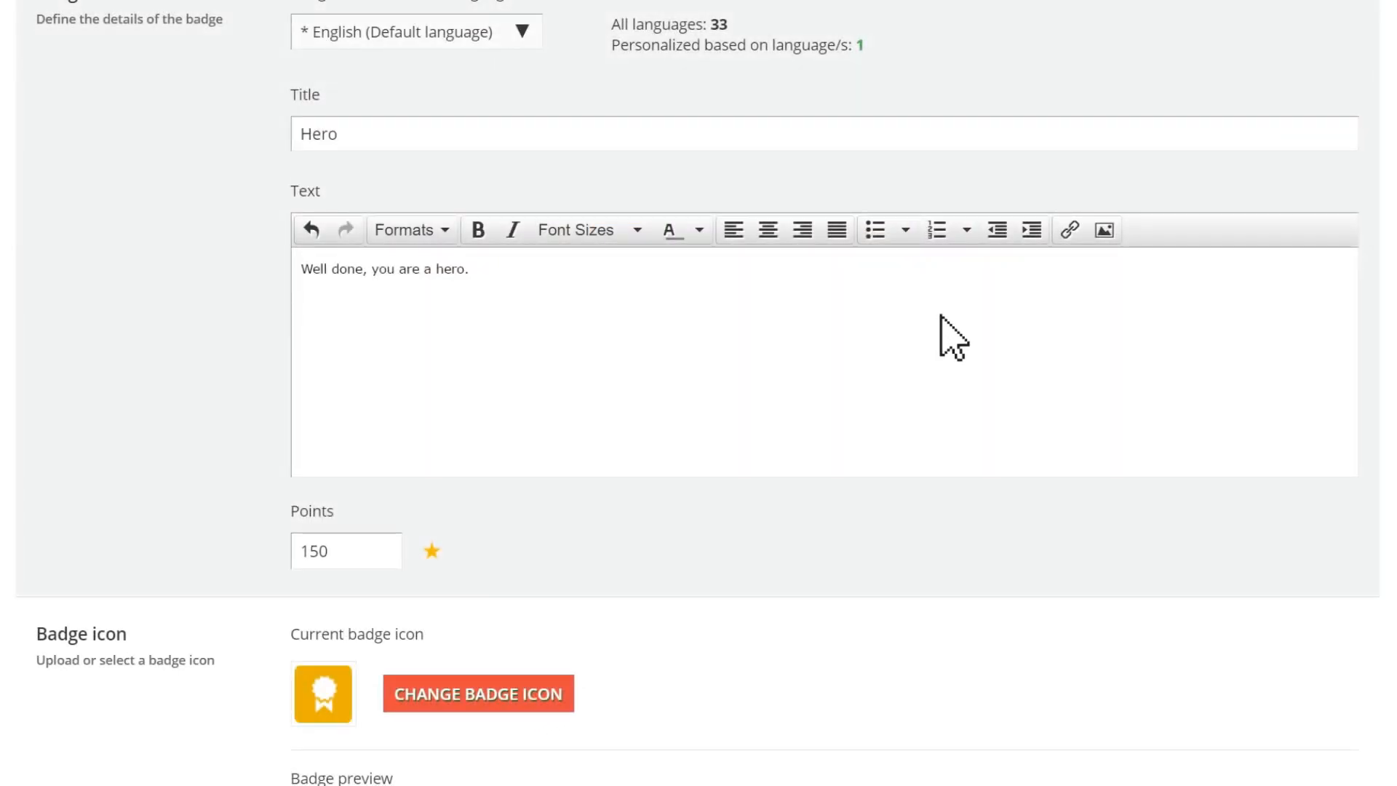
scroll("down", 3)
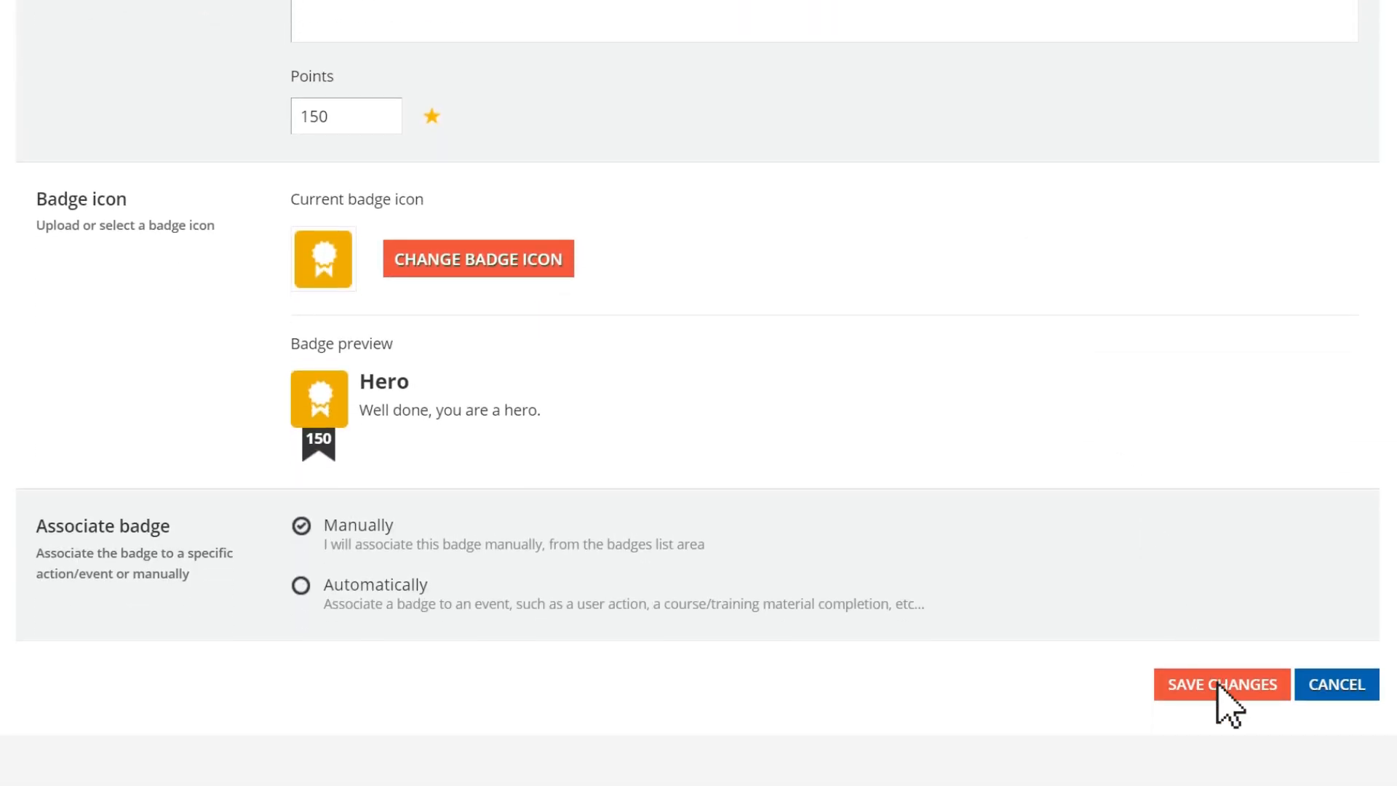
left_click(1221, 684)
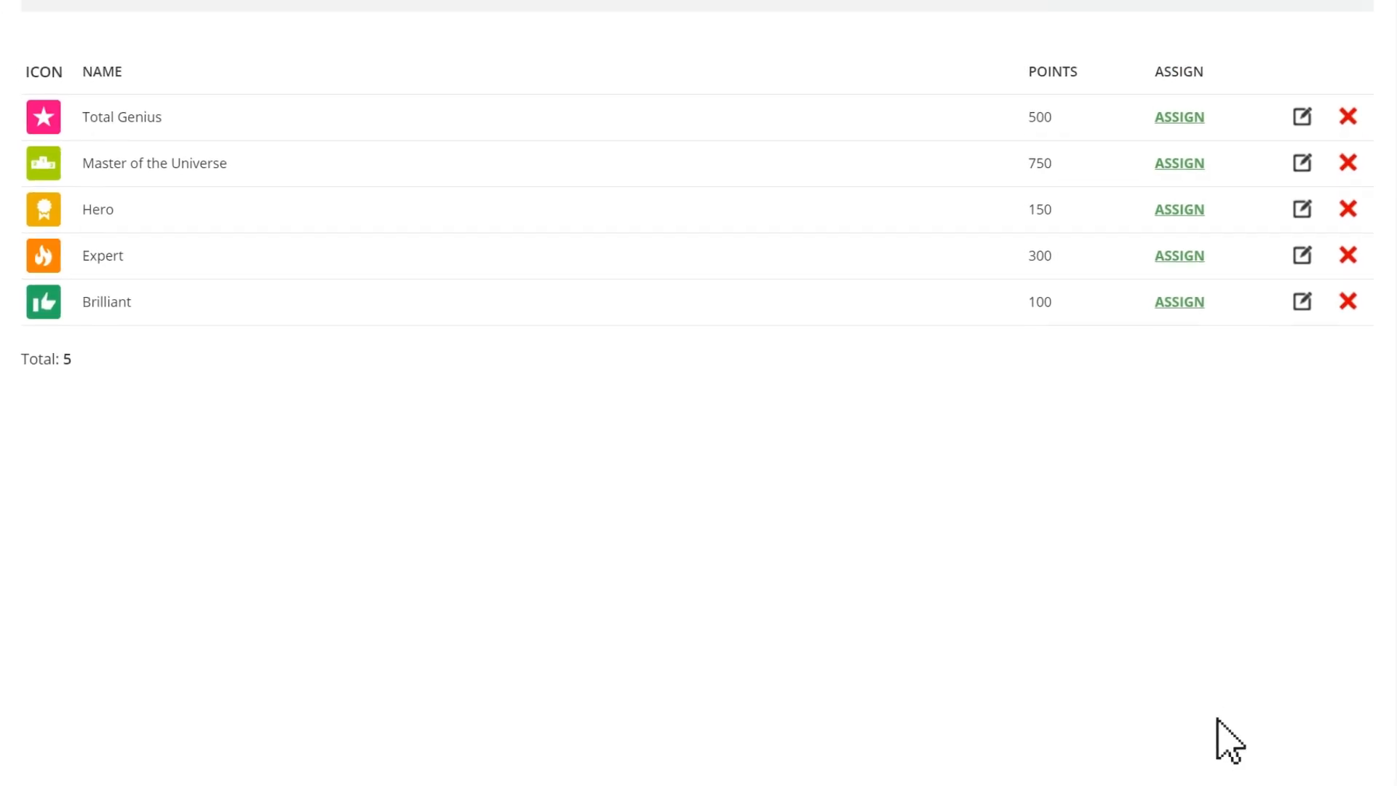